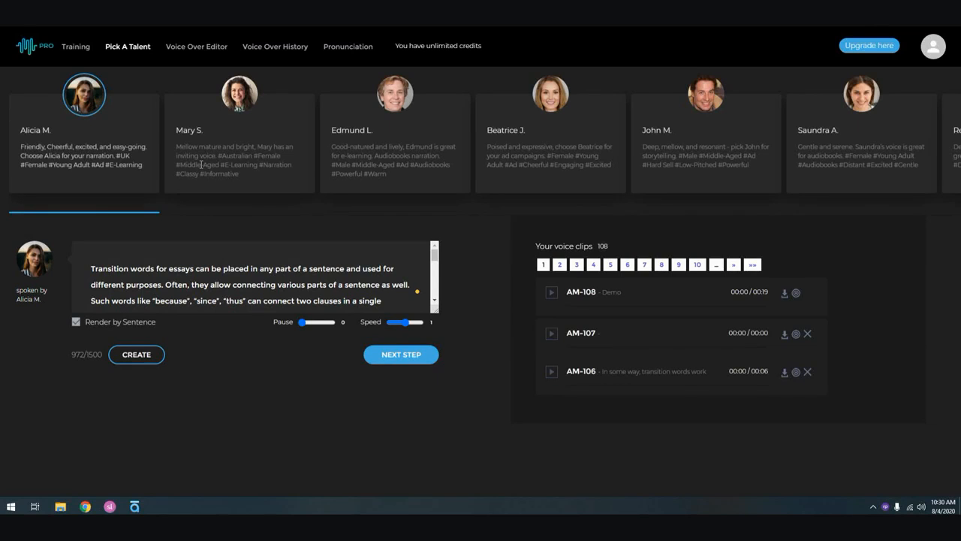
pyautogui.moveTo(293, 233)
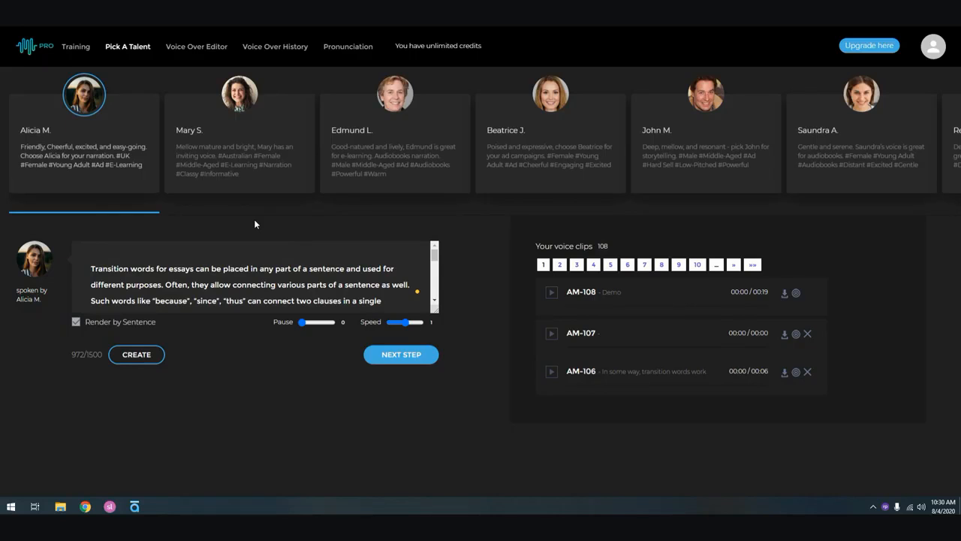
pyautogui.moveTo(75, 46)
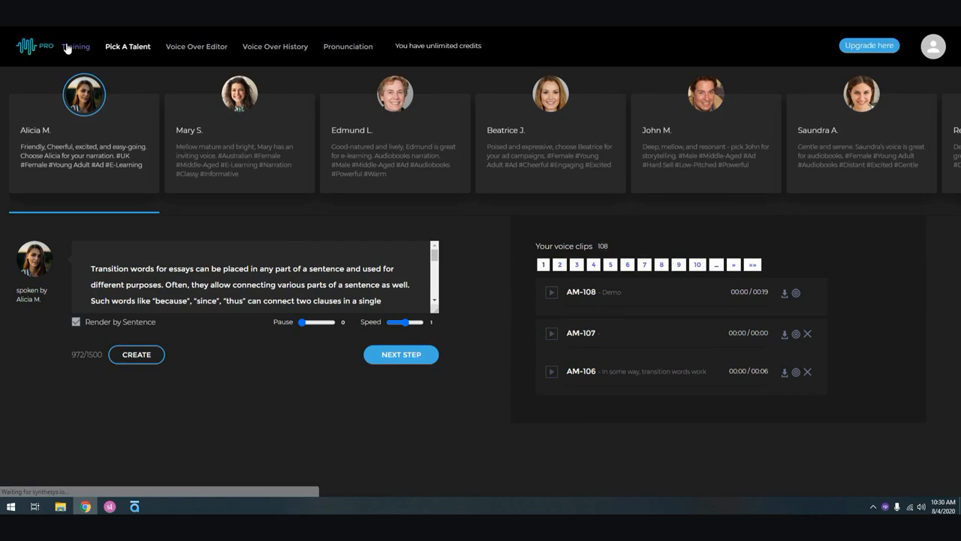
# Go to the Training page showing the welcome and demo walkthrough videos.
pyautogui.click(75, 45)
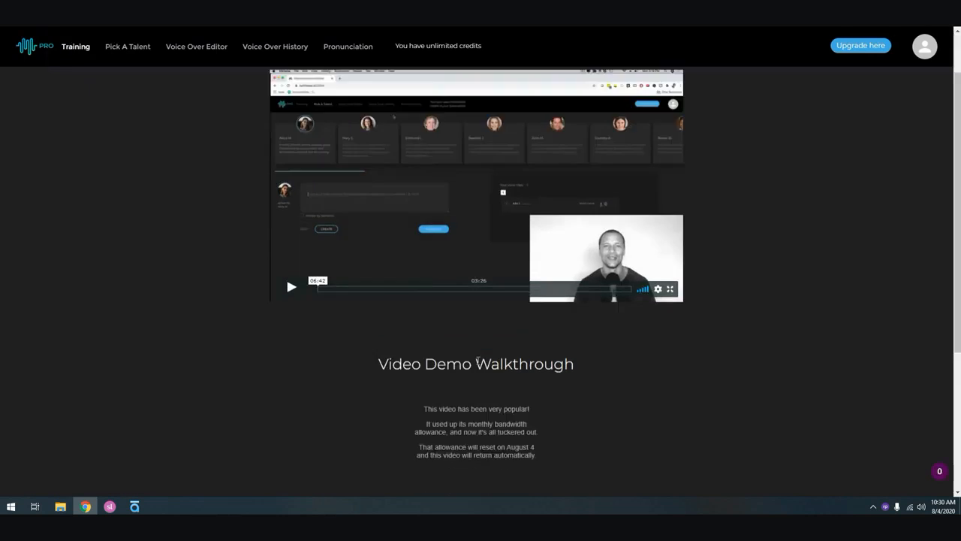
pyautogui.scroll(3)
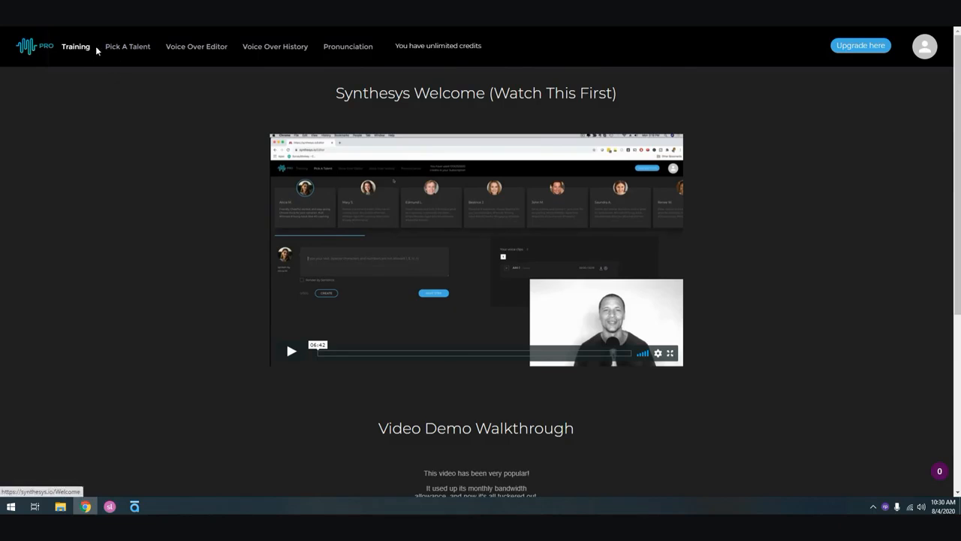
# Return to Pick A Talent and browse the narrator voice carousel.
pyautogui.click(128, 45)
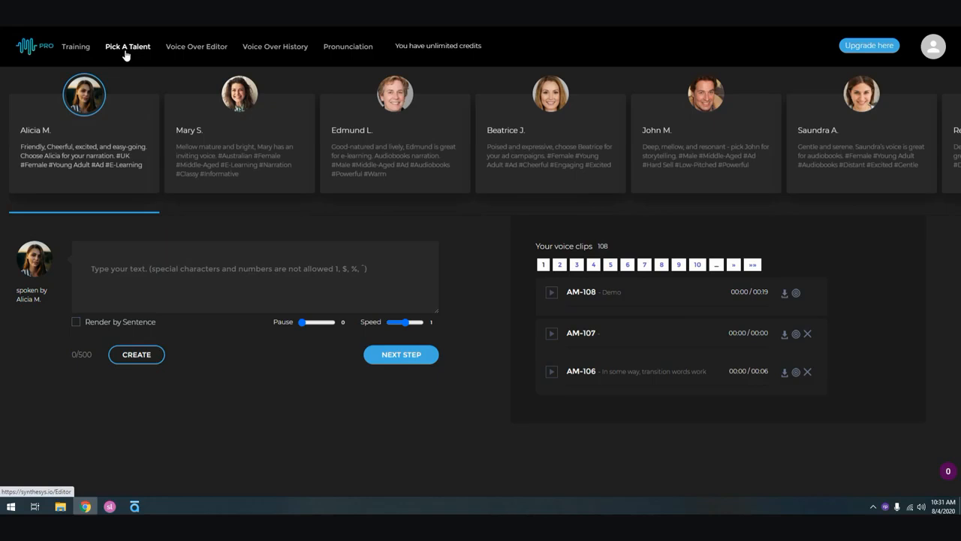
pyautogui.moveTo(540, 145)
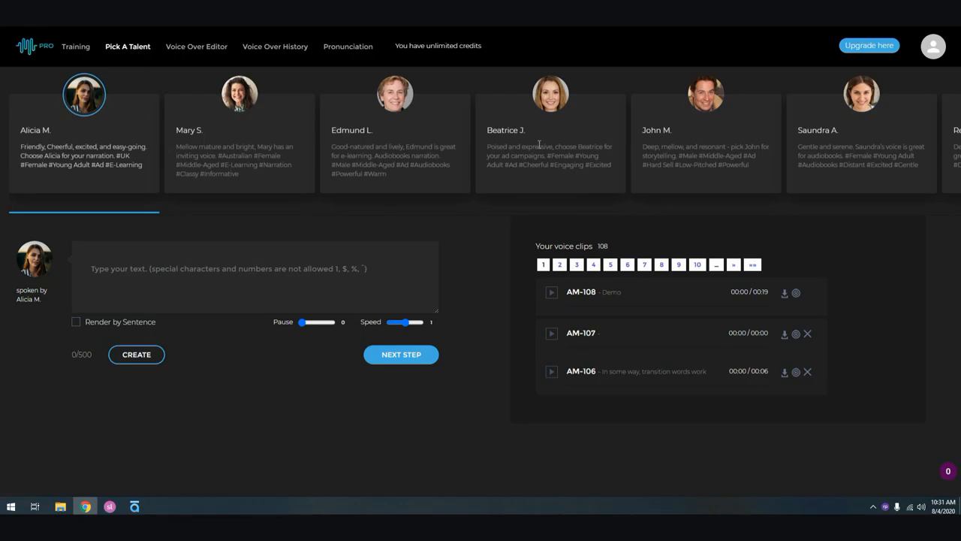
pyautogui.hscroll(3)
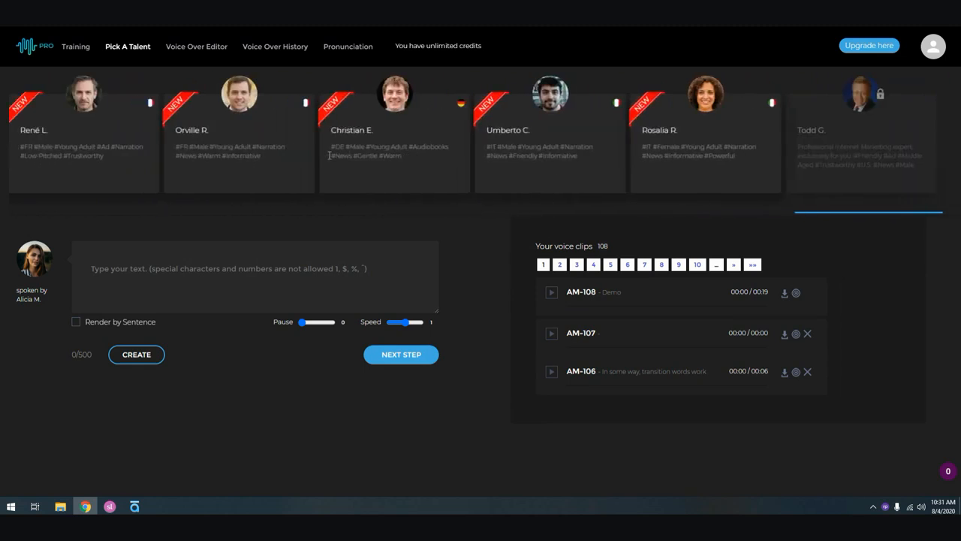
pyautogui.hscroll(3)
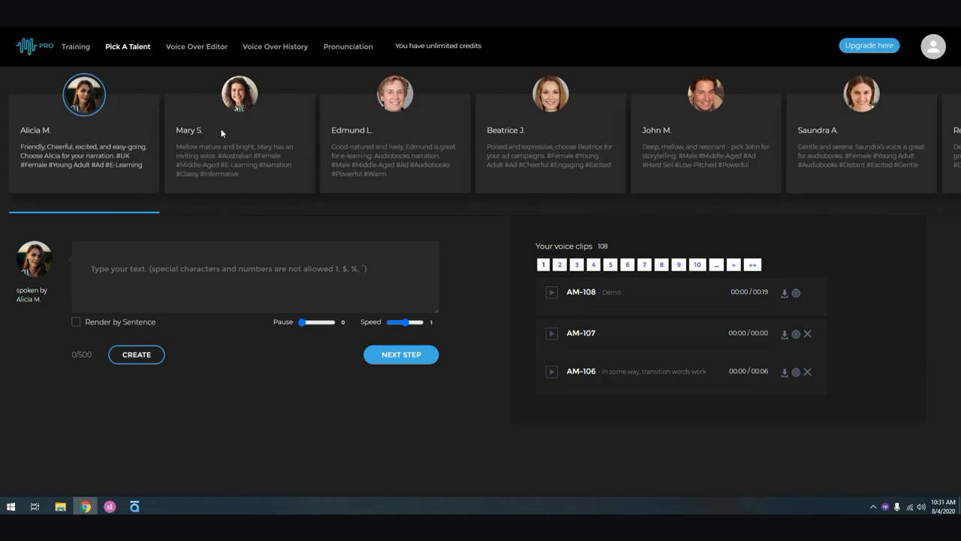
pyautogui.moveTo(303, 138)
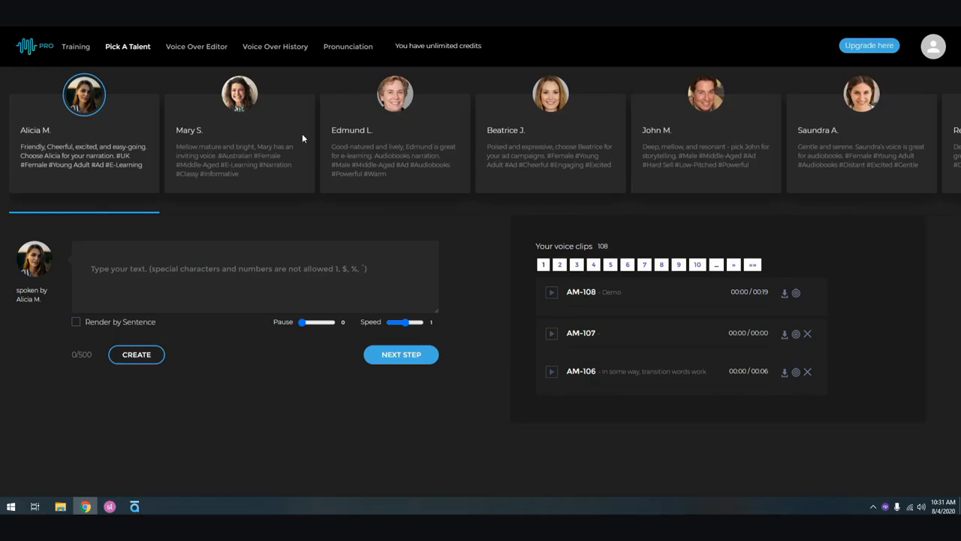
pyautogui.moveTo(616, 135)
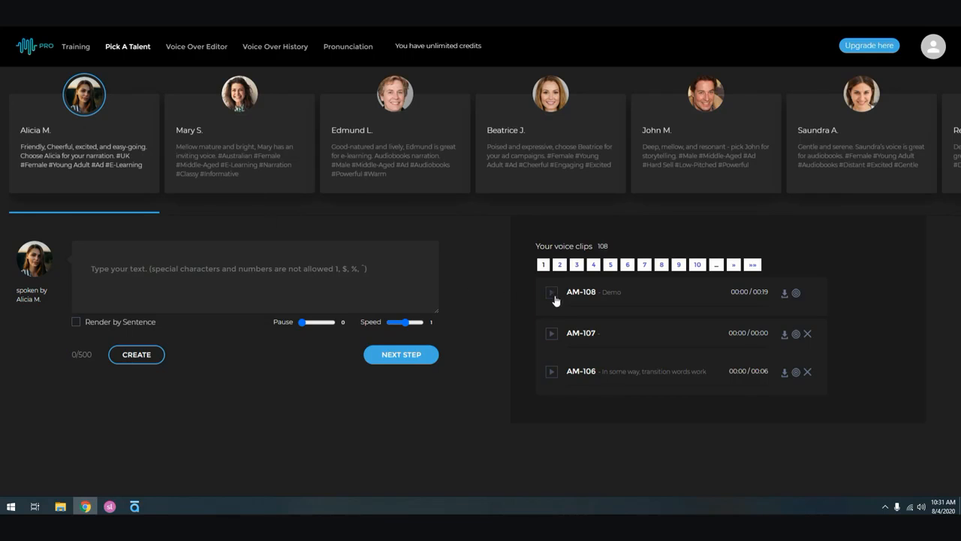
# Play Alicia M.'s AM-108 demo clip through to the end.
pyautogui.click(550, 291)
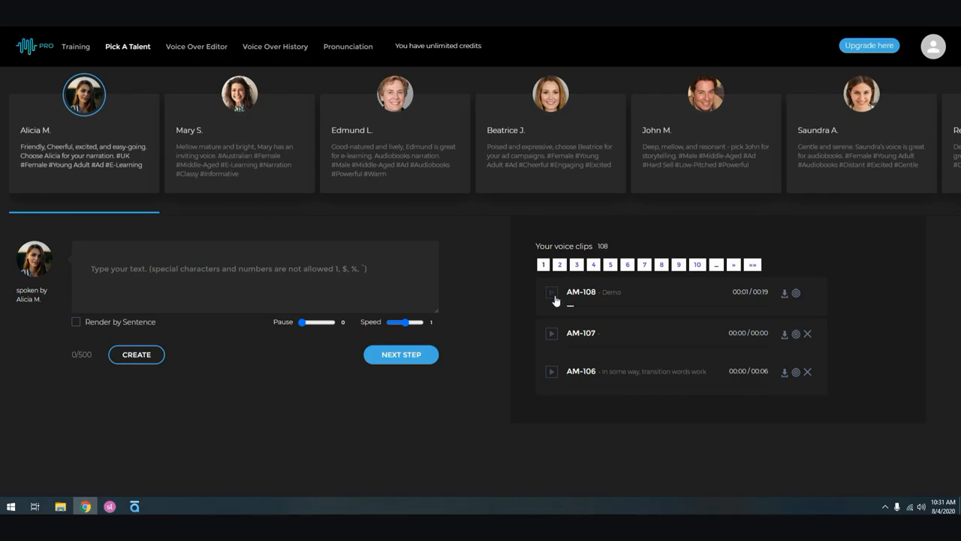
pyautogui.click(552, 291)
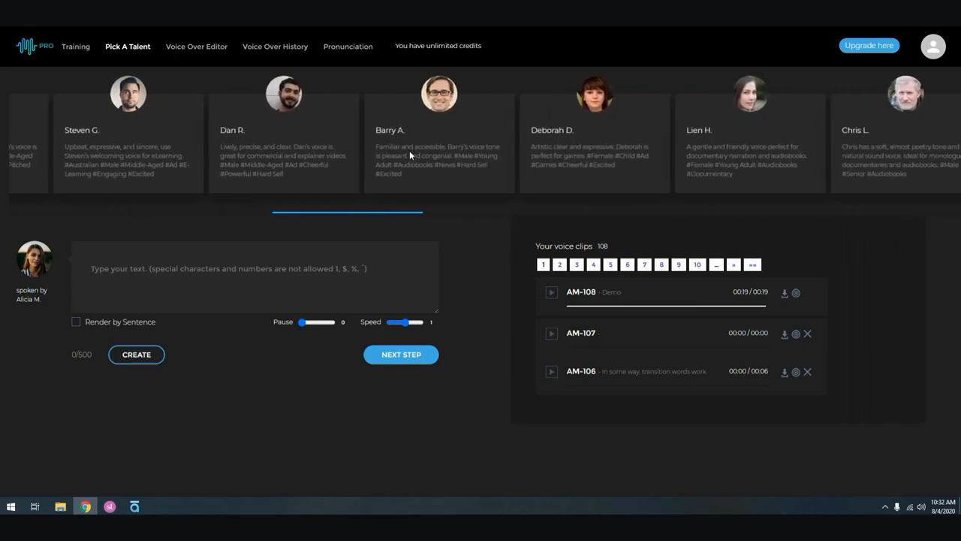
# Play Dan R.'s DR-1 demo clip partway, then choose Tim B. as narrator.
pyautogui.click(283, 93)
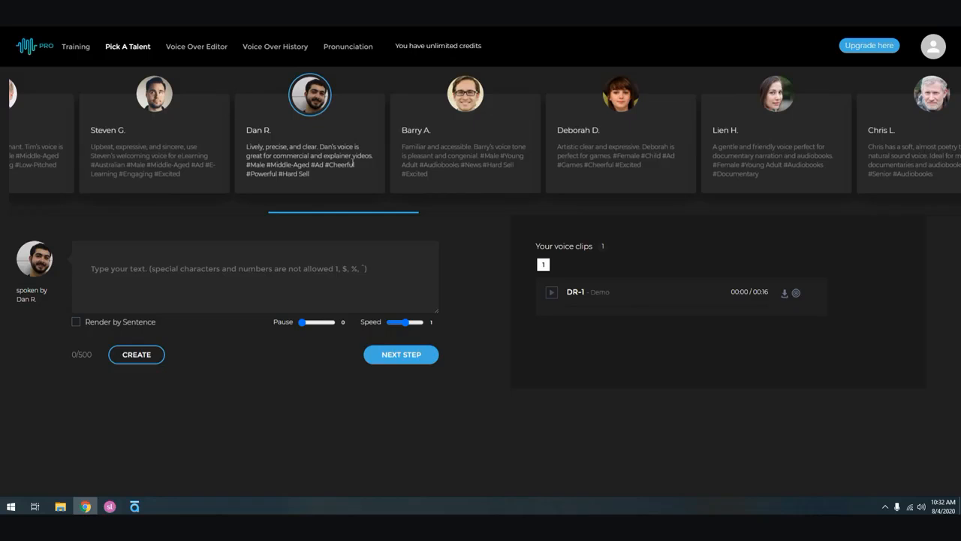
pyautogui.click(551, 292)
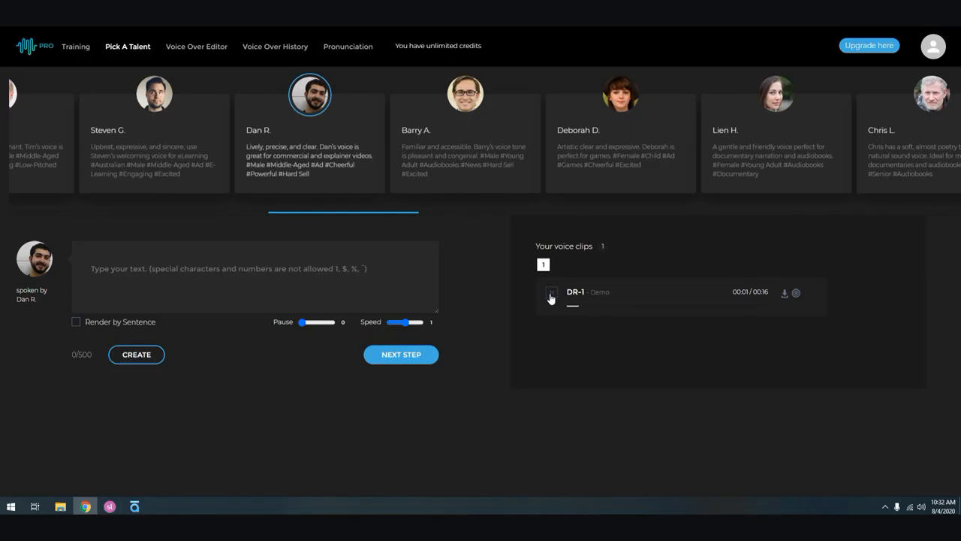
pyautogui.click(551, 293)
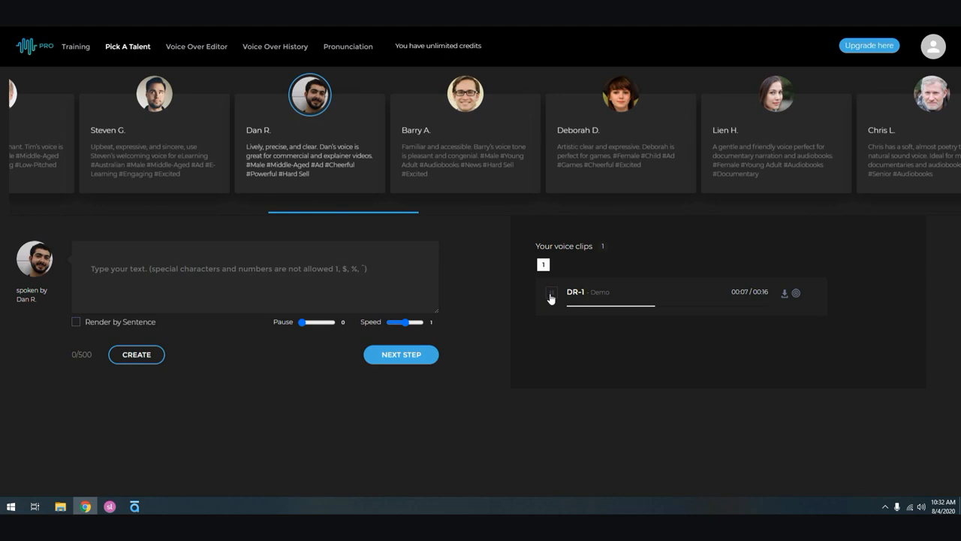
pyautogui.click(551, 291)
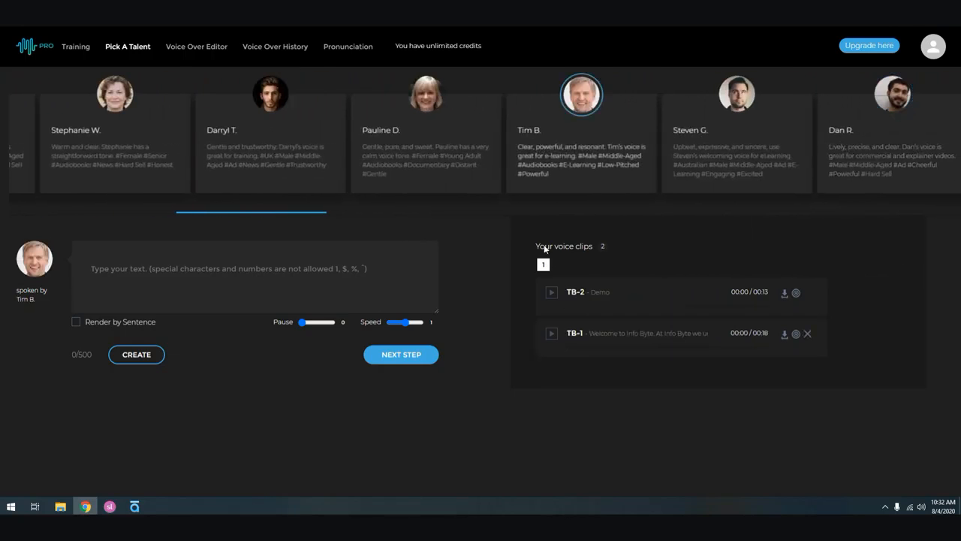
pyautogui.click(551, 291)
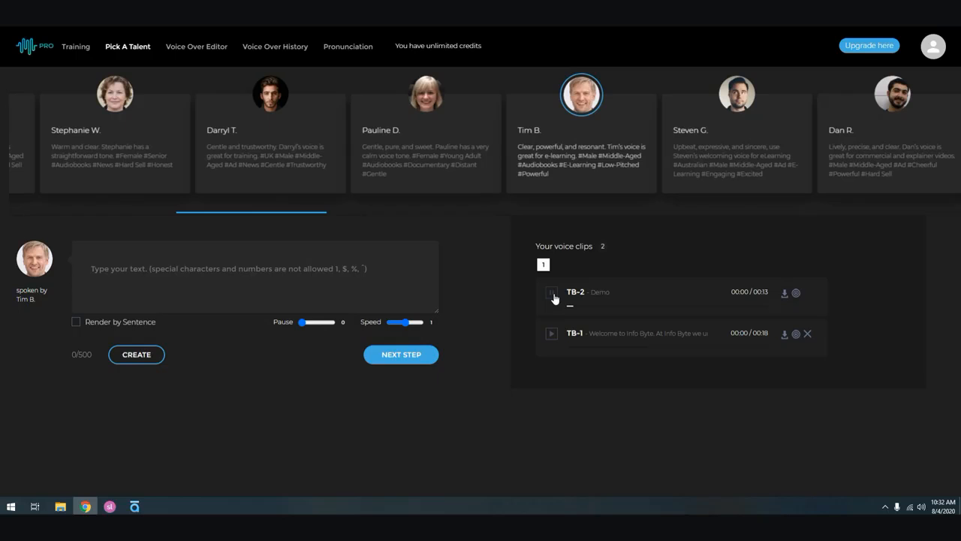
pyautogui.click(551, 291)
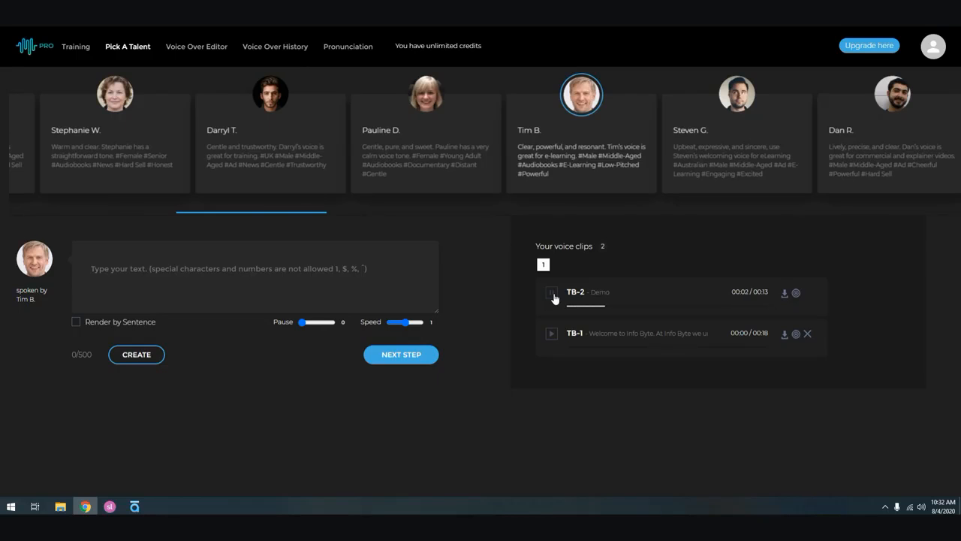
pyautogui.click(551, 292)
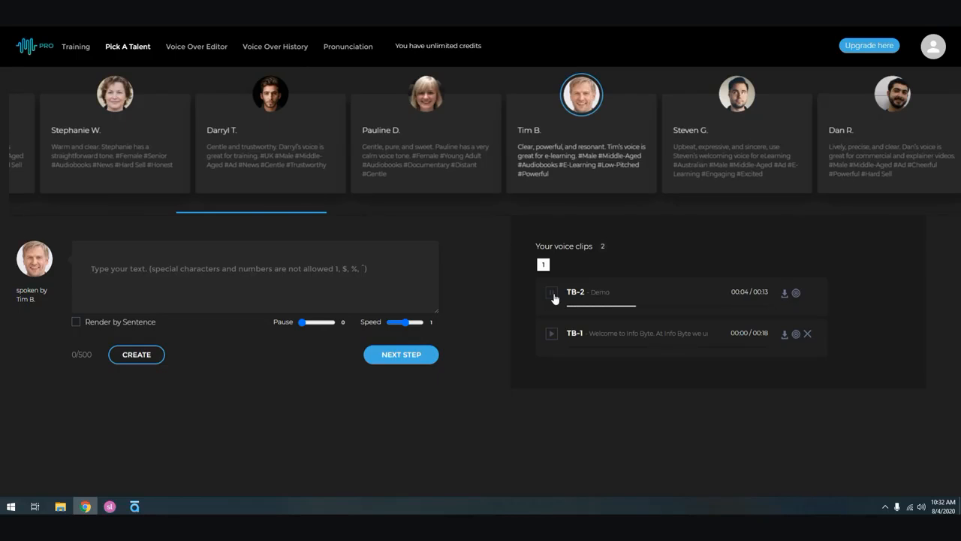
pyautogui.click(551, 292)
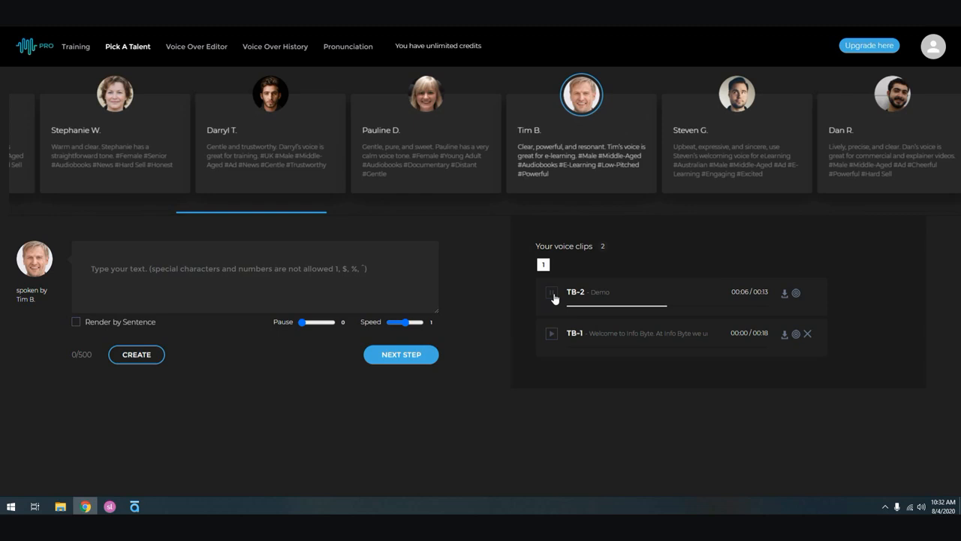
pyautogui.click(553, 292)
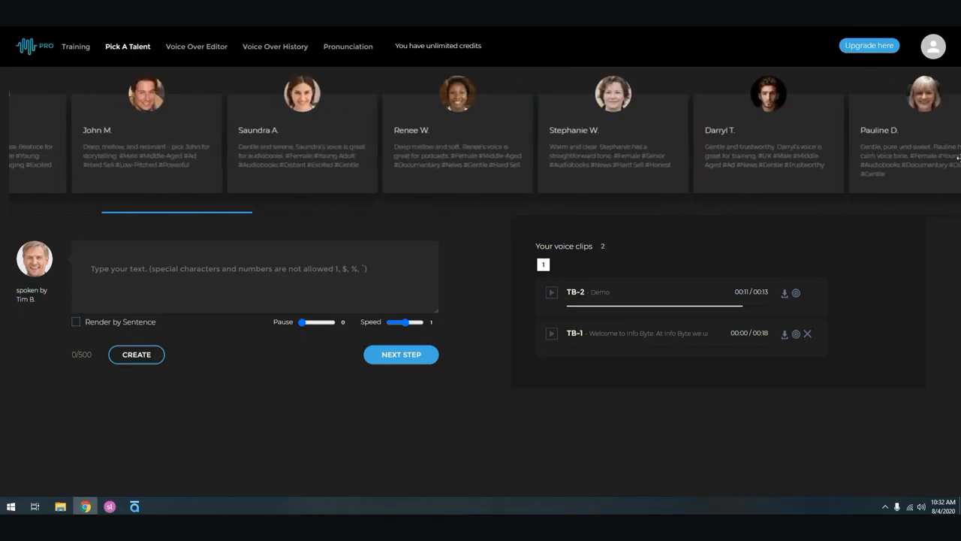
# Choose Raul R. as narrator and play his RR-1 demo clip, replaying it from the start.
pyautogui.hscroll(-3)
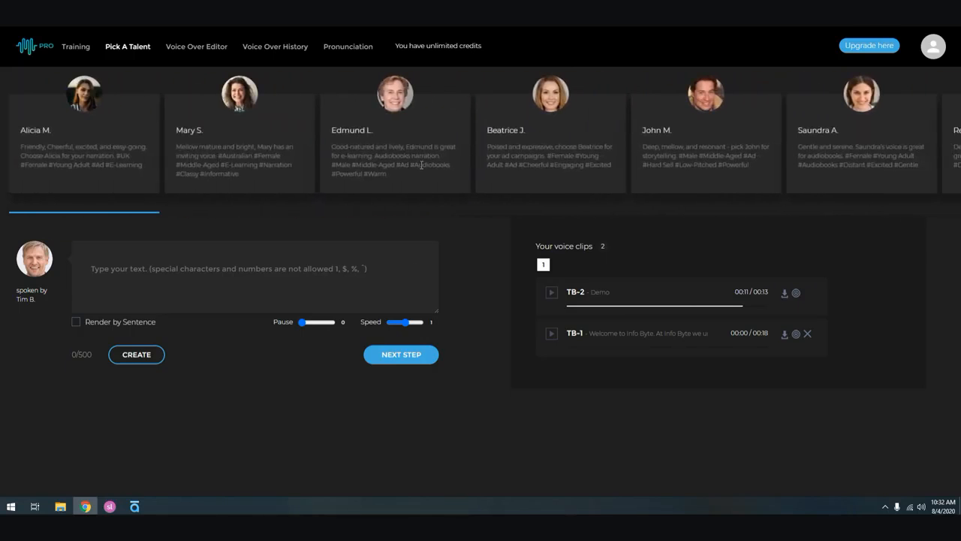
pyautogui.hscroll(3)
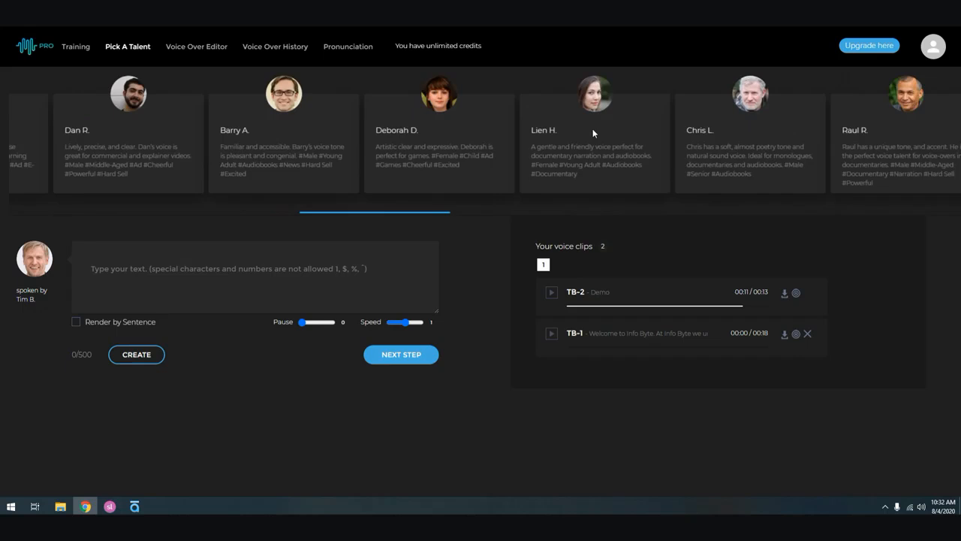
pyautogui.hscroll(3)
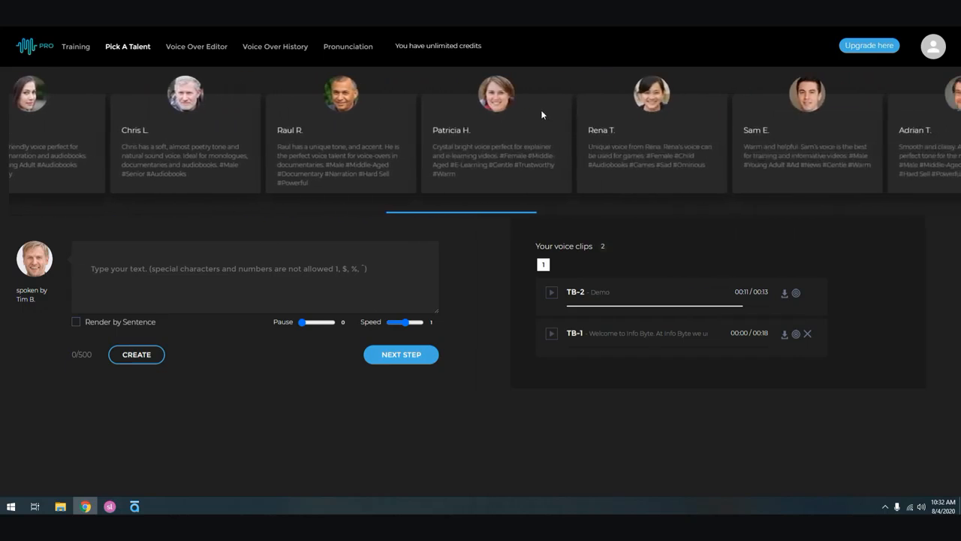
pyautogui.click(341, 94)
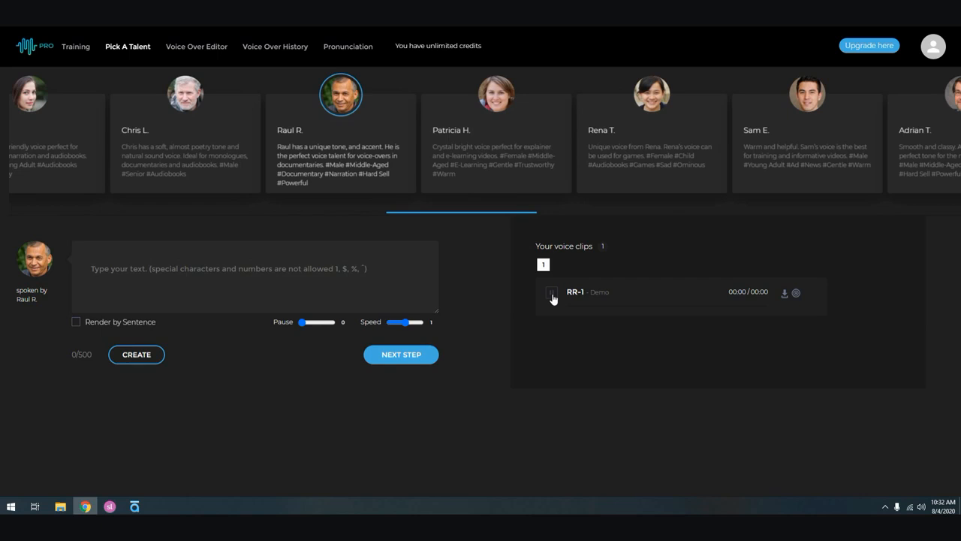
pyautogui.click(552, 291)
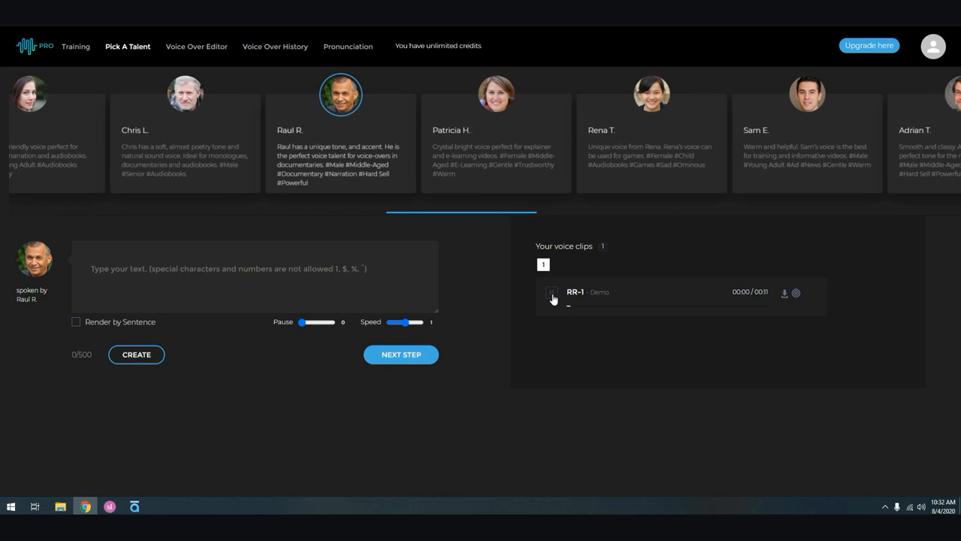
pyautogui.click(552, 293)
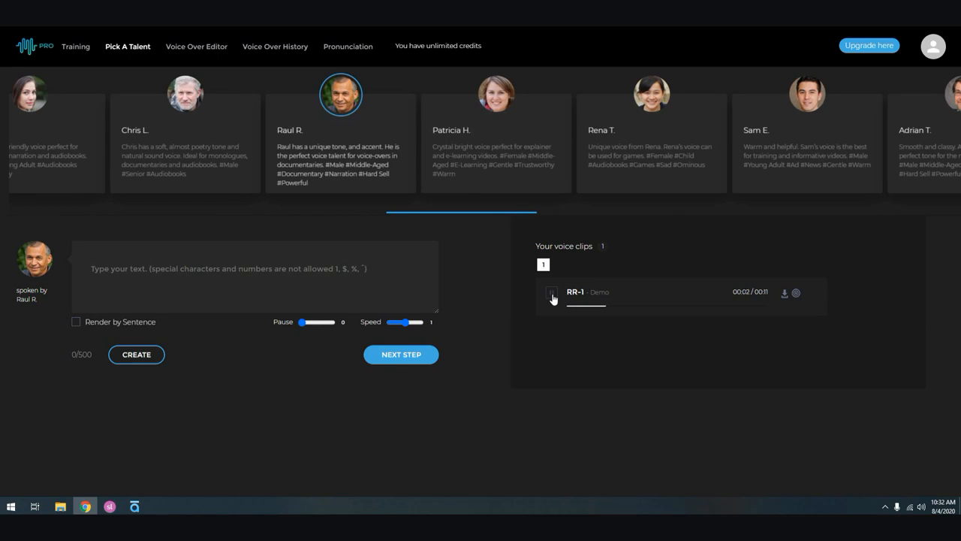
pyautogui.click(551, 292)
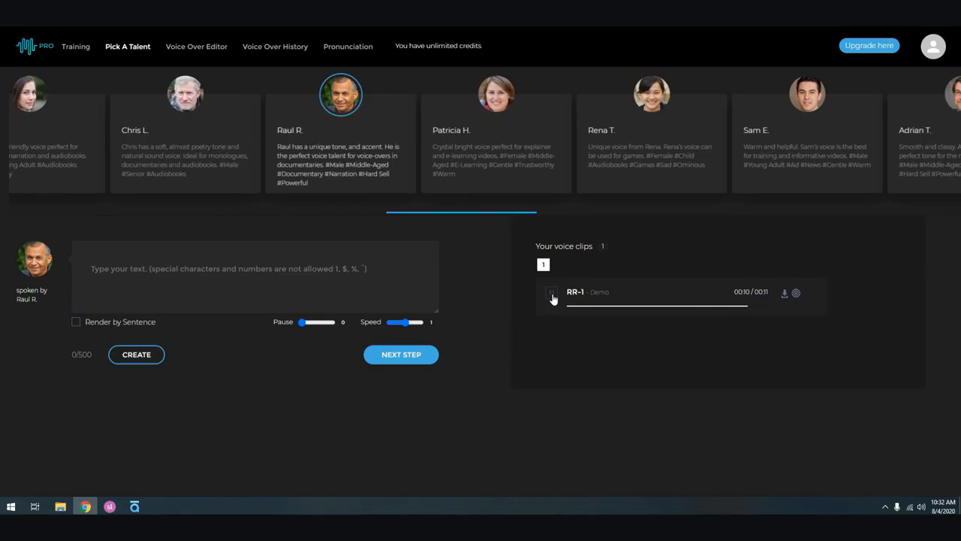
pyautogui.click(551, 293)
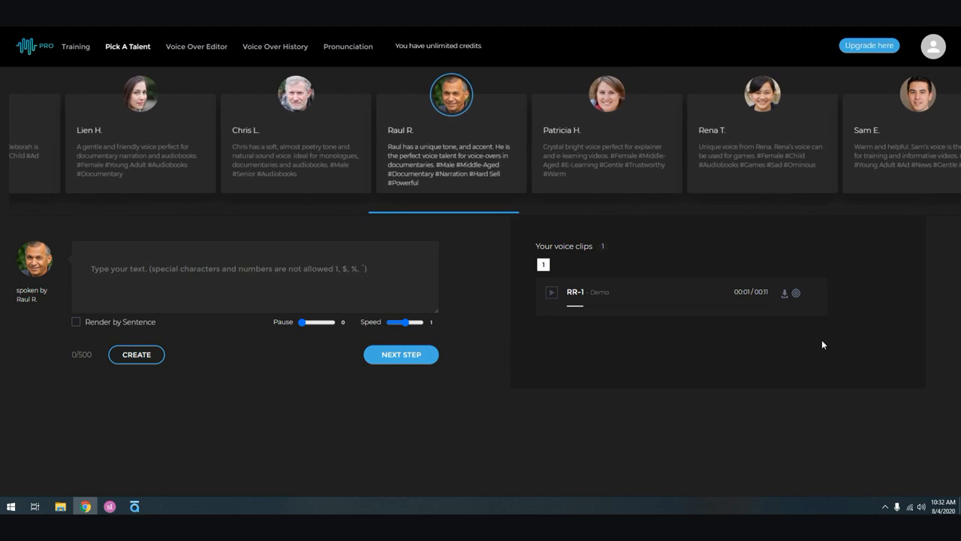
pyautogui.click(784, 291)
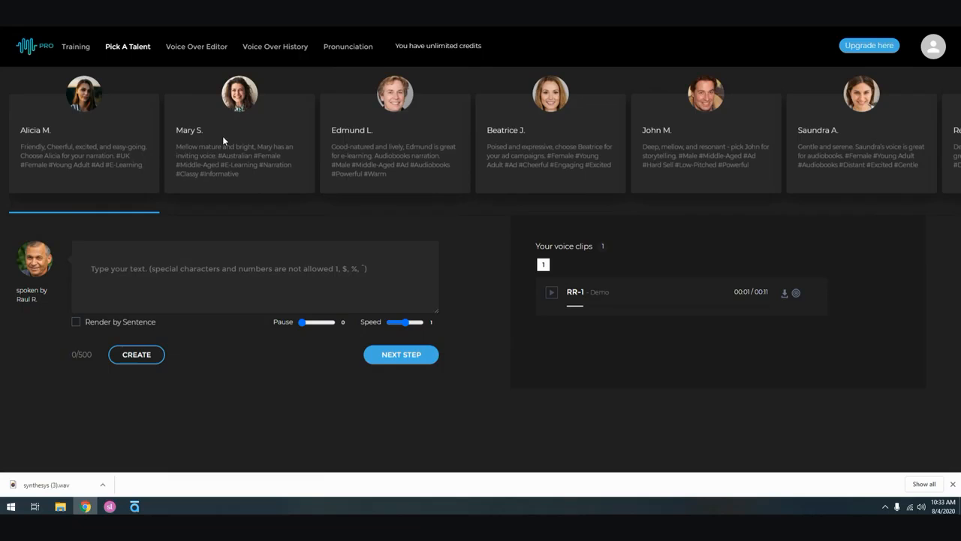
pyautogui.moveTo(279, 146)
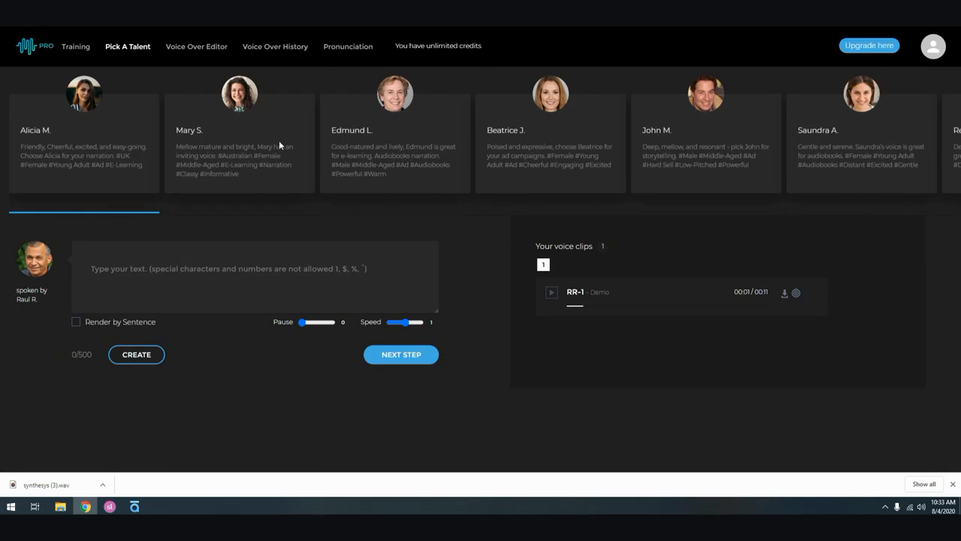
pyautogui.moveTo(667, 147)
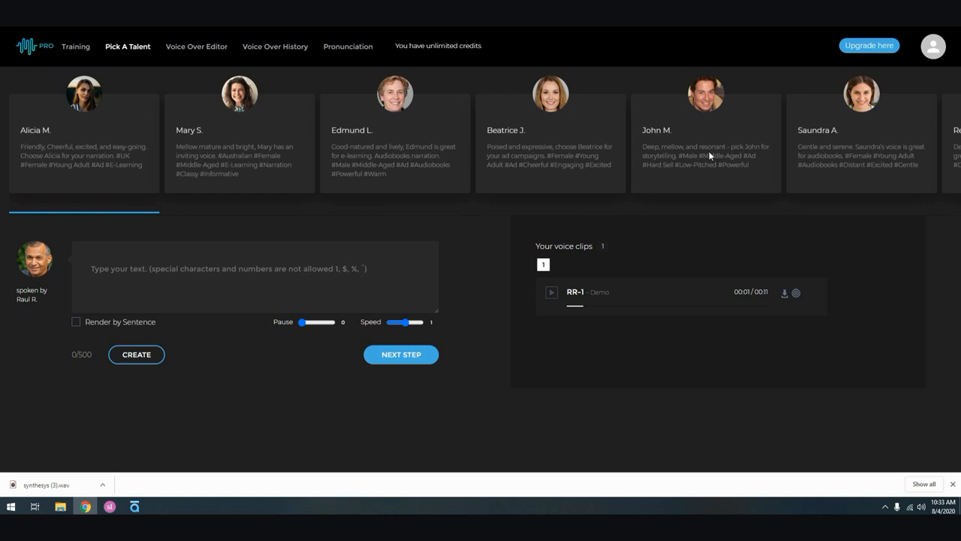
# Browse the talent carousel toward Christian E.'s voice card.
pyautogui.hscroll(3)
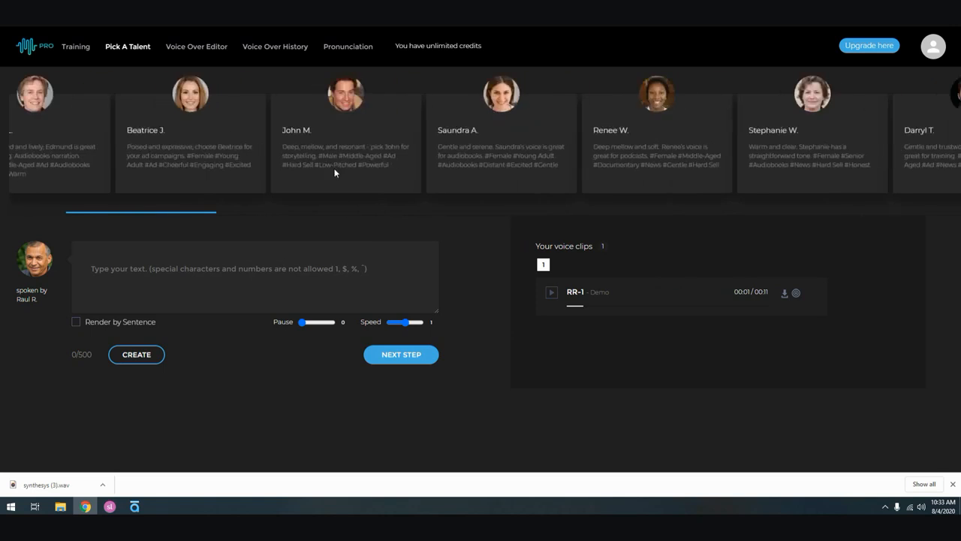
pyautogui.hscroll(3)
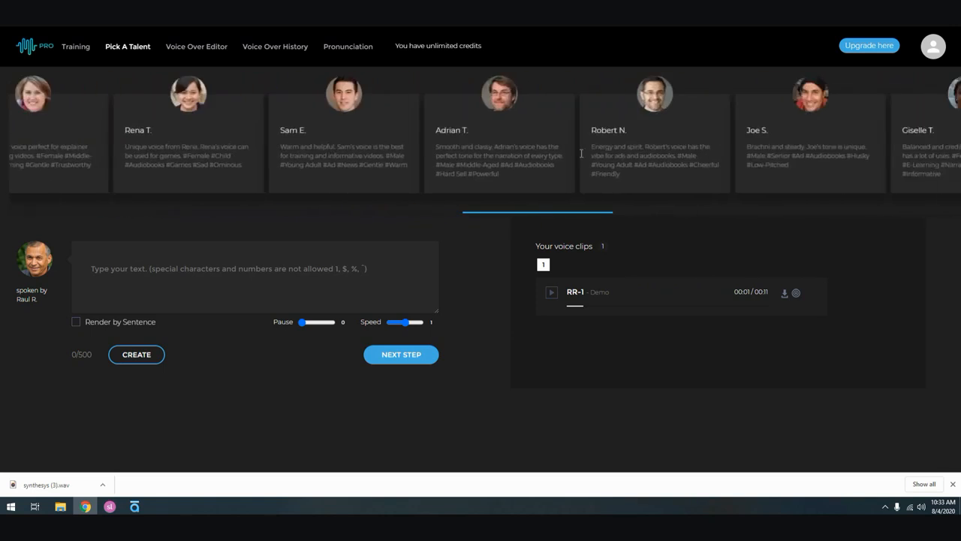
pyautogui.hscroll(3)
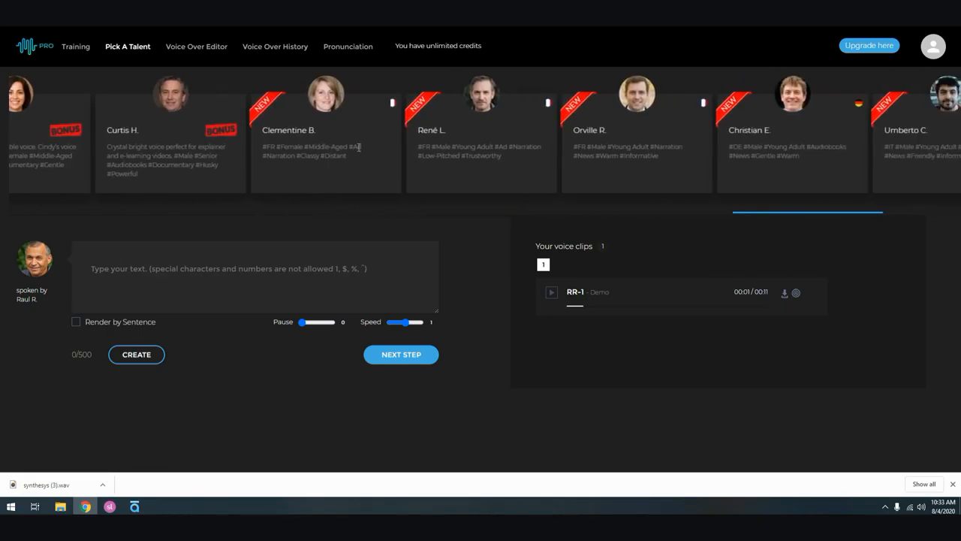
pyautogui.hscroll(3)
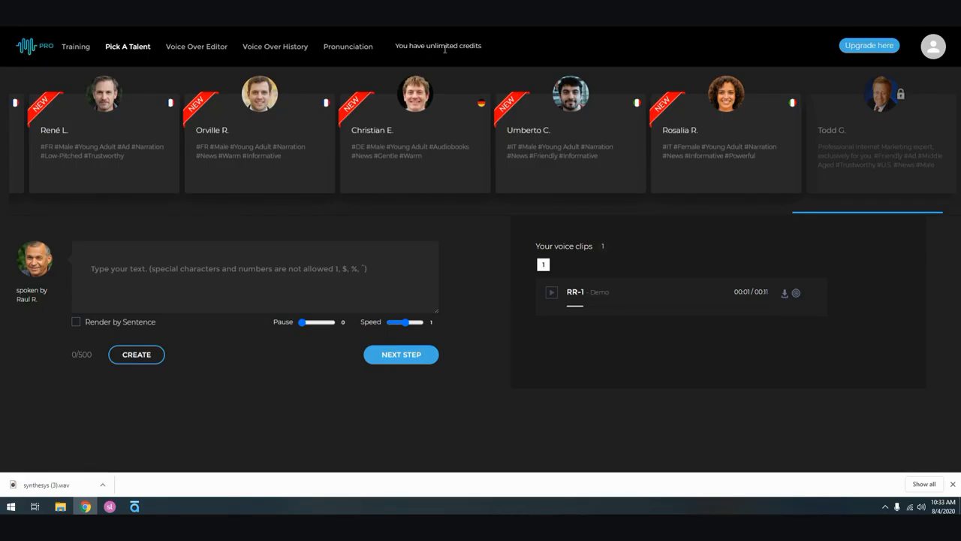
pyautogui.moveTo(484, 60)
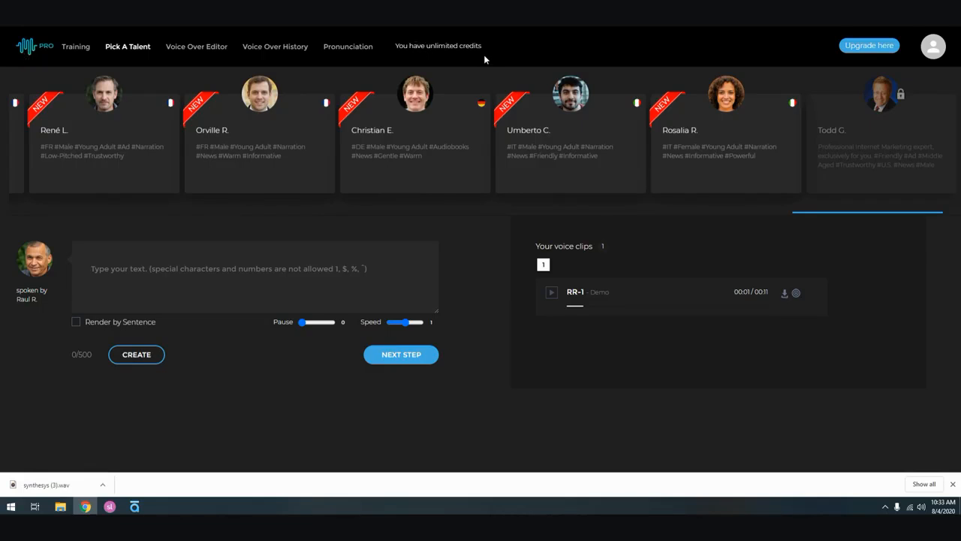
pyautogui.moveTo(38, 52)
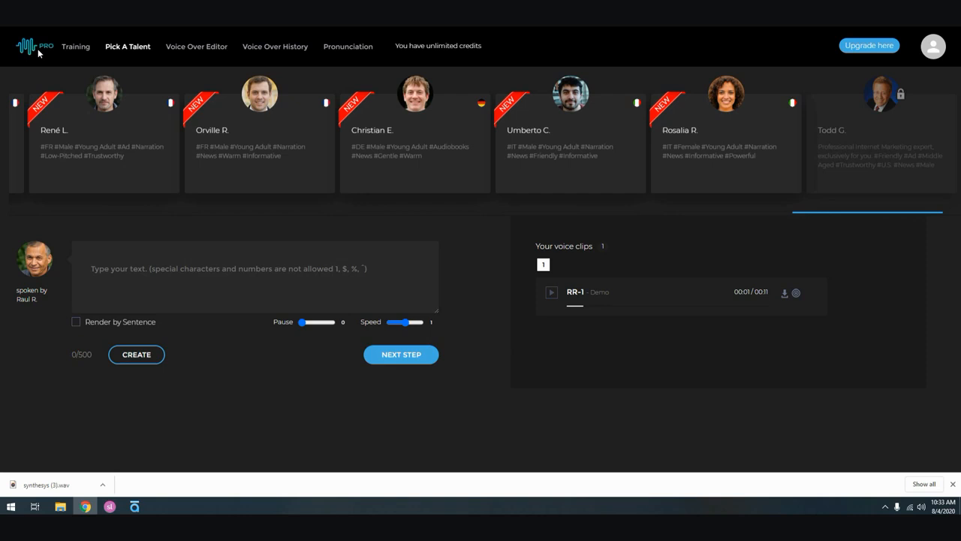
pyautogui.moveTo(216, 144)
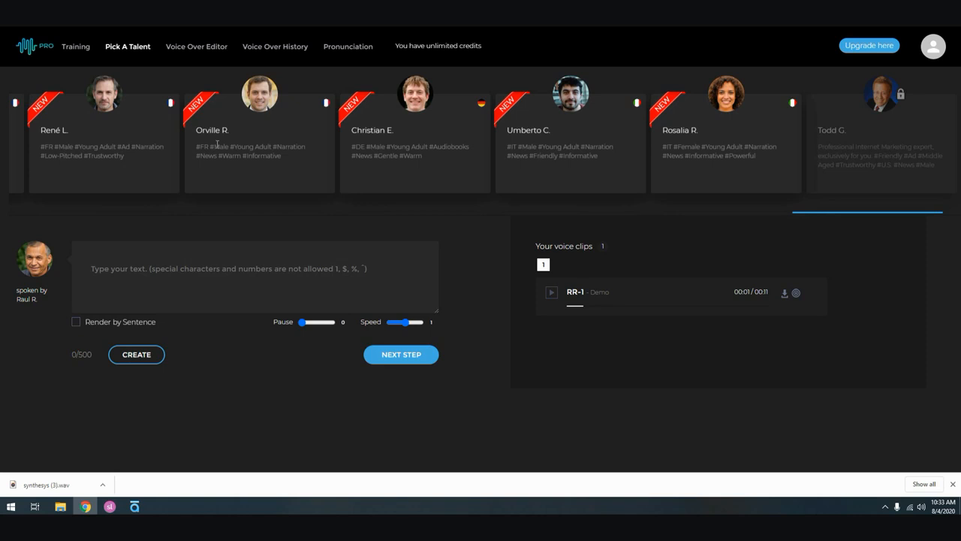
pyautogui.moveTo(333, 137)
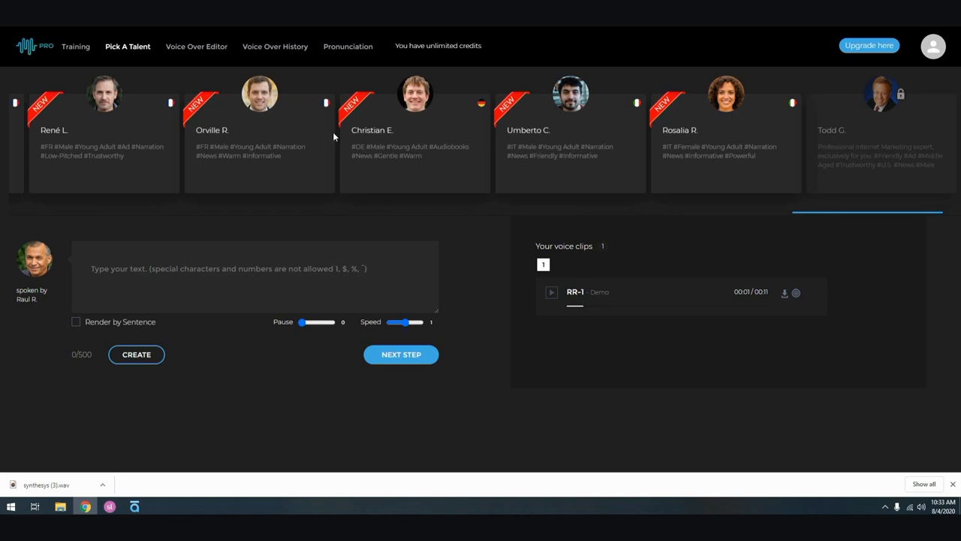
pyautogui.moveTo(664, 145)
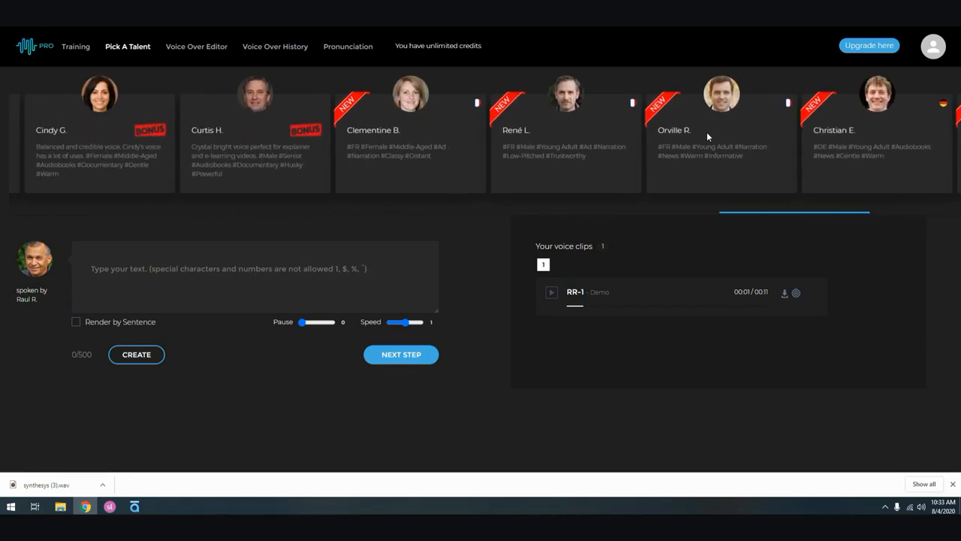
pyautogui.hscroll(3)
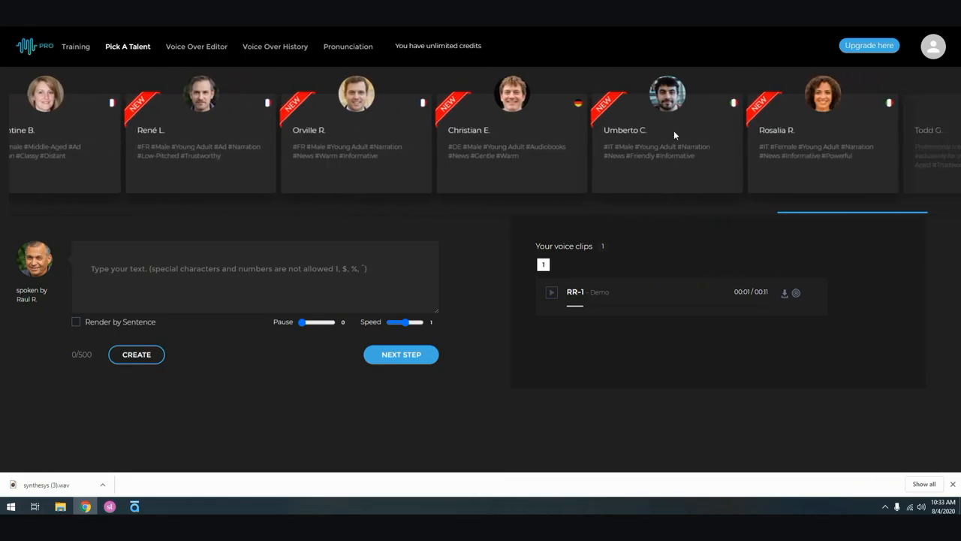
pyautogui.hscroll(-3)
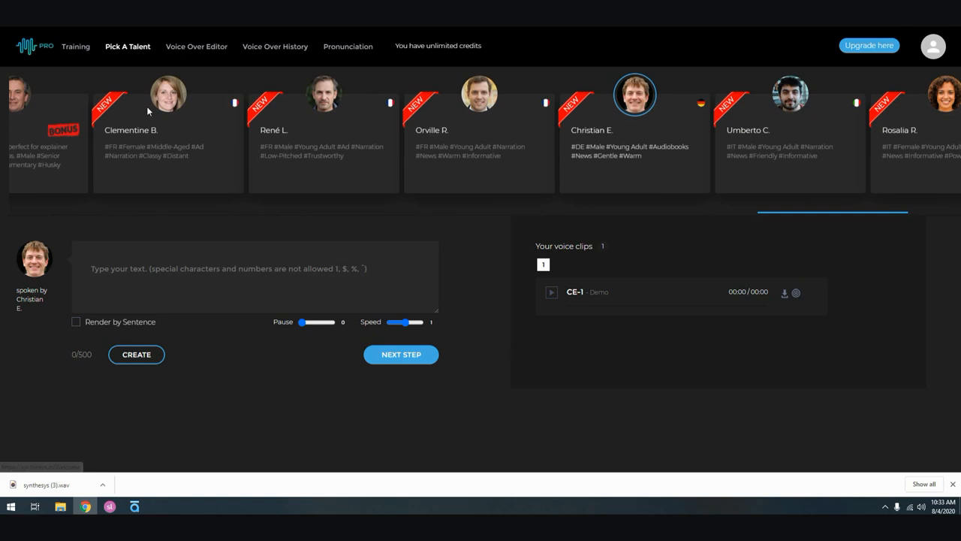
pyautogui.hscroll(3)
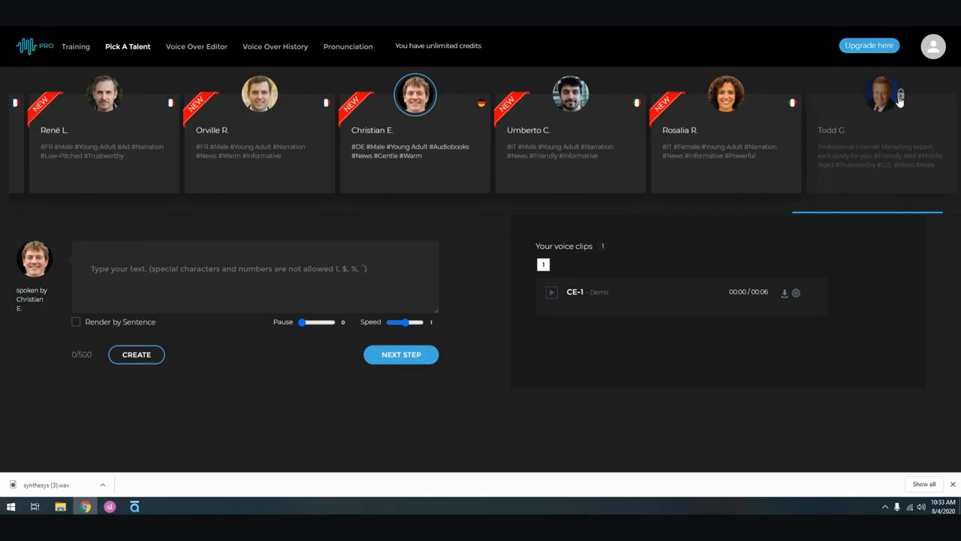
pyautogui.moveTo(889, 117)
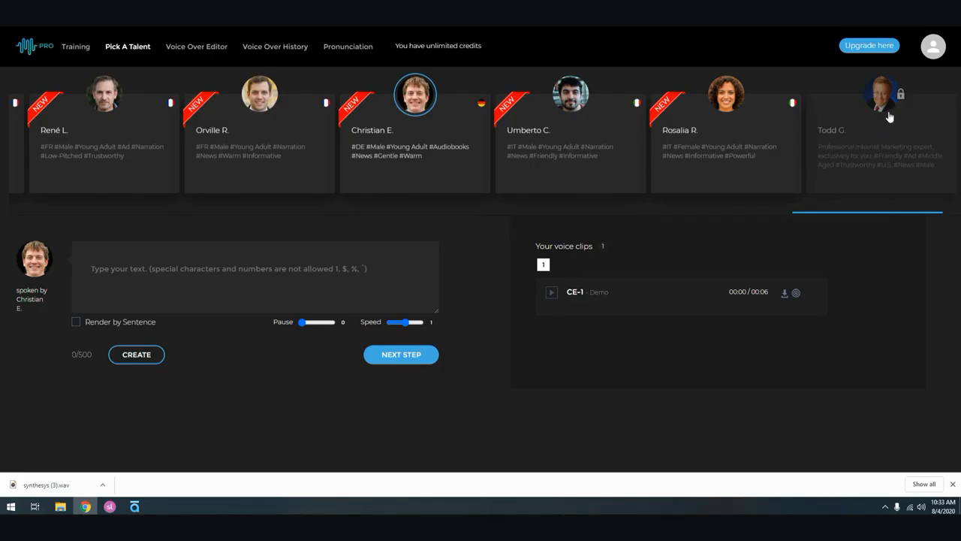
pyautogui.moveTo(881, 113)
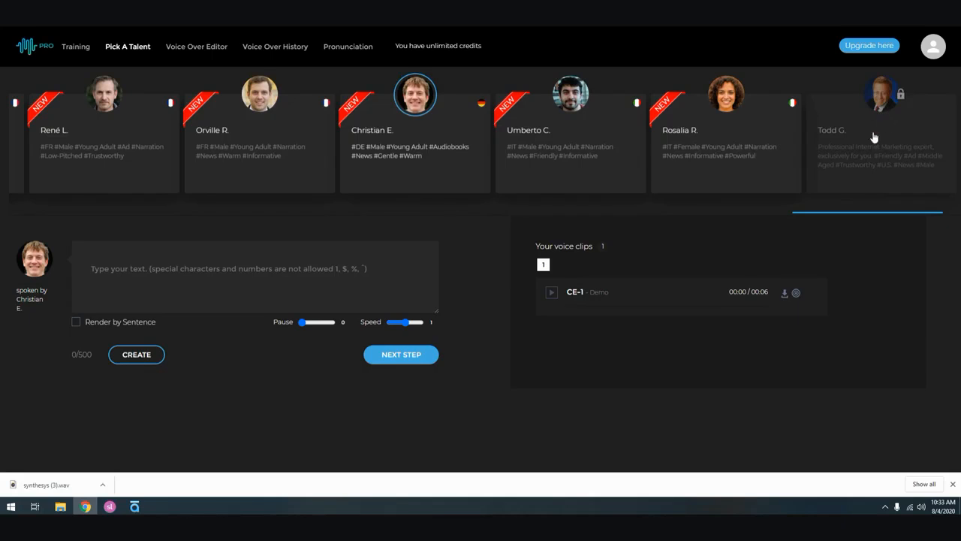
pyautogui.moveTo(79, 82)
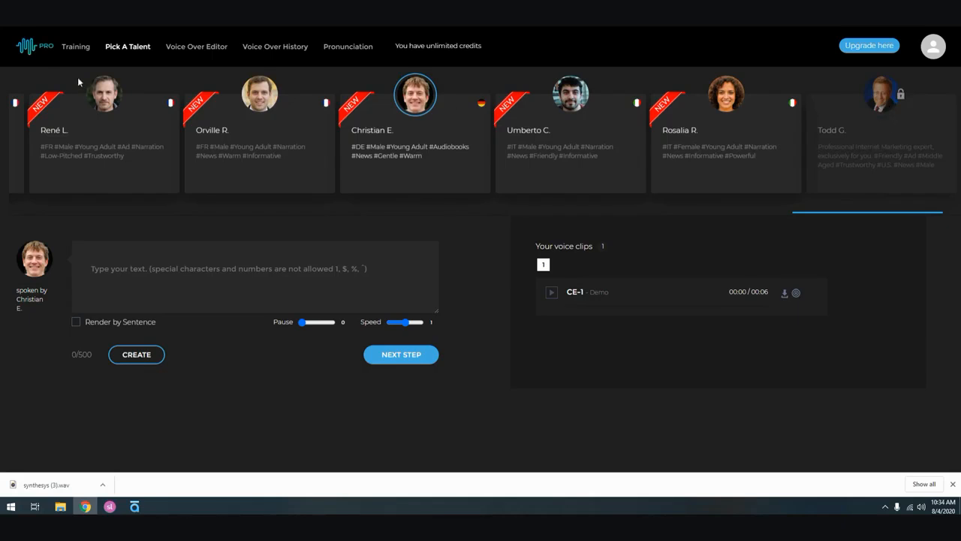
pyautogui.moveTo(866, 108)
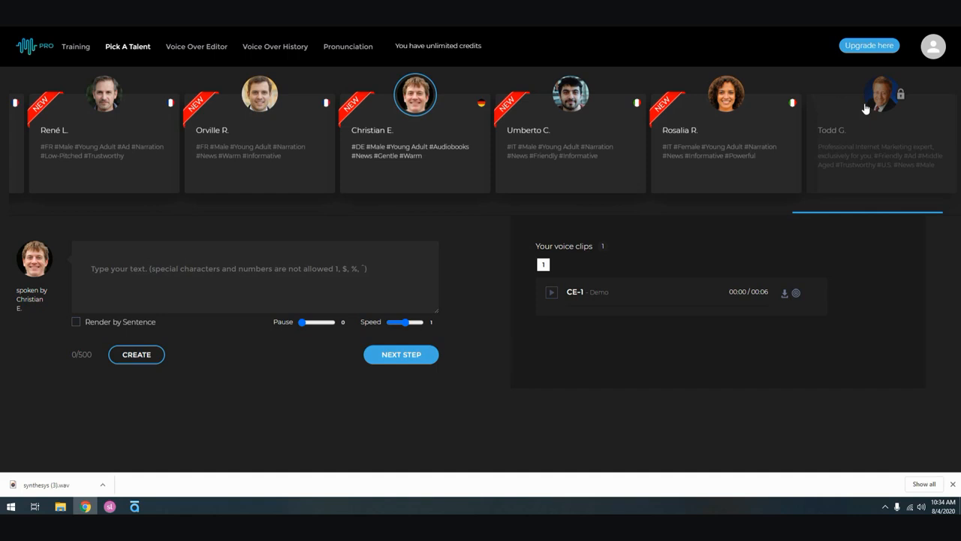
pyautogui.moveTo(764, 118)
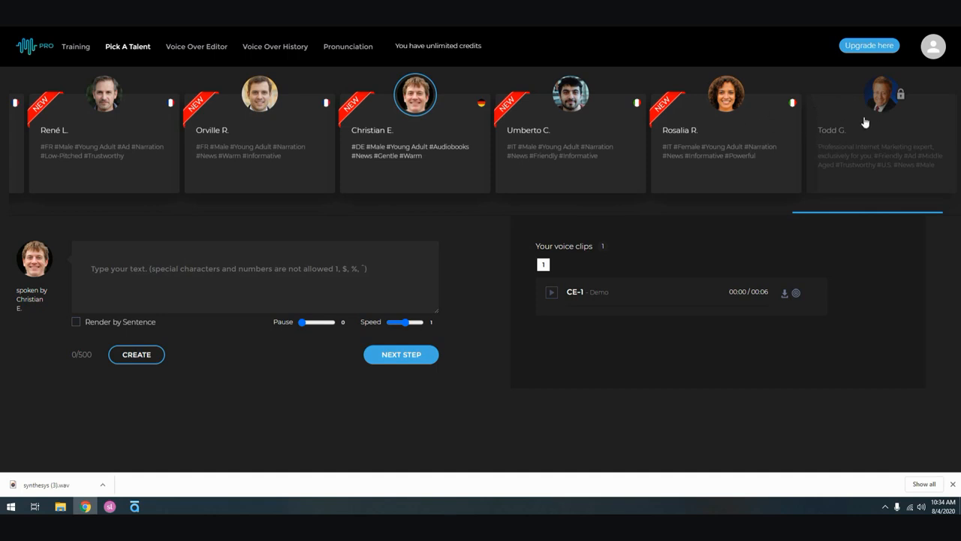
pyautogui.moveTo(884, 102)
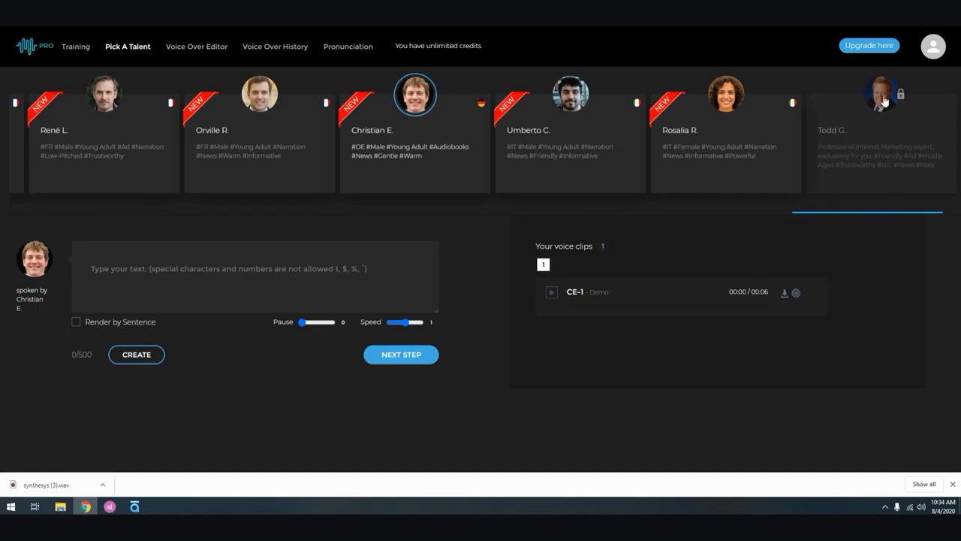
pyautogui.moveTo(889, 106)
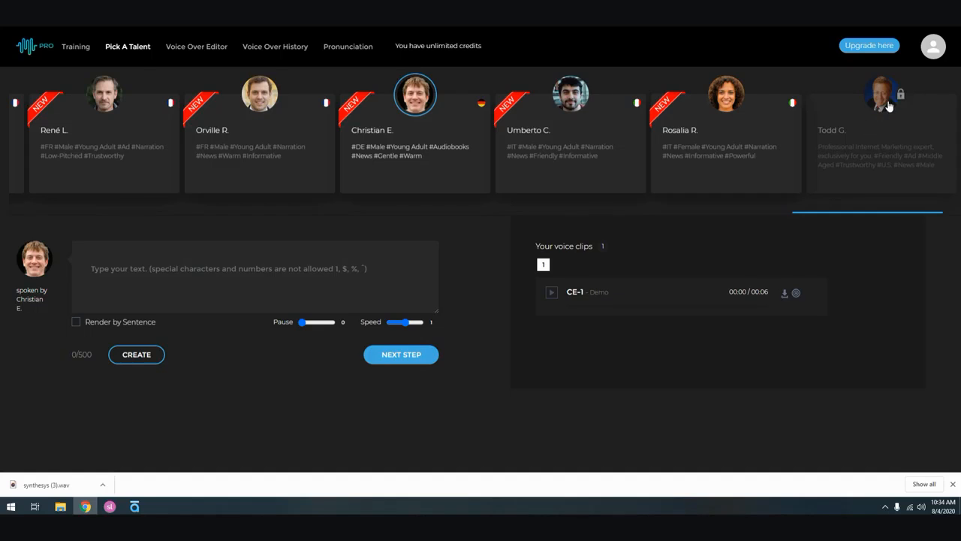
pyautogui.moveTo(443, 145)
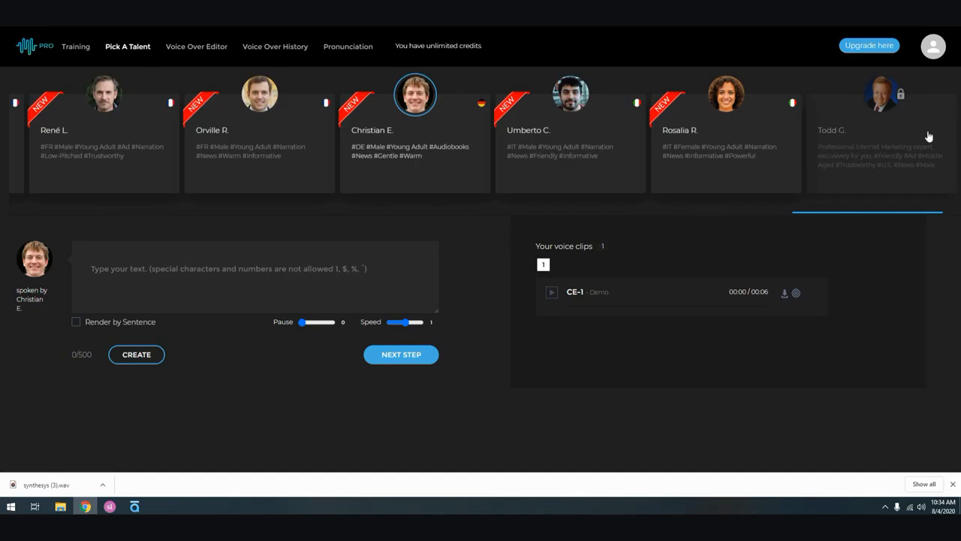
pyautogui.moveTo(496, 99)
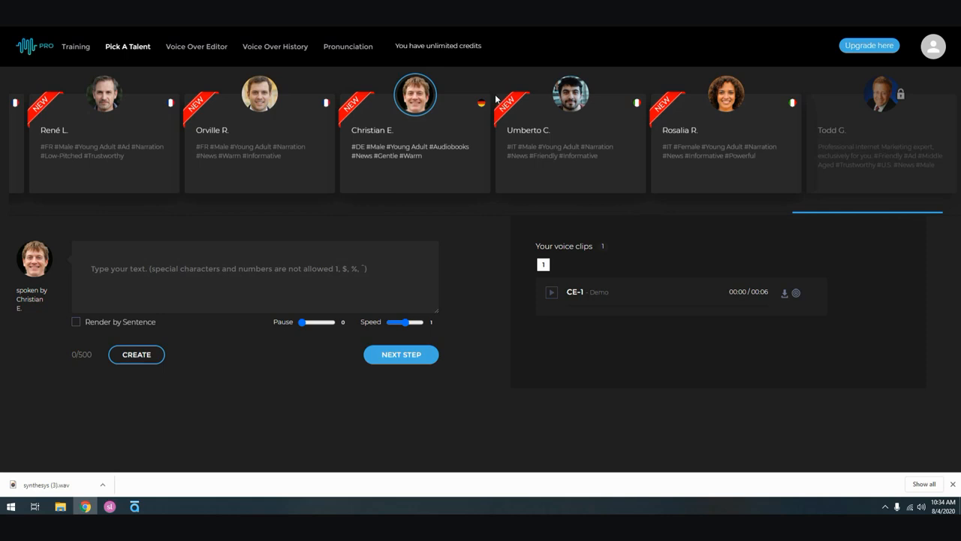
pyautogui.moveTo(472, 57)
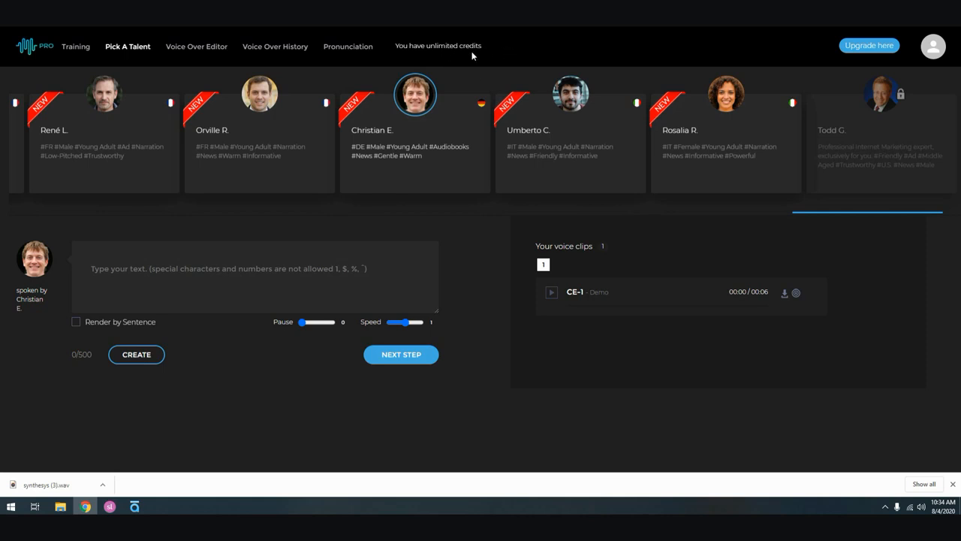
pyautogui.moveTo(412, 132)
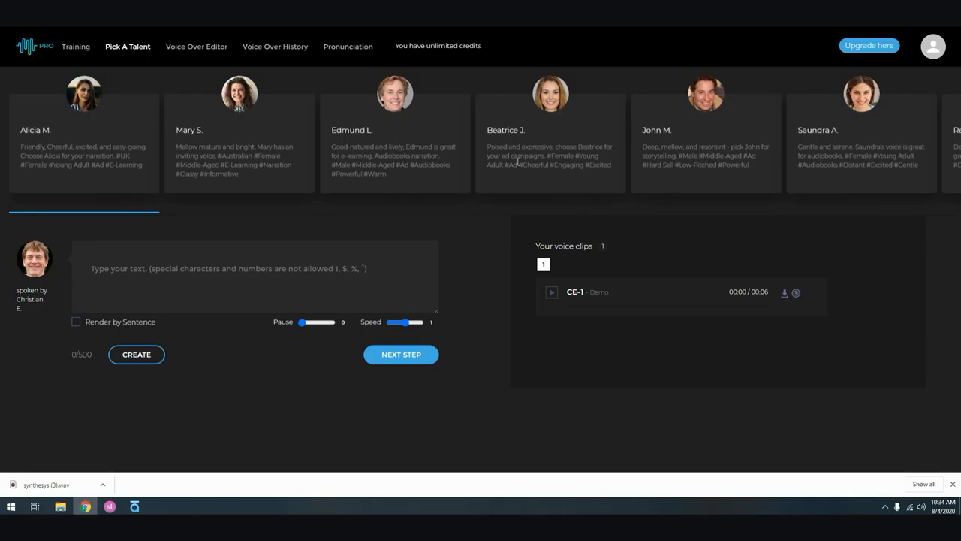
pyautogui.moveTo(430, 61)
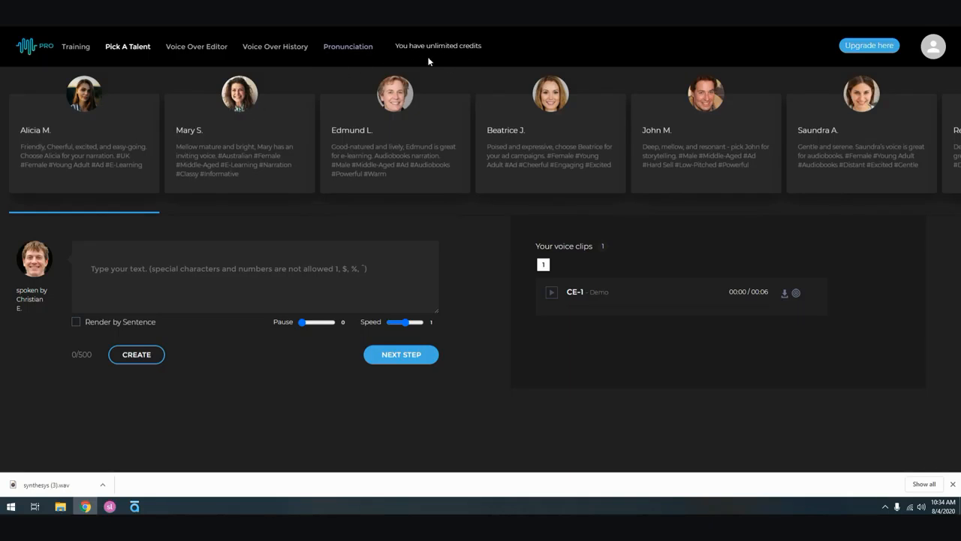
pyautogui.moveTo(490, 66)
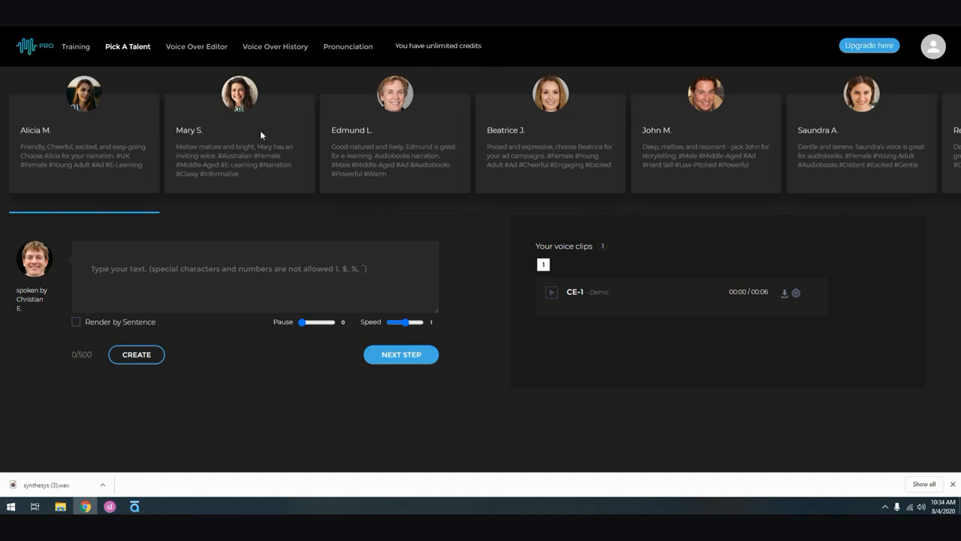
# Choose Alicia M. as narrator with the transition-words paragraph as the script.
pyautogui.click(84, 93)
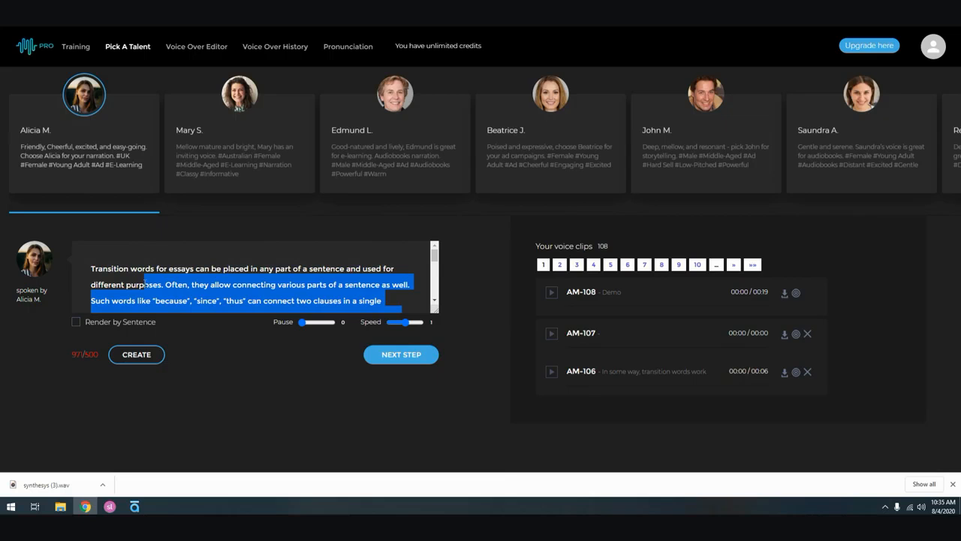
# Trim the script to one sentence, attempt CREATE, and dismiss the daily-limit notice.
pyautogui.press('Delete')
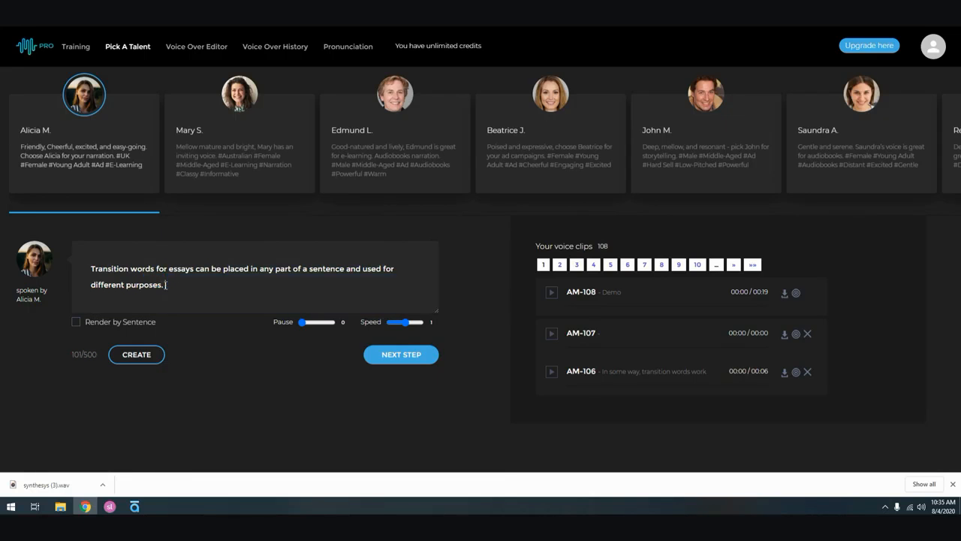
pyautogui.click(135, 355)
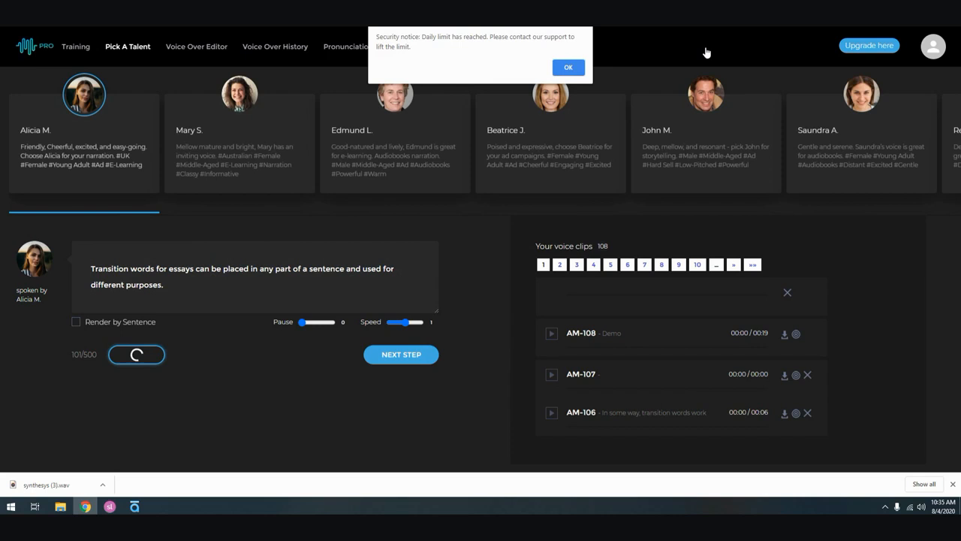
pyautogui.moveTo(472, 63)
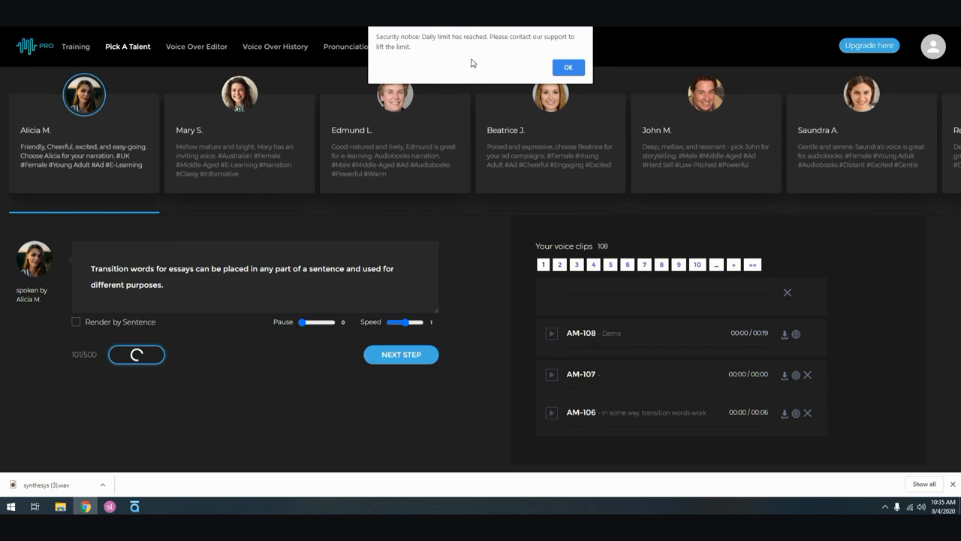
pyautogui.moveTo(481, 39)
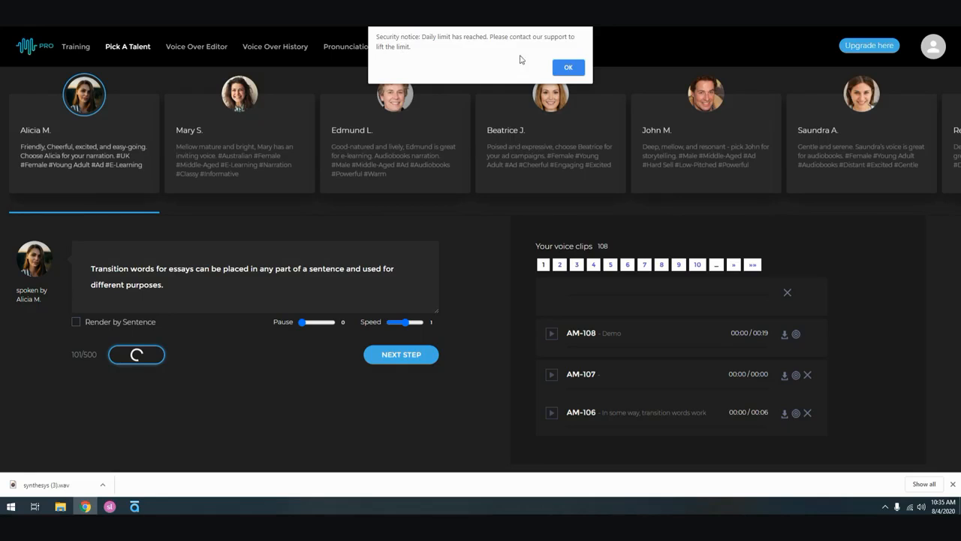
pyautogui.click(568, 66)
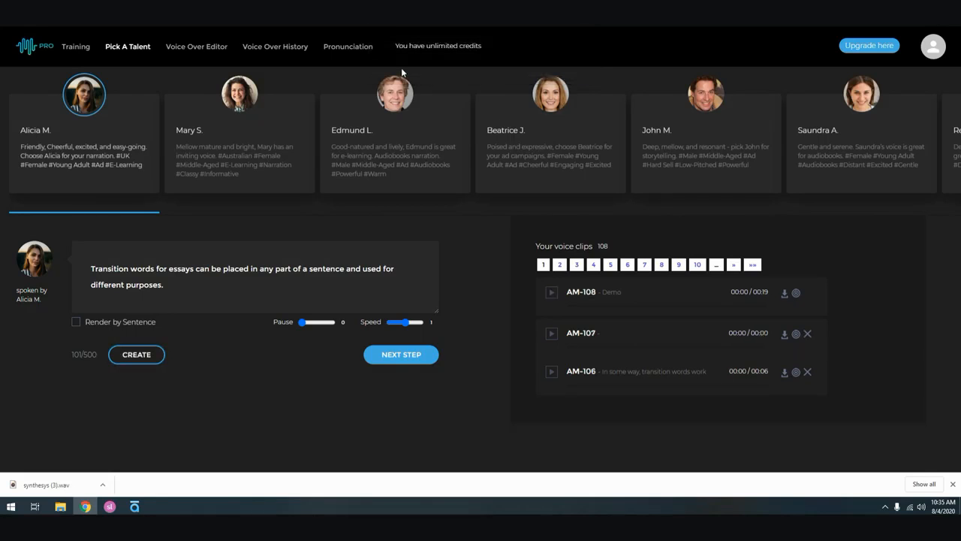
pyautogui.moveTo(507, 276)
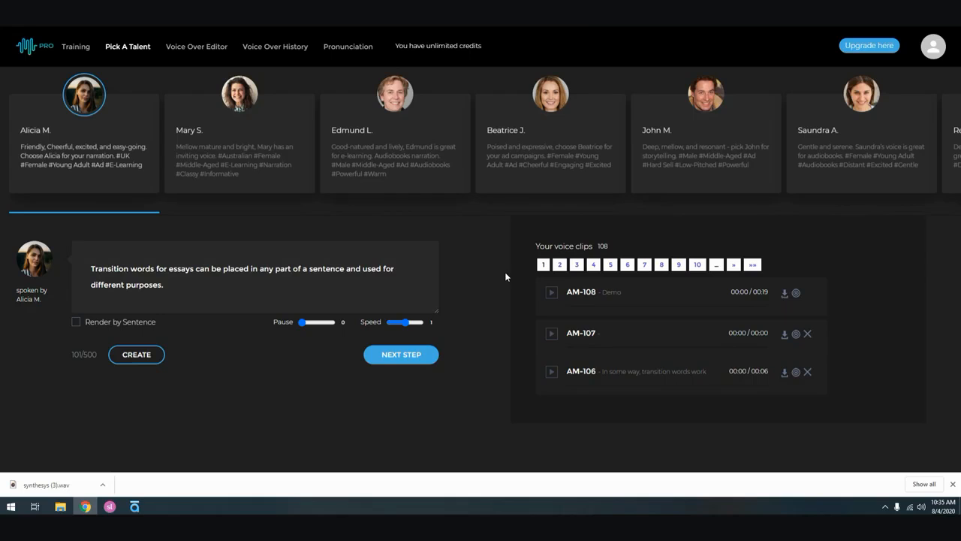
pyautogui.moveTo(588, 306)
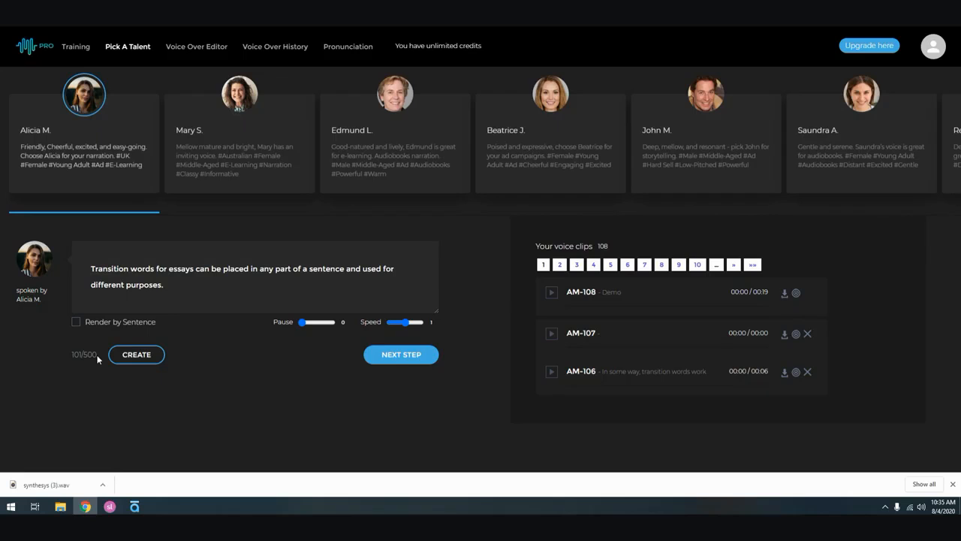
pyautogui.click(167, 286)
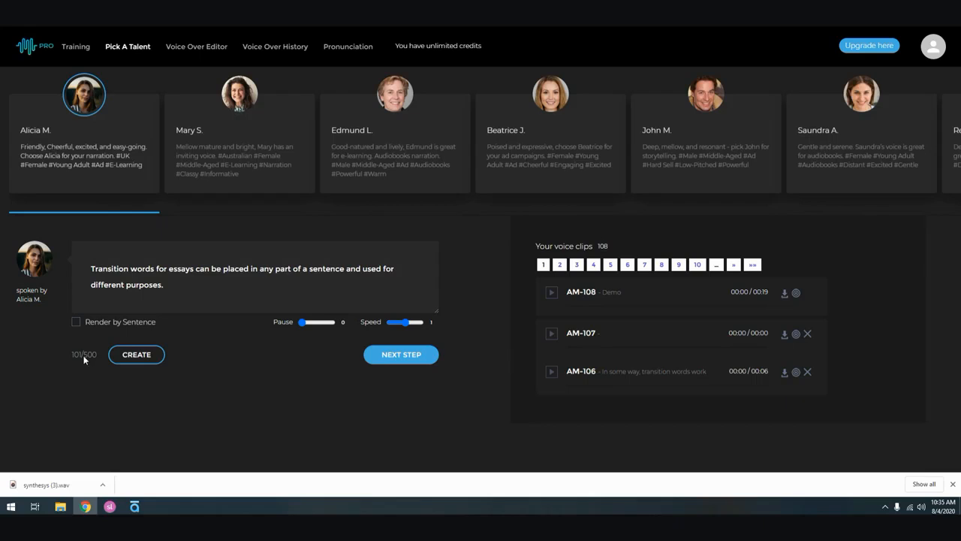
pyautogui.moveTo(525, 102)
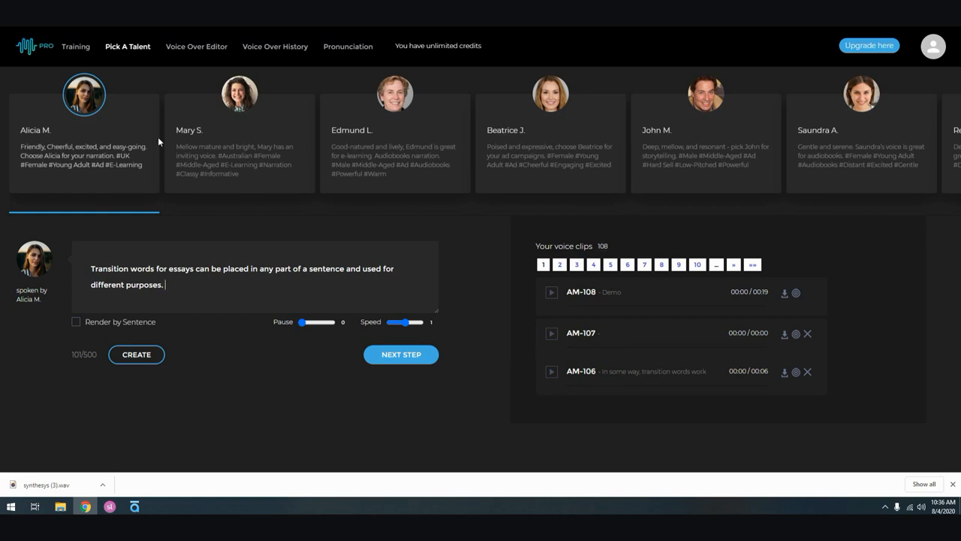
pyautogui.moveTo(385, 228)
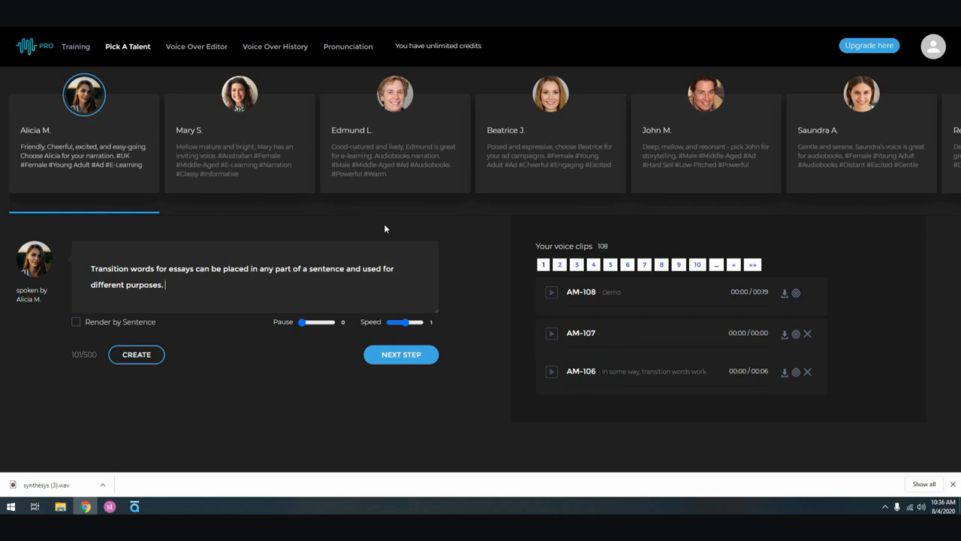
pyautogui.moveTo(363, 250)
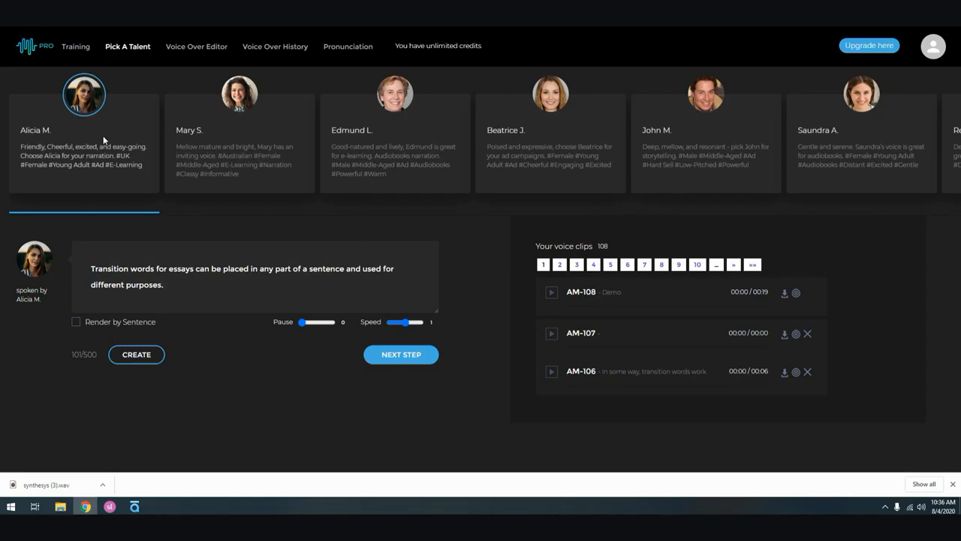
# Browse the talent carousel to further voices such as Claire R. and Rafael A.
pyautogui.hscroll(3)
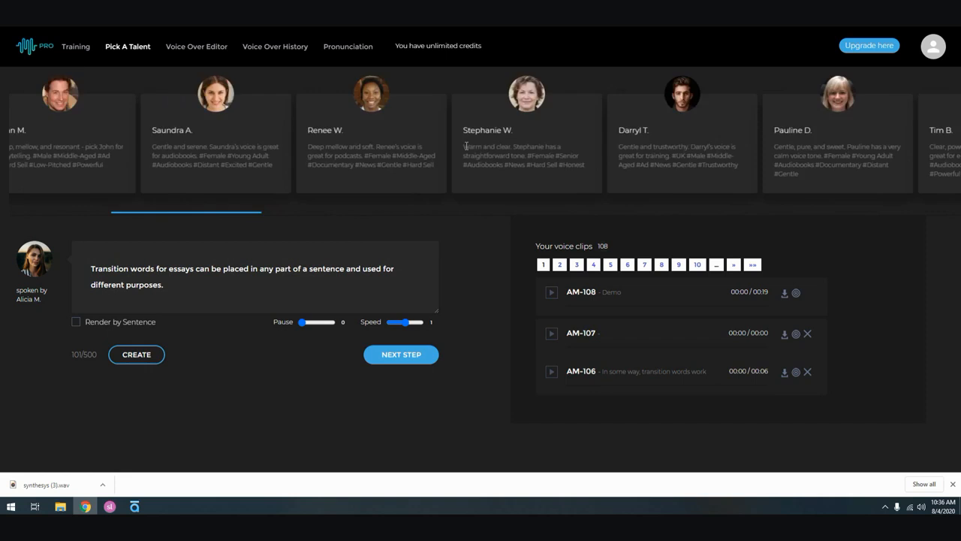
pyautogui.hscroll(-3)
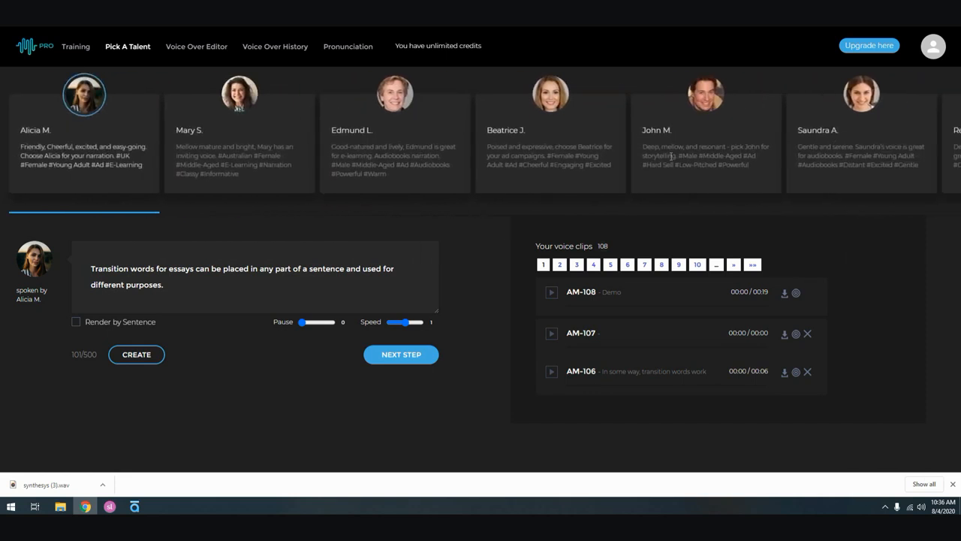
pyautogui.moveTo(479, 123)
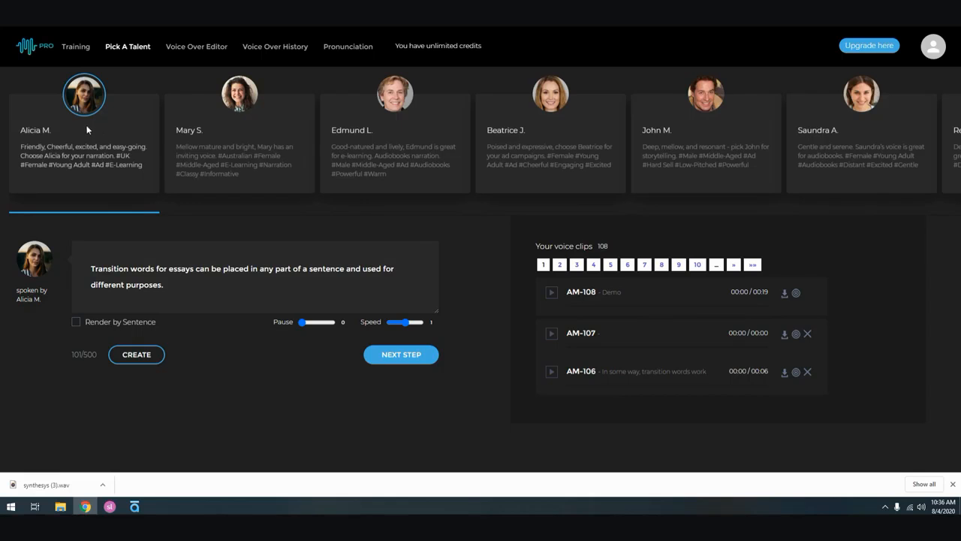
pyautogui.moveTo(598, 133)
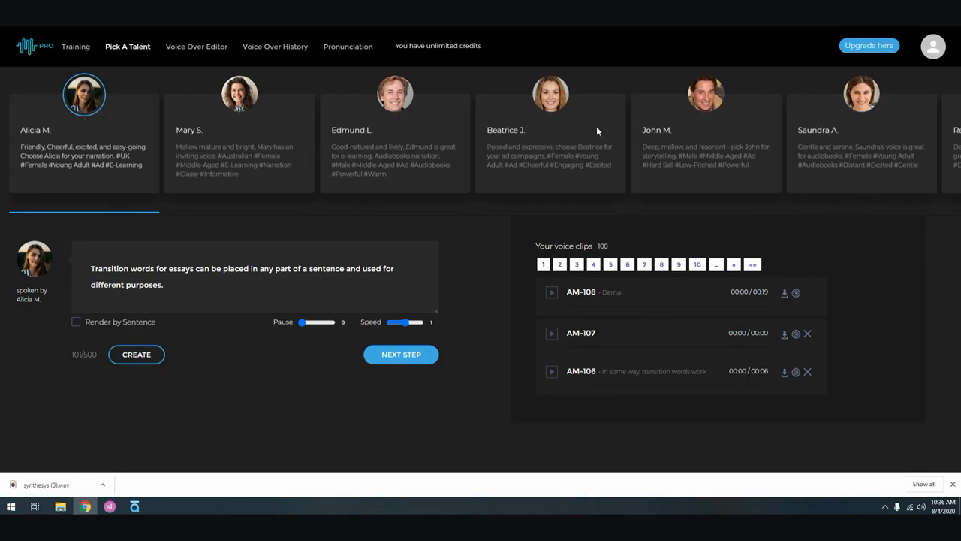
pyautogui.hscroll(3)
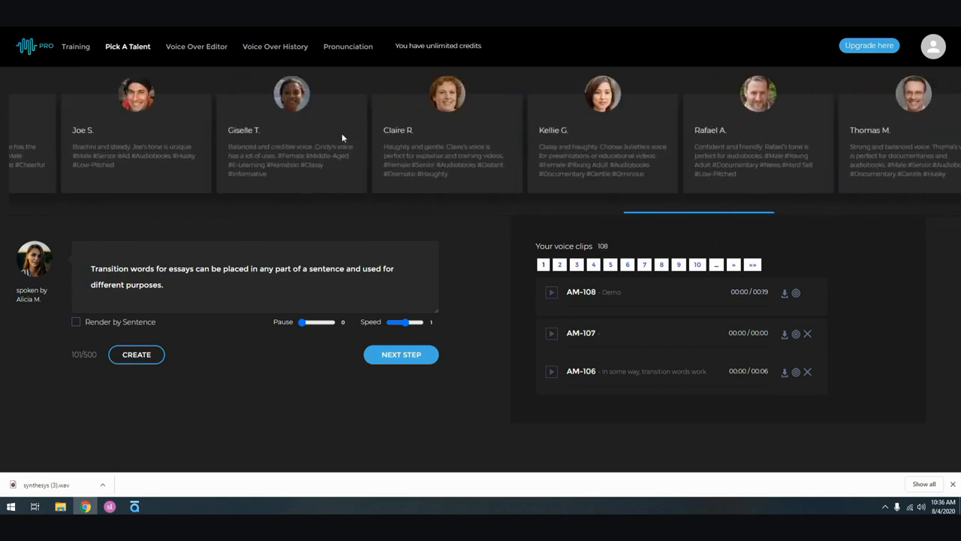
pyautogui.hscroll(3)
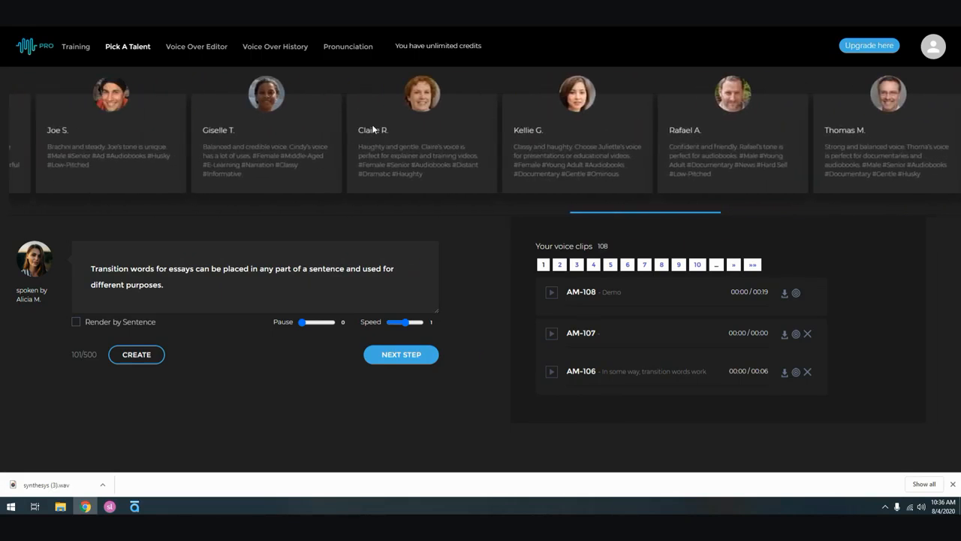
pyautogui.click(733, 93)
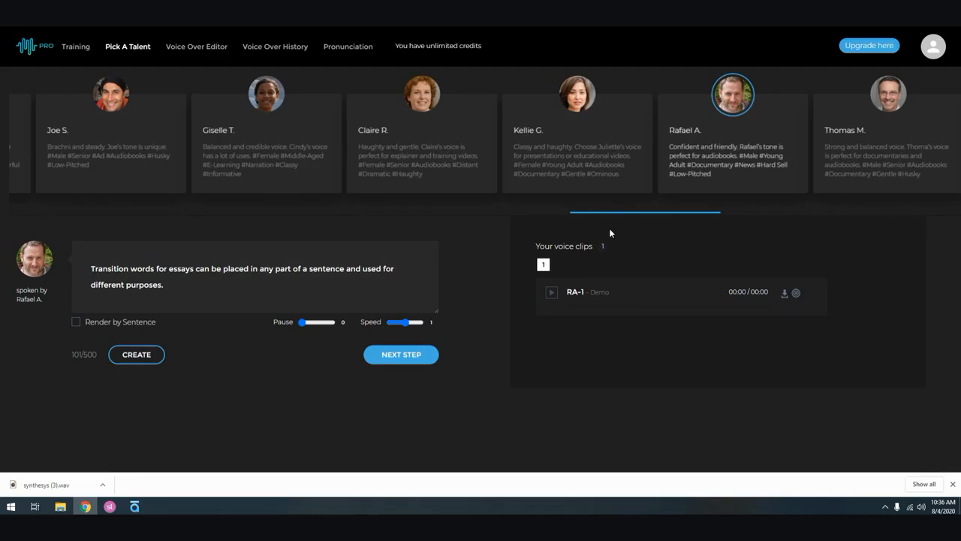
pyautogui.click(551, 291)
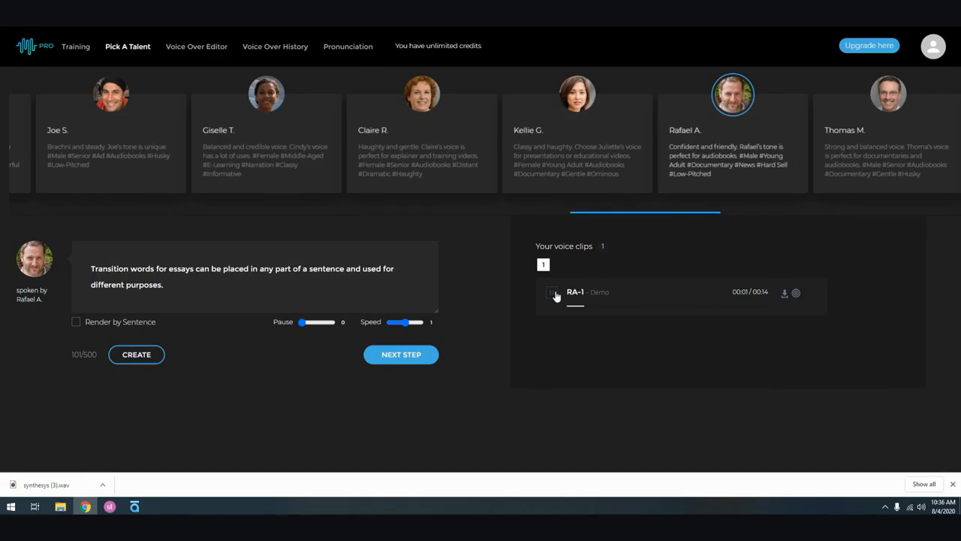
pyautogui.click(553, 293)
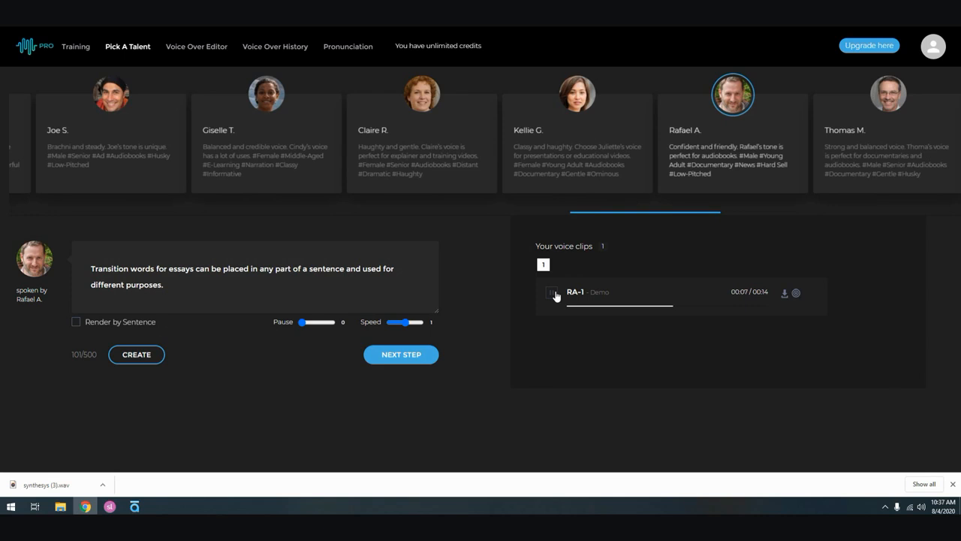
pyautogui.click(553, 292)
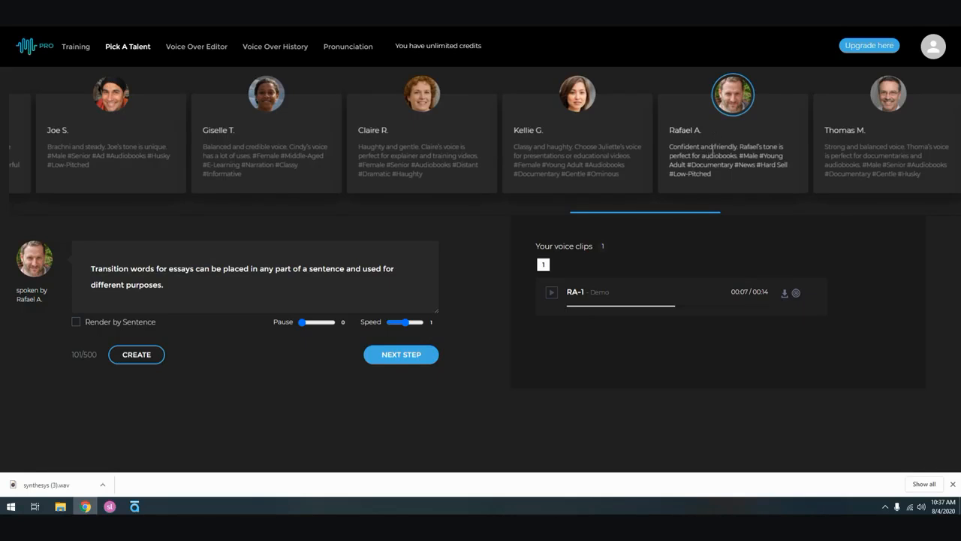
pyautogui.moveTo(409, 262)
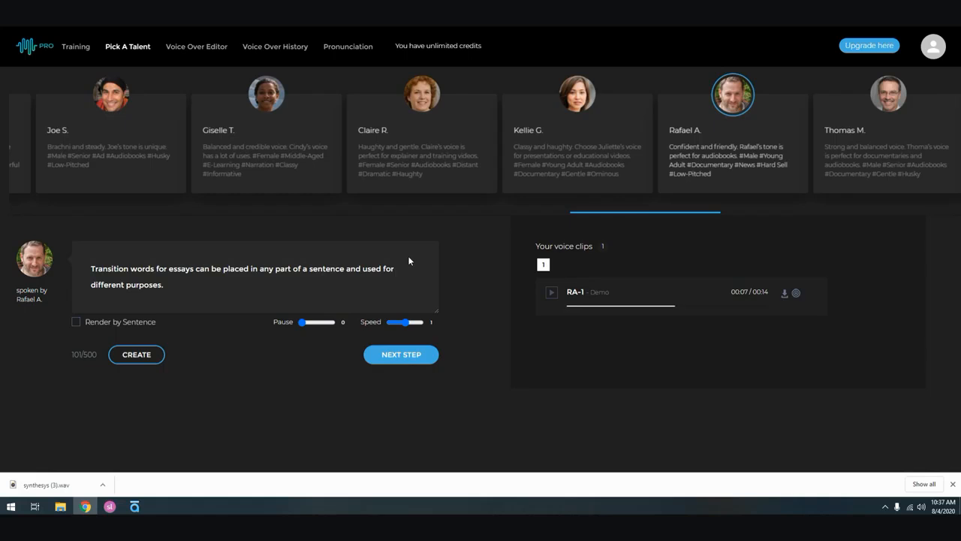
pyautogui.moveTo(400, 141)
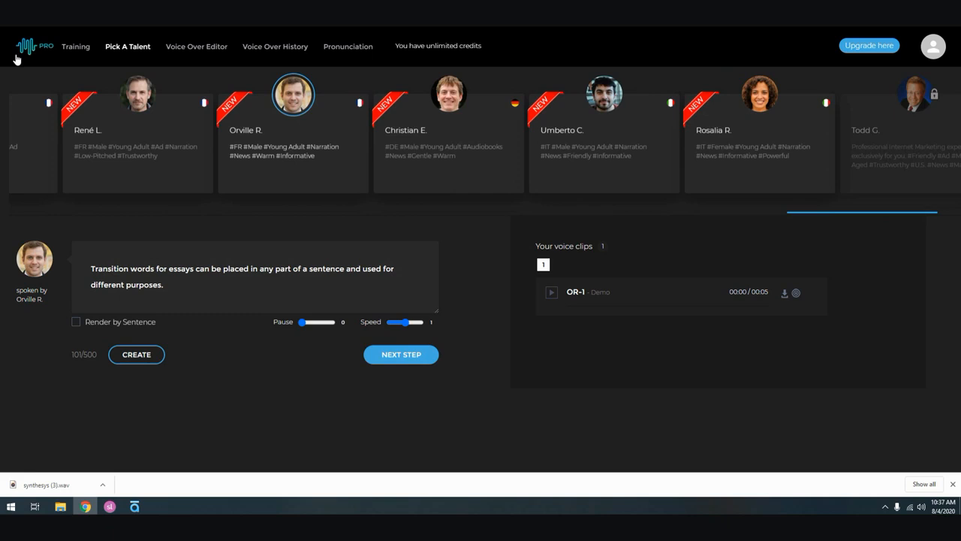
pyautogui.moveTo(189, 127)
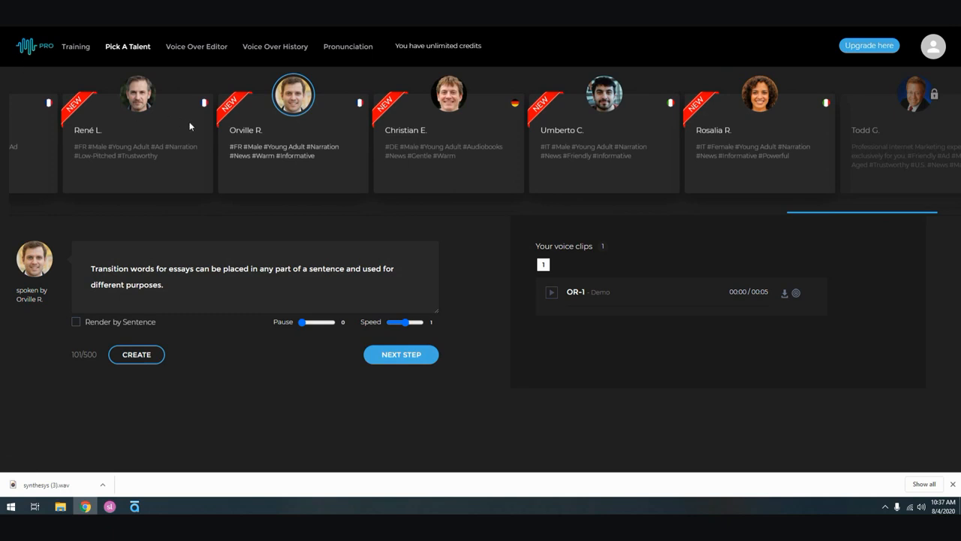
pyautogui.moveTo(858, 144)
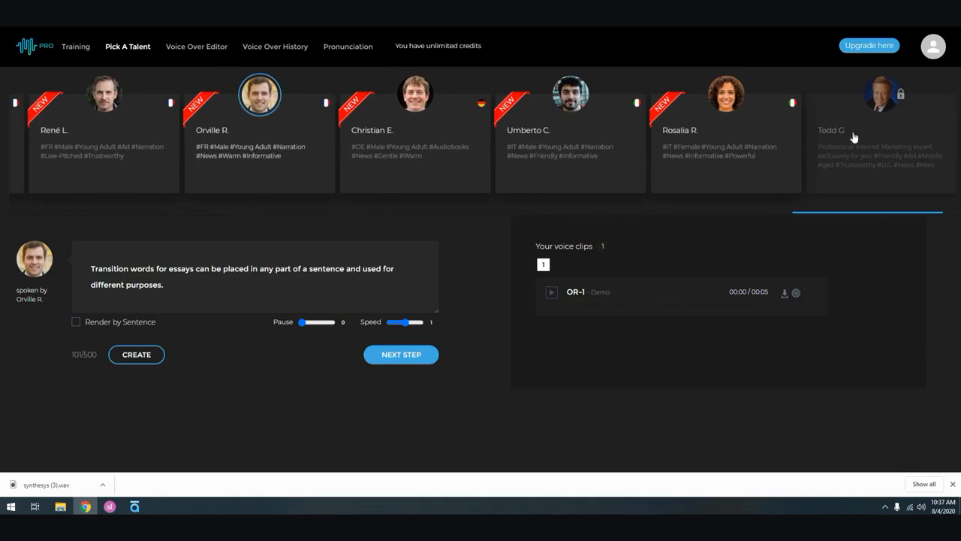
pyautogui.moveTo(884, 126)
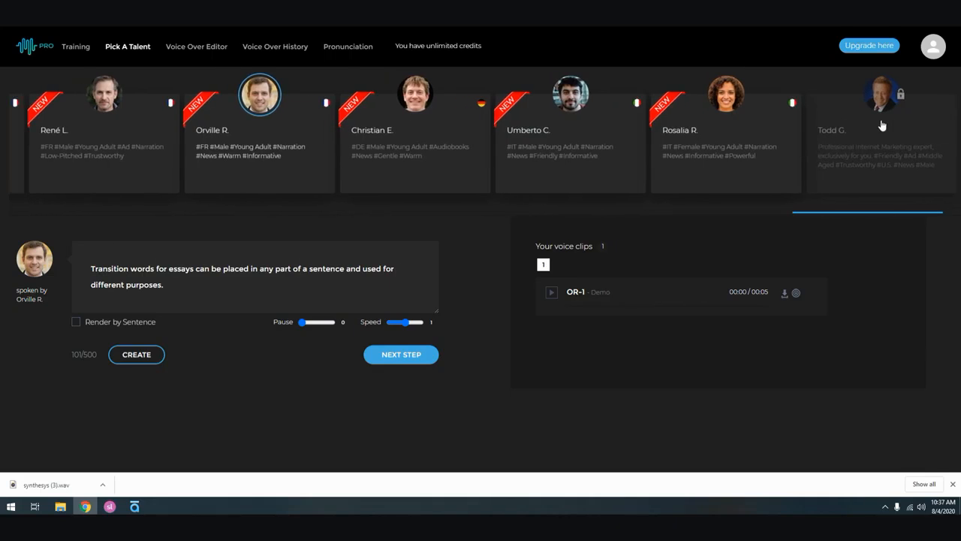
pyautogui.moveTo(879, 113)
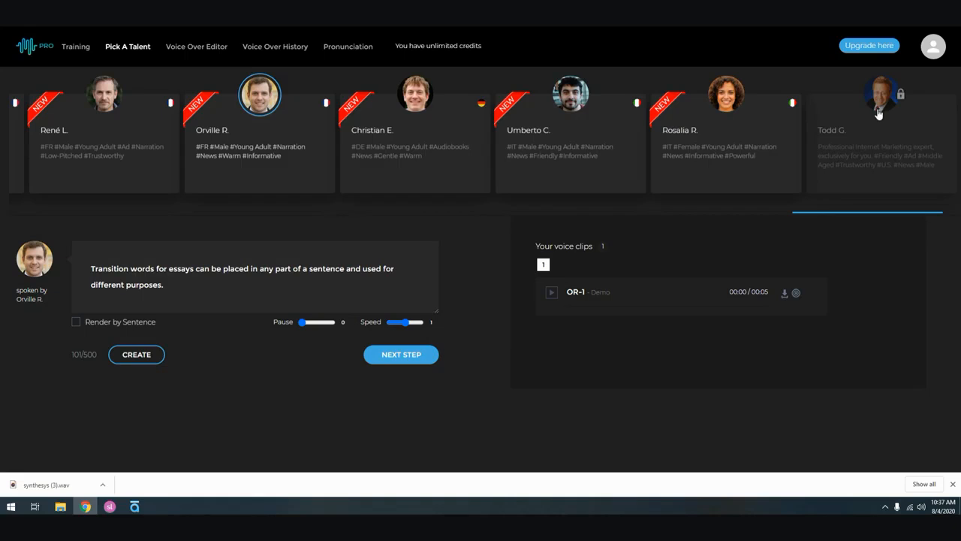
pyautogui.moveTo(879, 133)
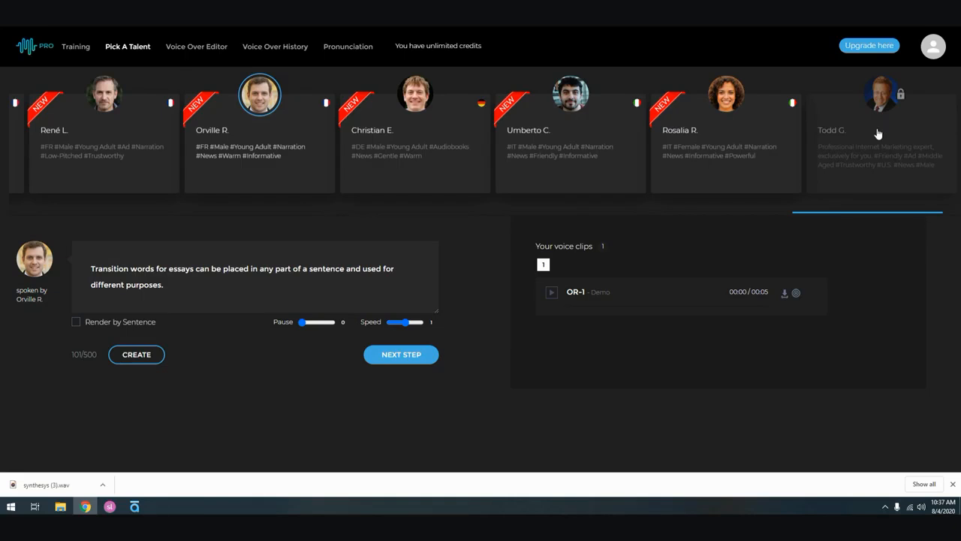
pyautogui.moveTo(893, 144)
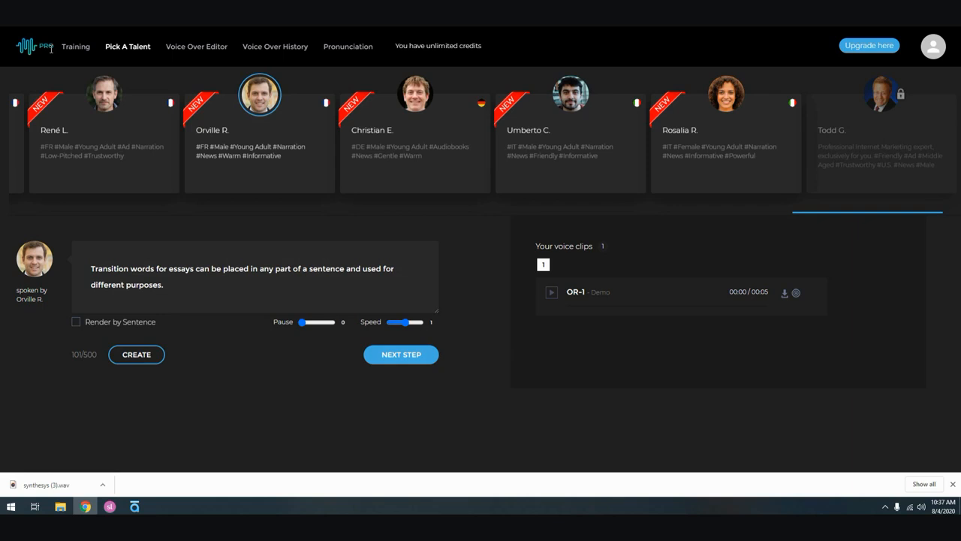
pyautogui.moveTo(352, 128)
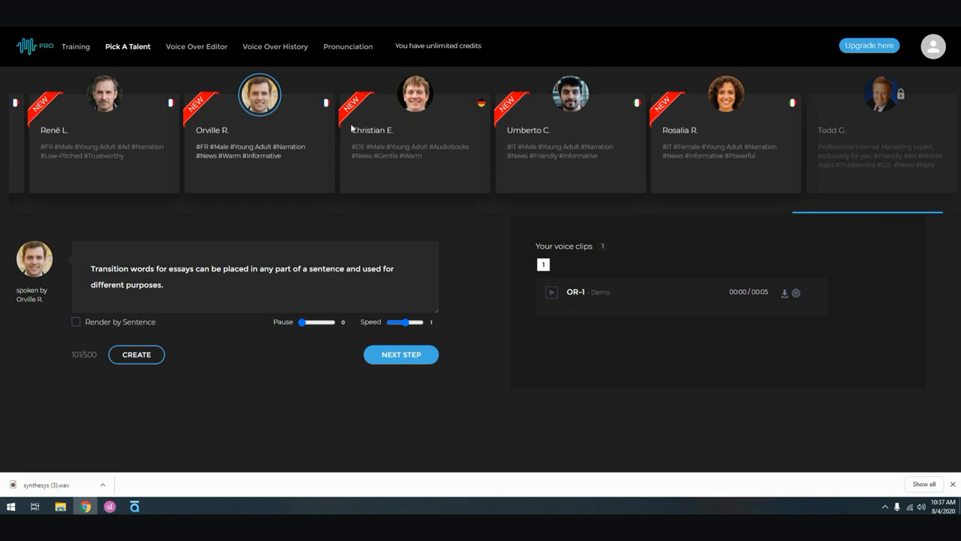
pyautogui.moveTo(202, 145)
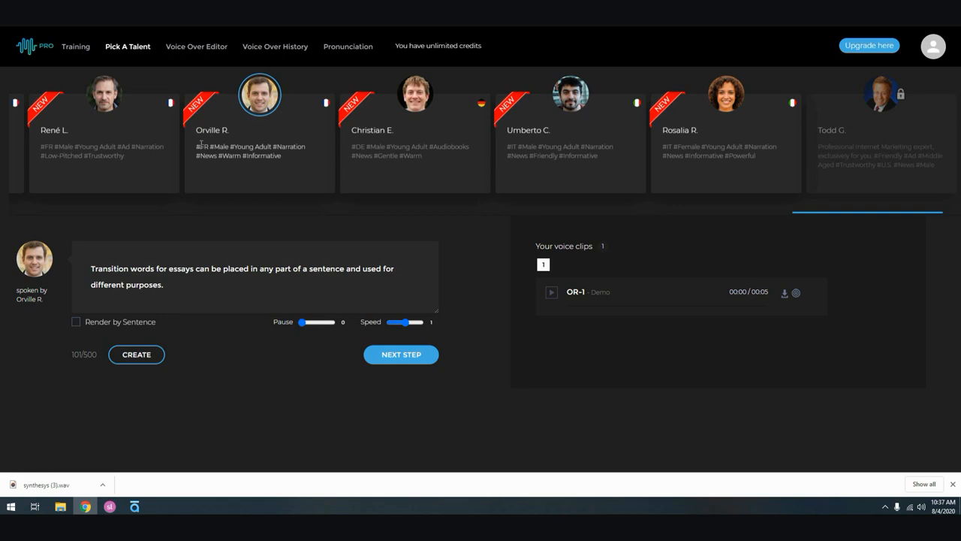
pyautogui.moveTo(586, 158)
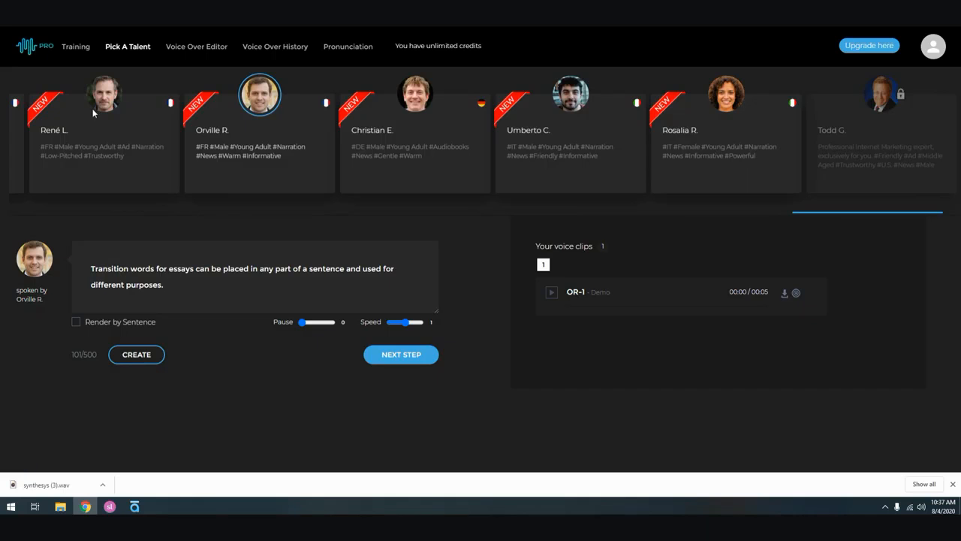
# Scroll the Pick A Talent carousel right to reveal more voice profiles.
pyautogui.hscroll(3)
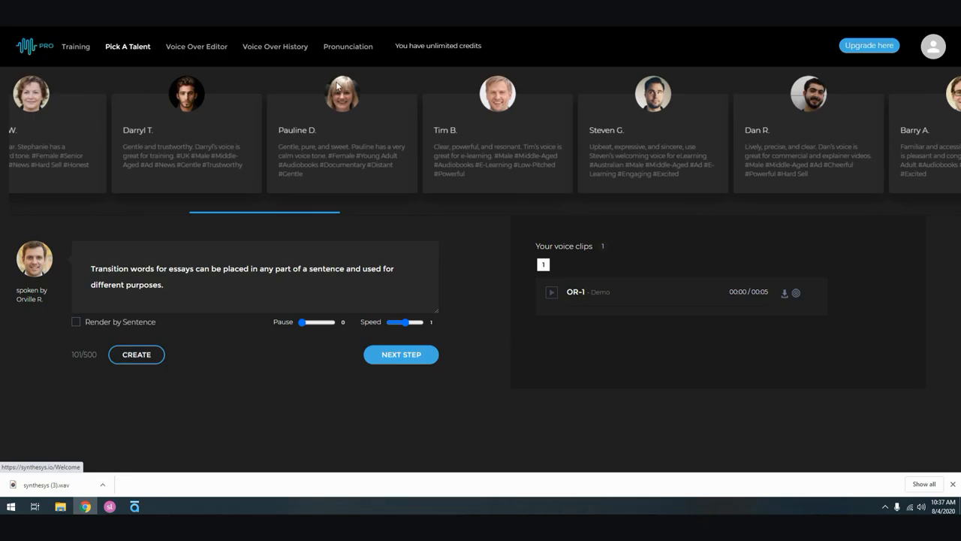
pyautogui.moveTo(292, 349)
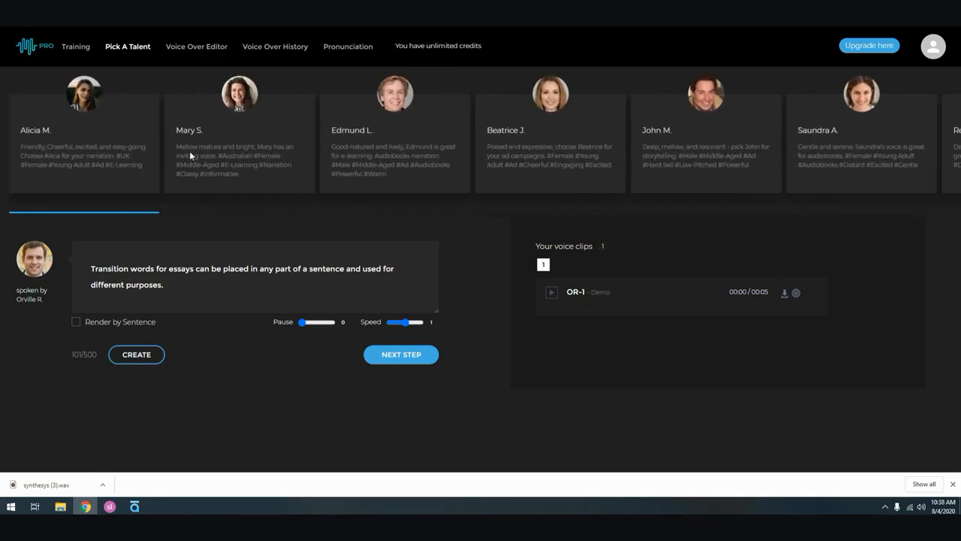
pyautogui.click(136, 354)
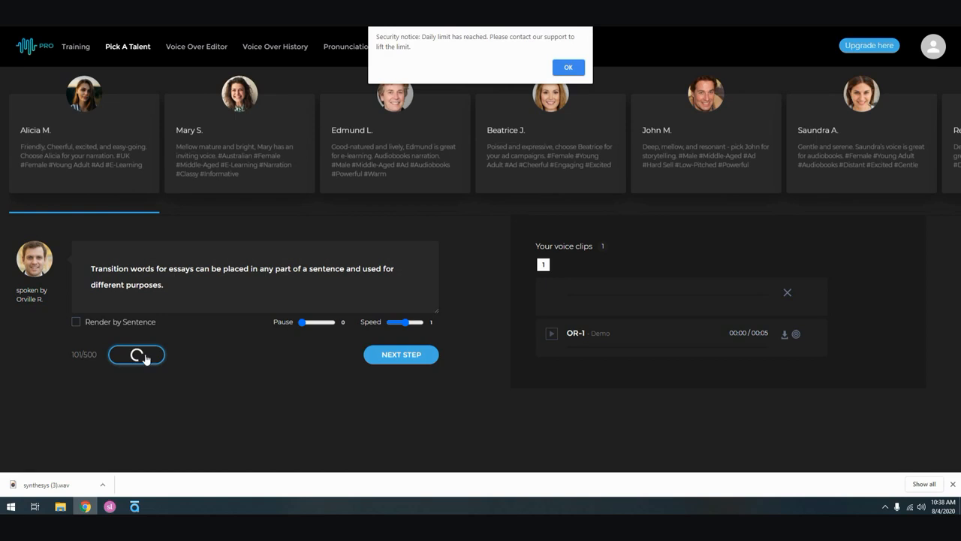
pyautogui.moveTo(393, 329)
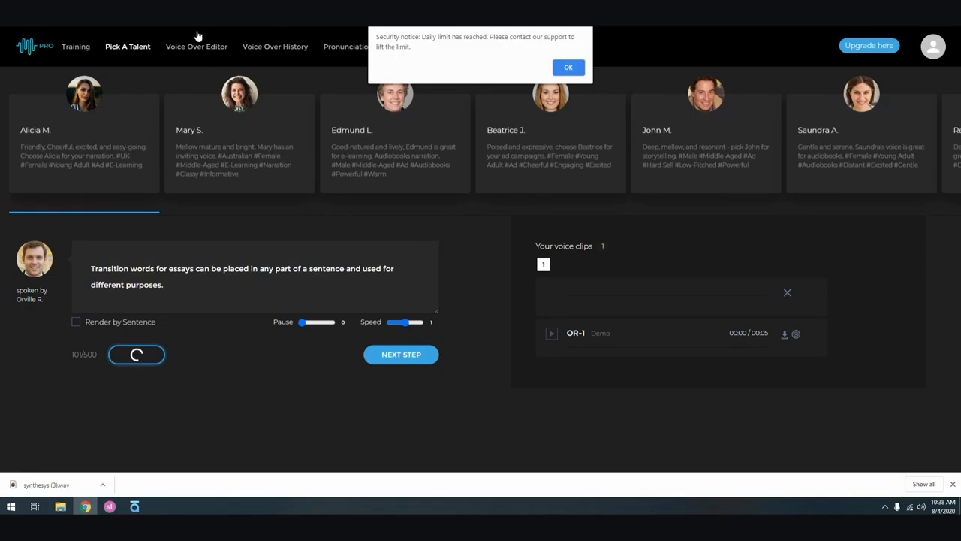
pyautogui.moveTo(528, 66)
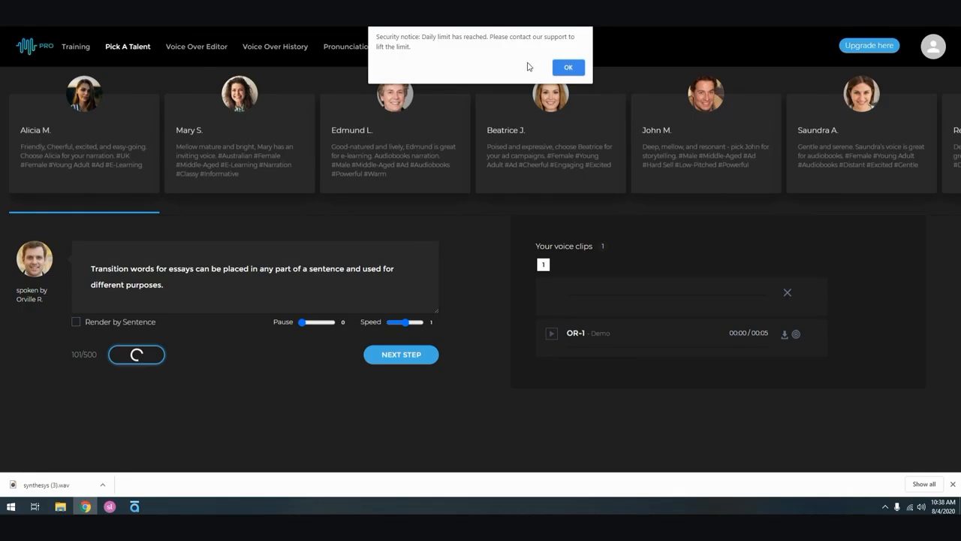
pyautogui.click(568, 66)
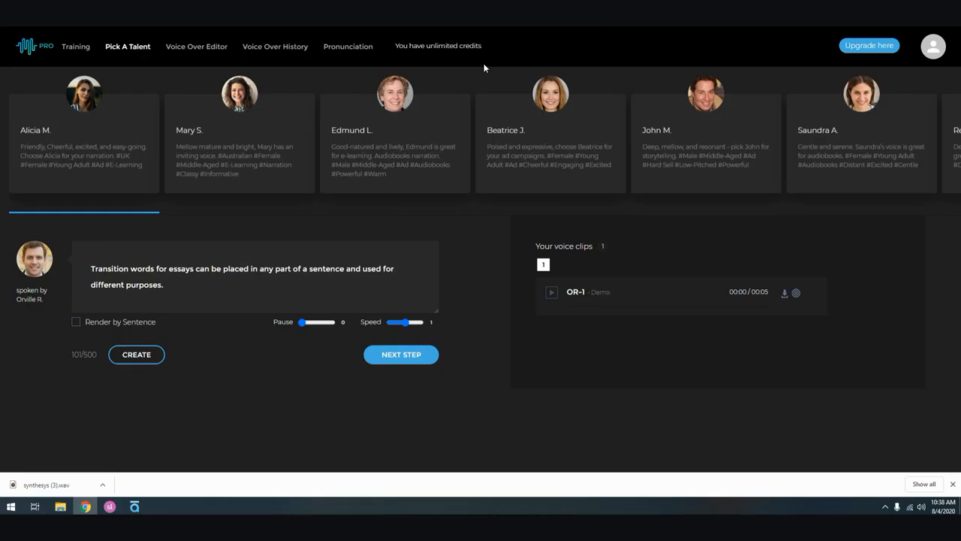
pyautogui.moveTo(464, 66)
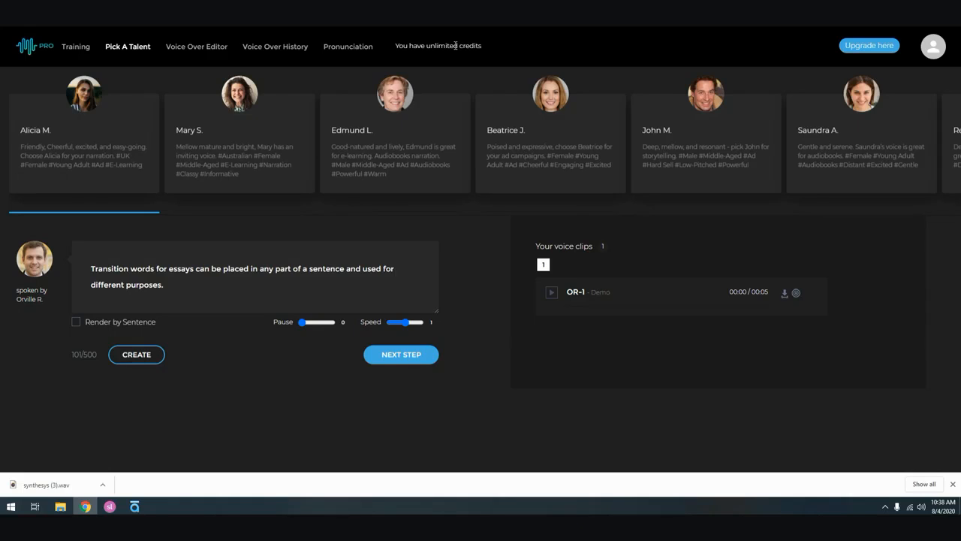
pyautogui.moveTo(386, 190)
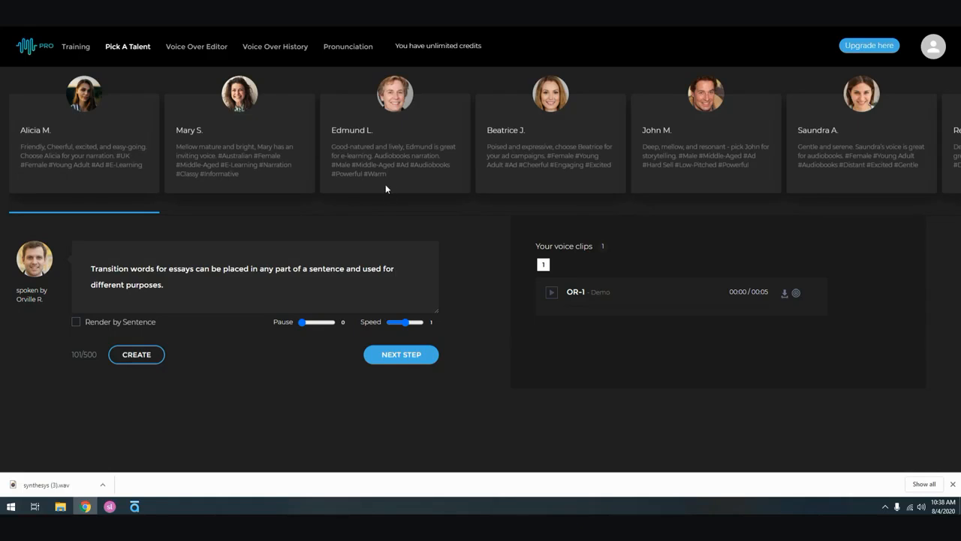
pyautogui.moveTo(390, 283)
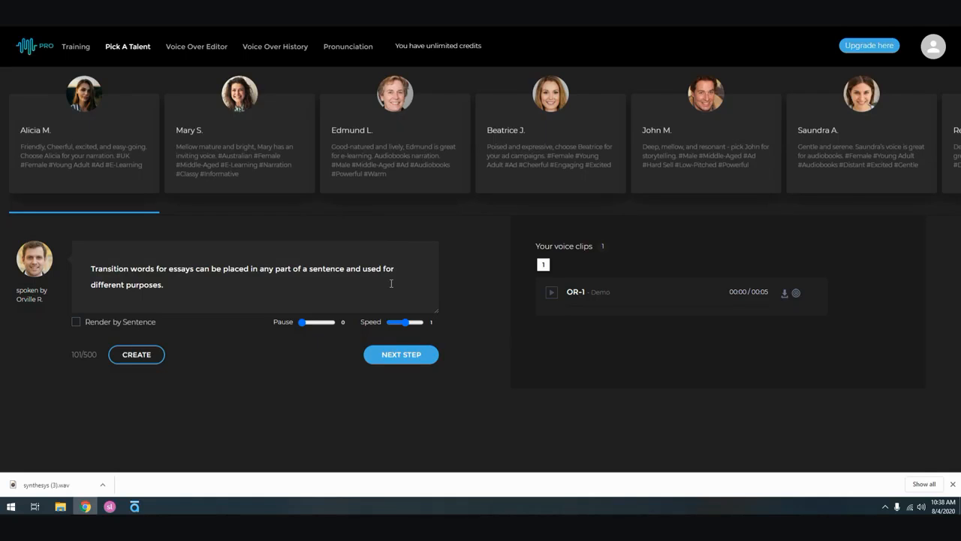
pyautogui.moveTo(312, 244)
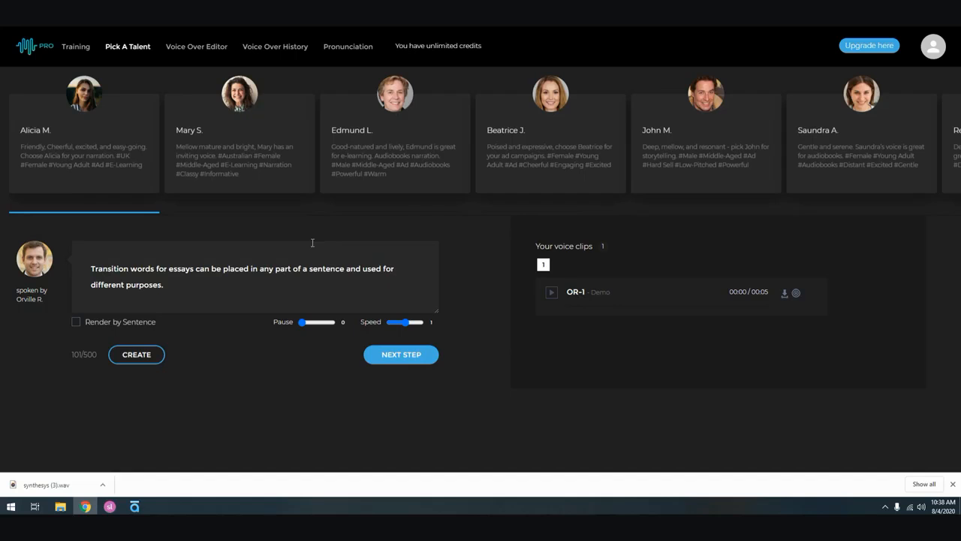
pyautogui.moveTo(108, 348)
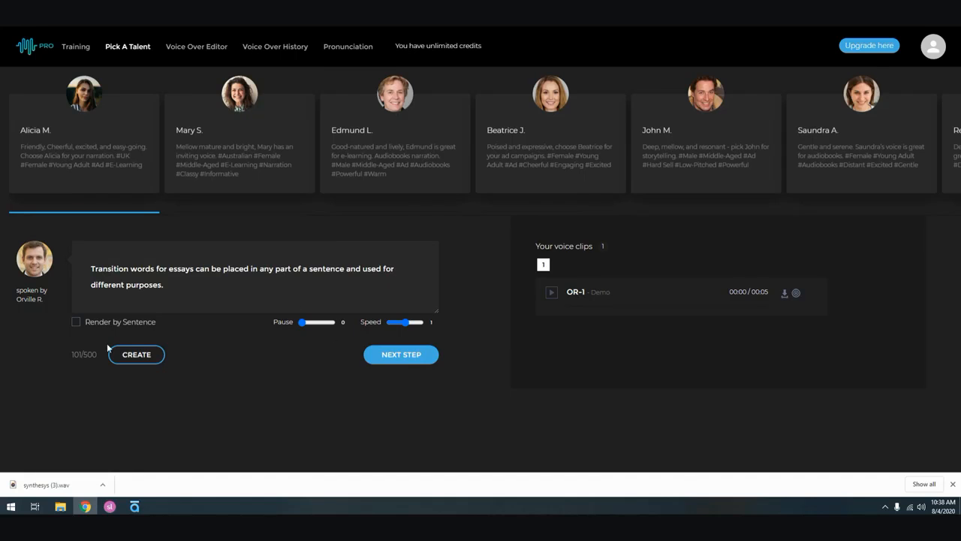
pyautogui.moveTo(96, 111)
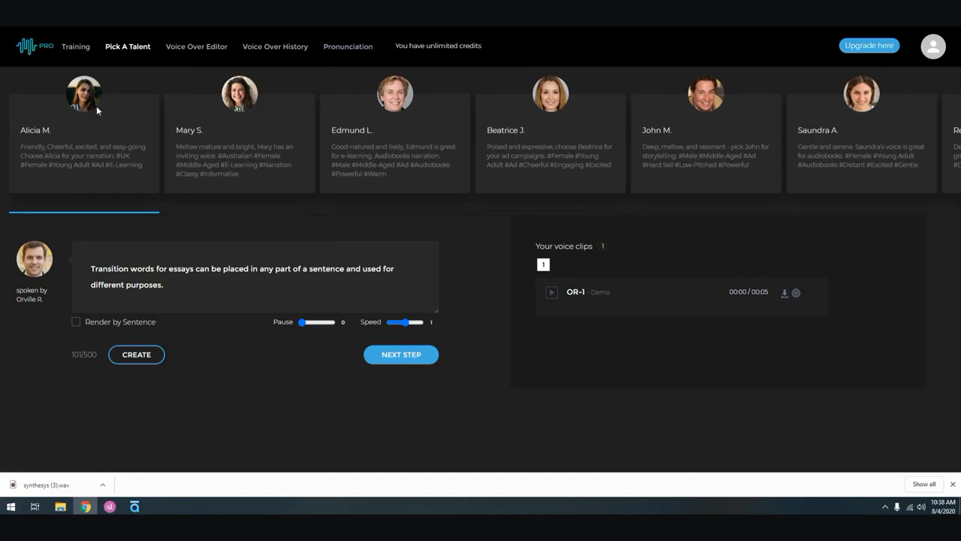
pyautogui.hscroll(3)
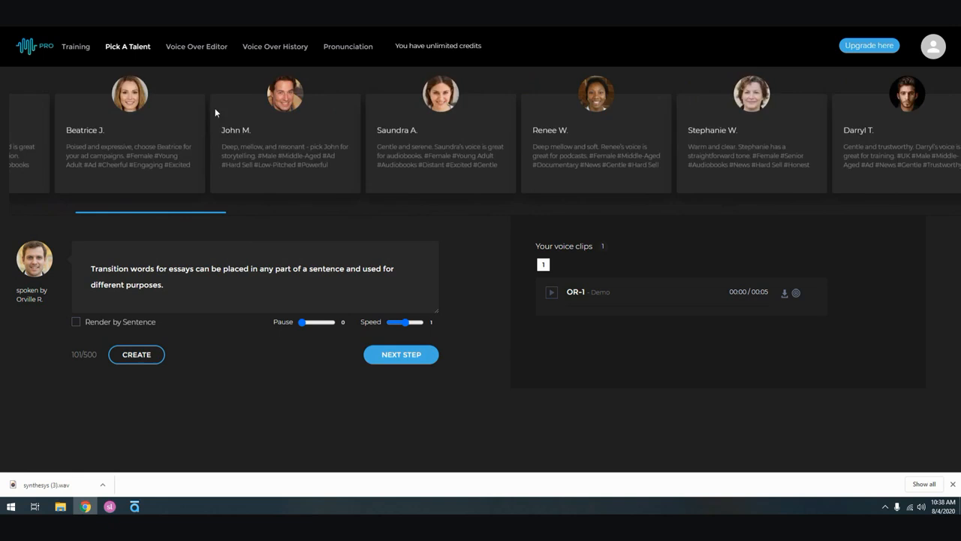
# Select Edmund L. as narrator, play his EL-1 demo clip and pause it after a few seconds.
pyautogui.hscroll(-3)
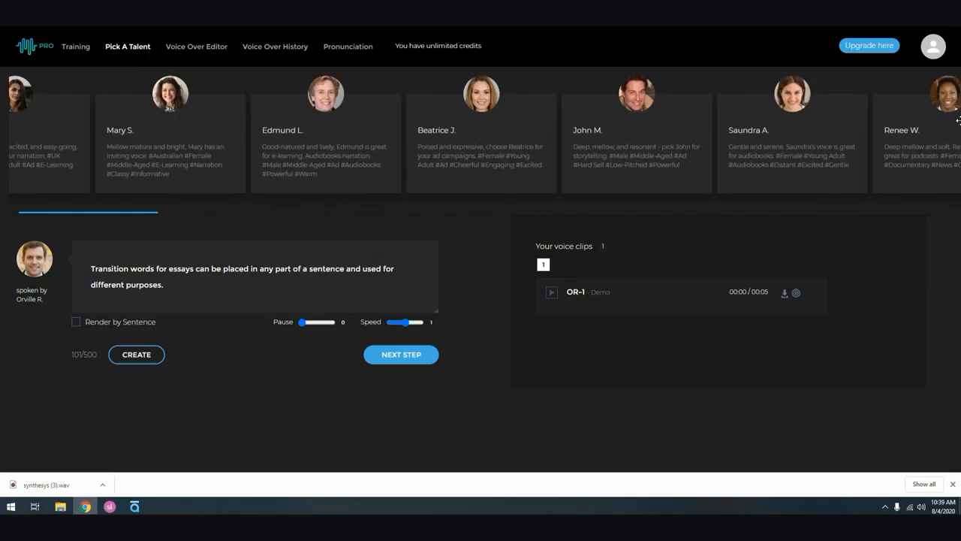
pyautogui.hscroll(-3)
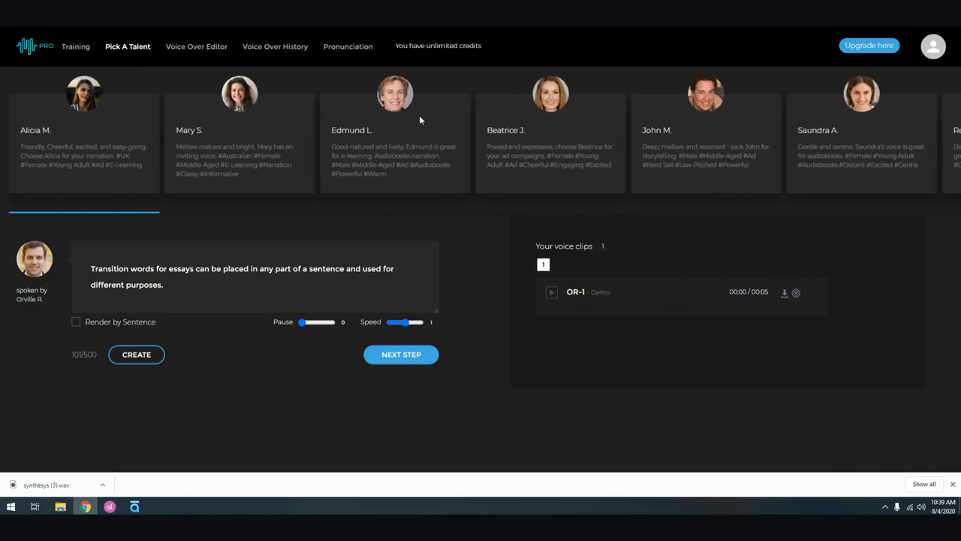
pyautogui.click(394, 93)
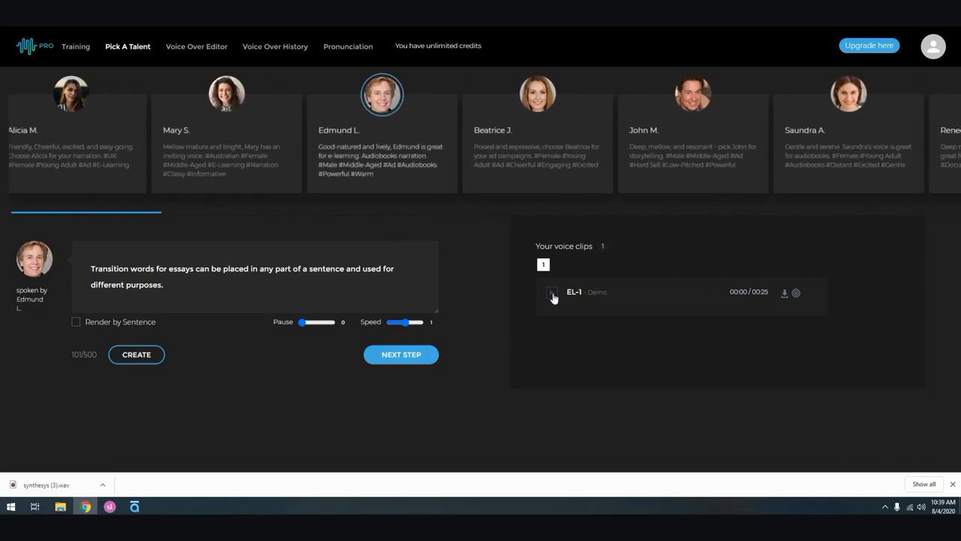
pyautogui.click(552, 292)
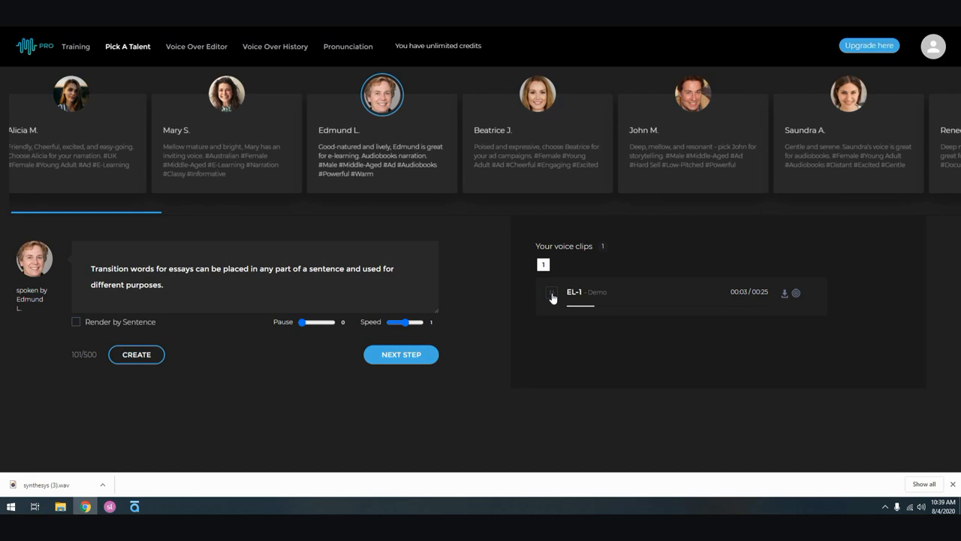
pyautogui.click(553, 291)
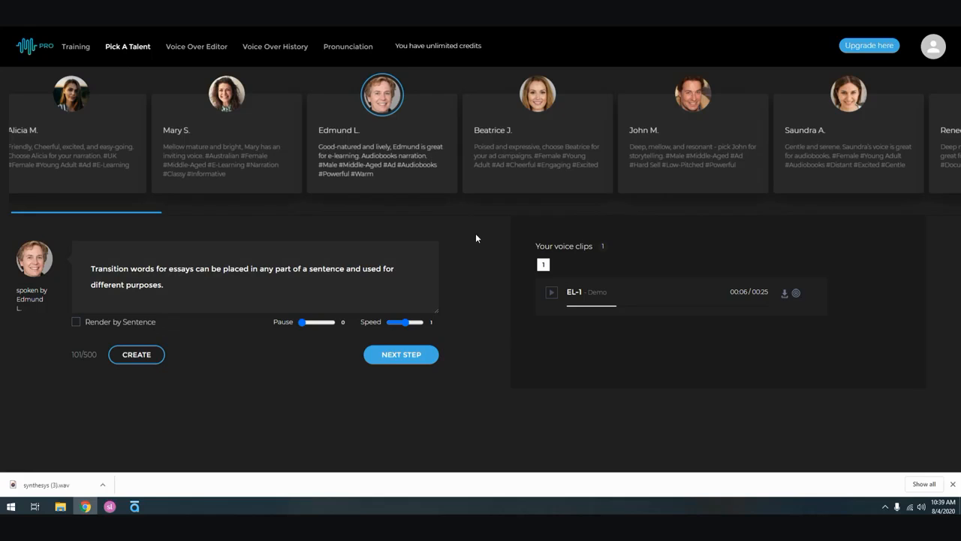
pyautogui.moveTo(408, 164)
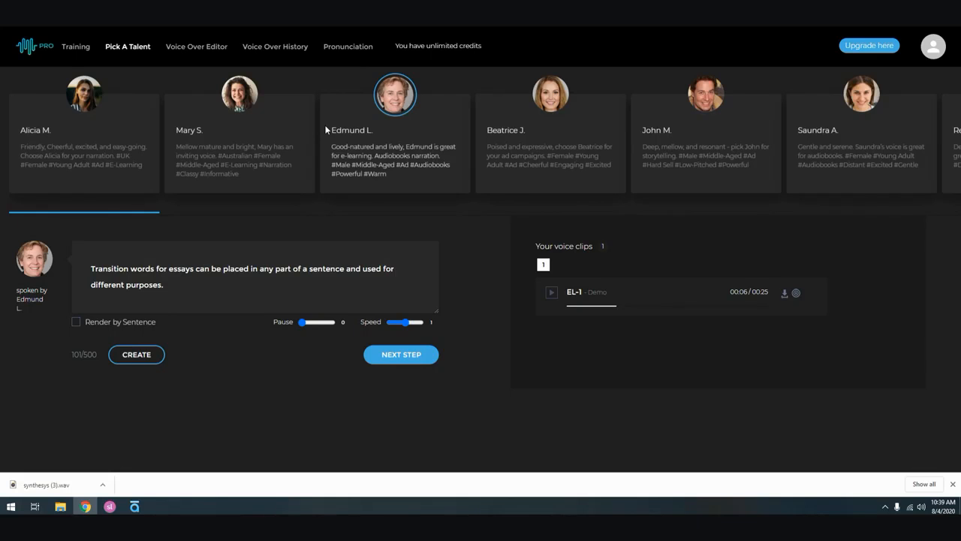
pyautogui.moveTo(676, 126)
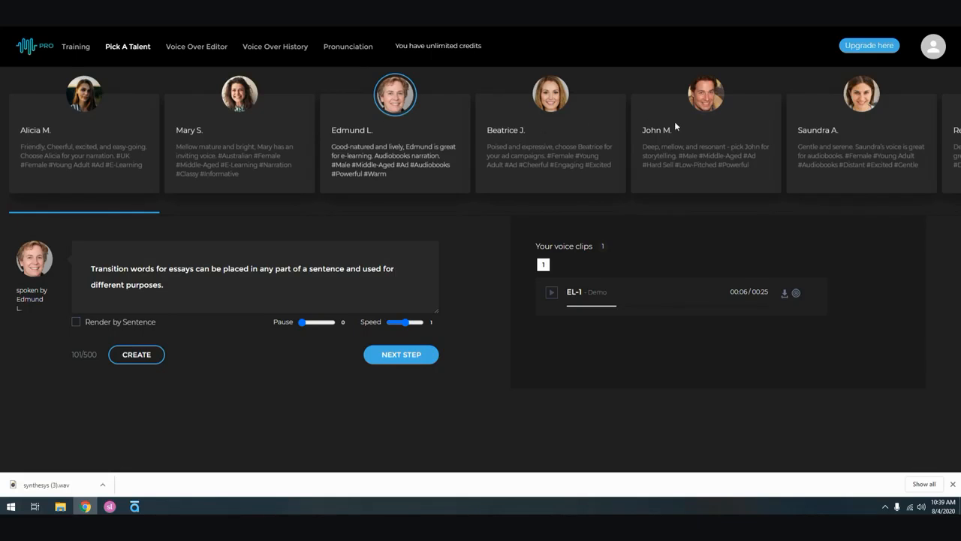
# Scroll the talent carousel right through the NEW voices toward Alicia M.
pyautogui.hscroll(3)
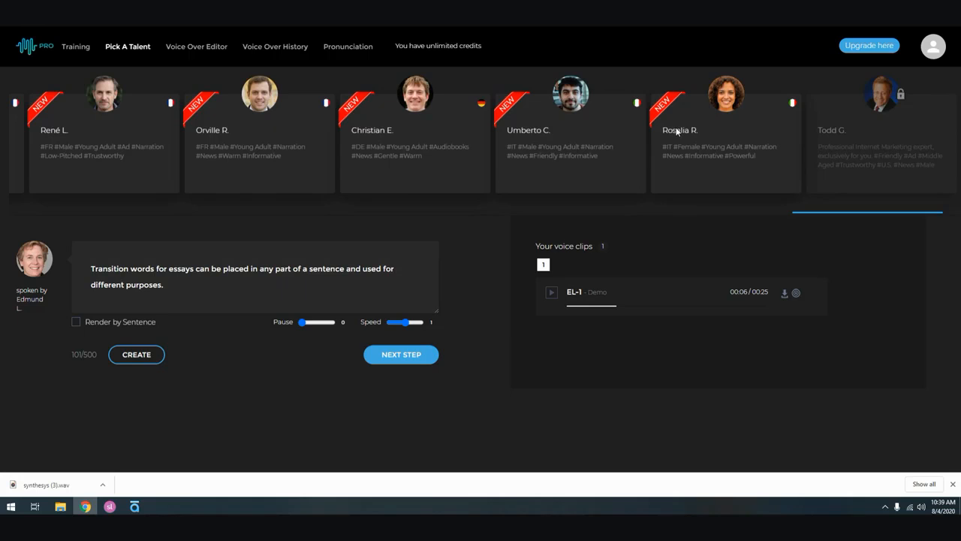
pyautogui.moveTo(928, 125)
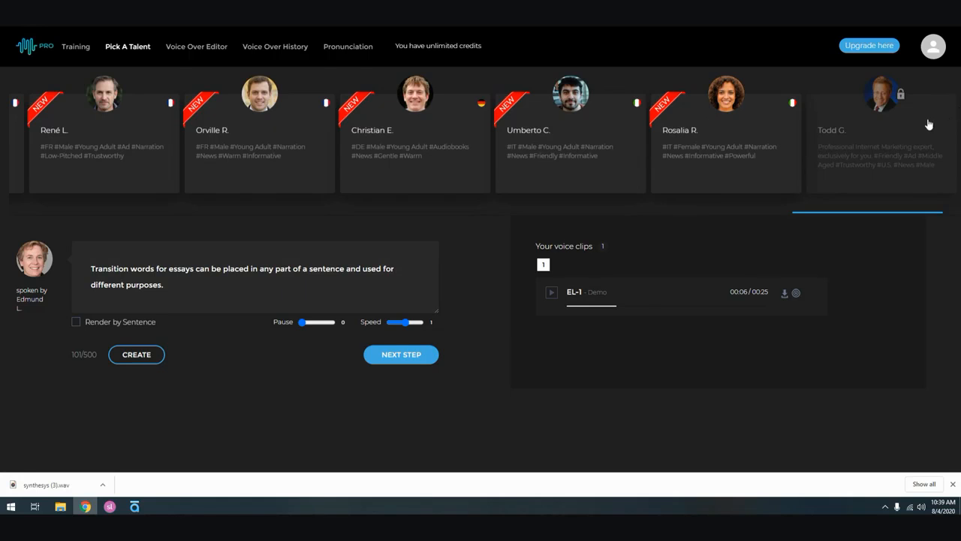
pyautogui.moveTo(924, 125)
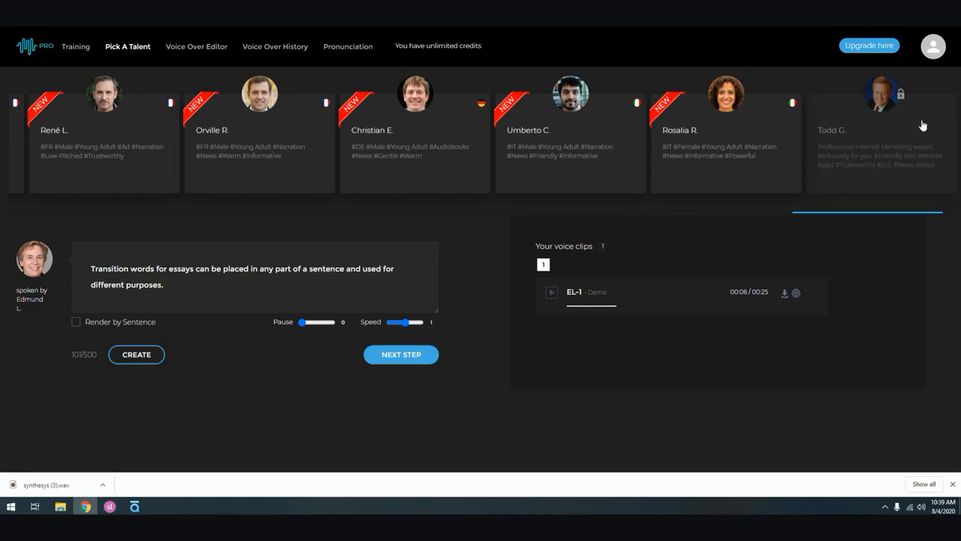
pyautogui.moveTo(814, 159)
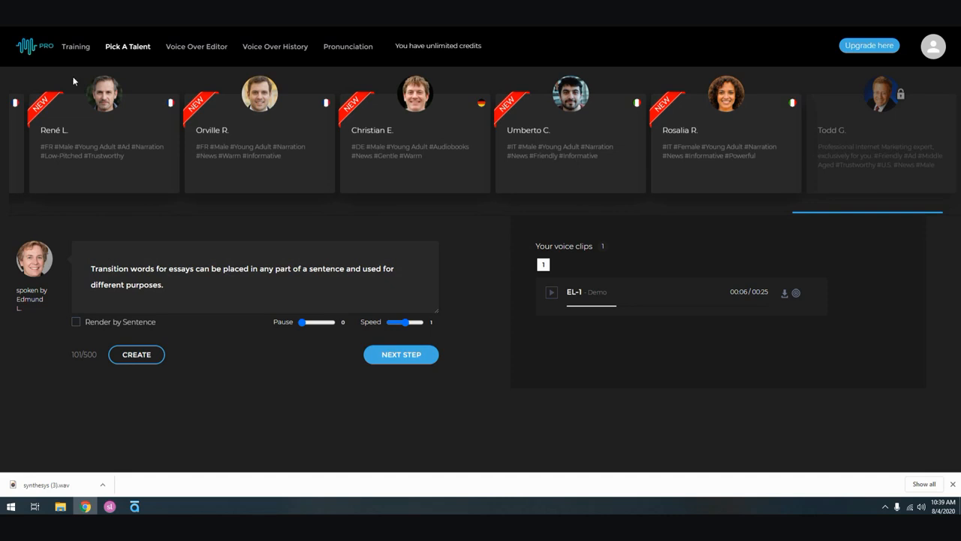
pyautogui.moveTo(36, 56)
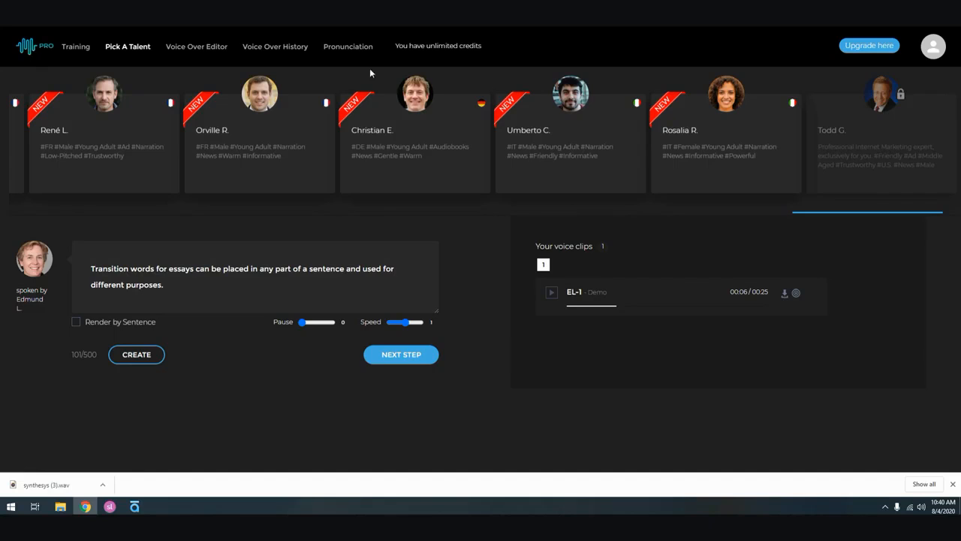
pyautogui.moveTo(405, 54)
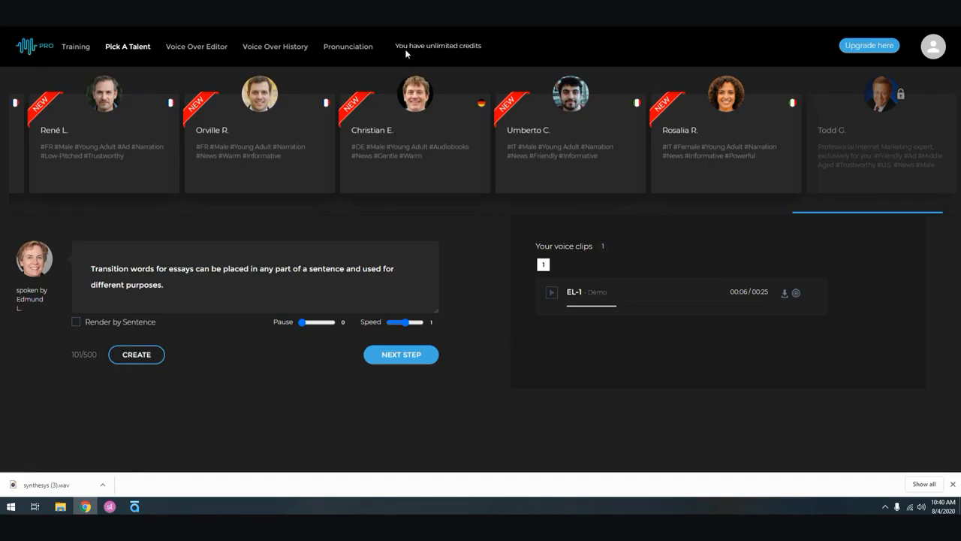
pyautogui.moveTo(511, 54)
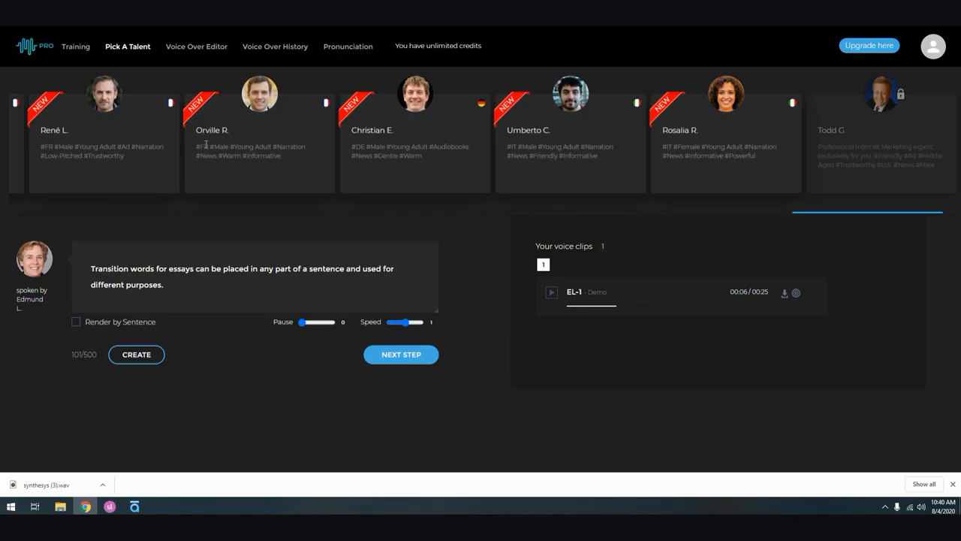
pyautogui.hscroll(3)
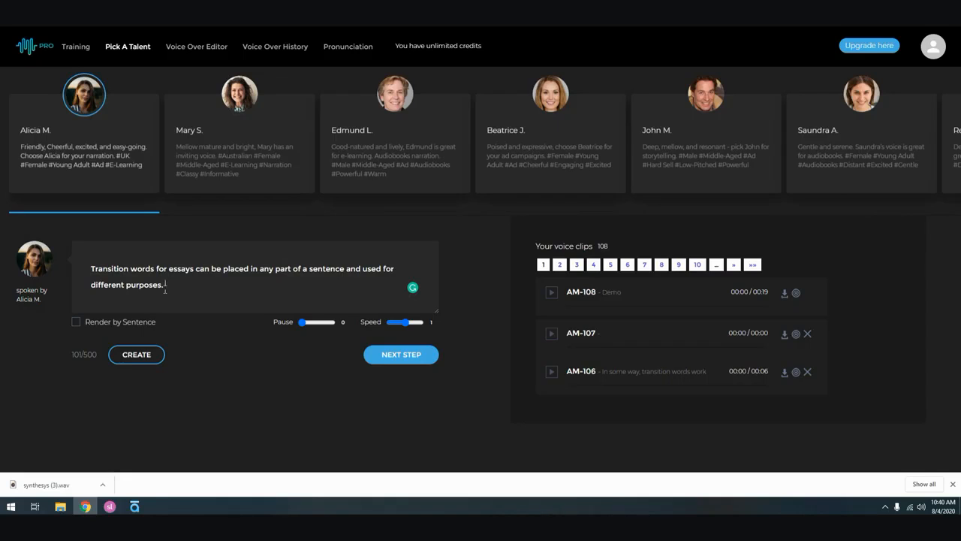
pyautogui.click(135, 354)
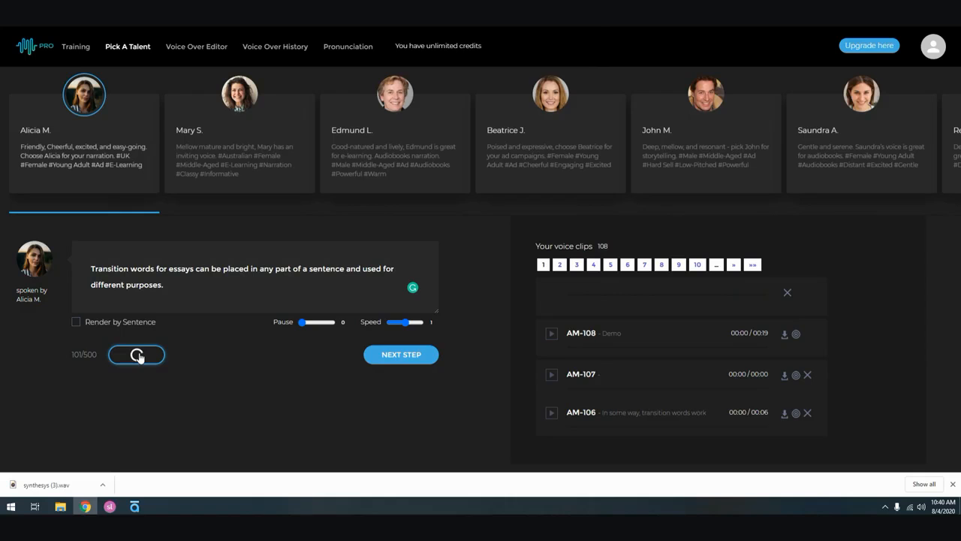
pyautogui.click(136, 355)
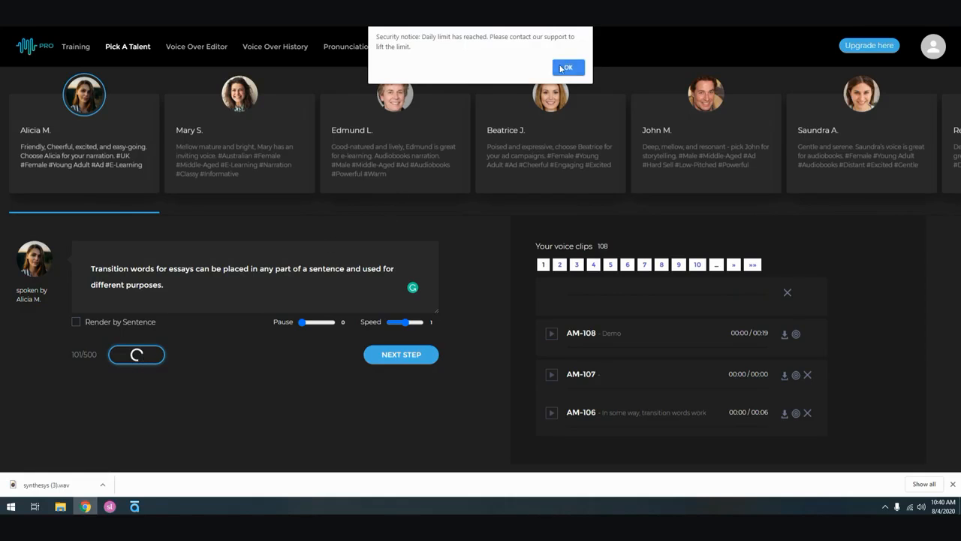
pyautogui.click(568, 67)
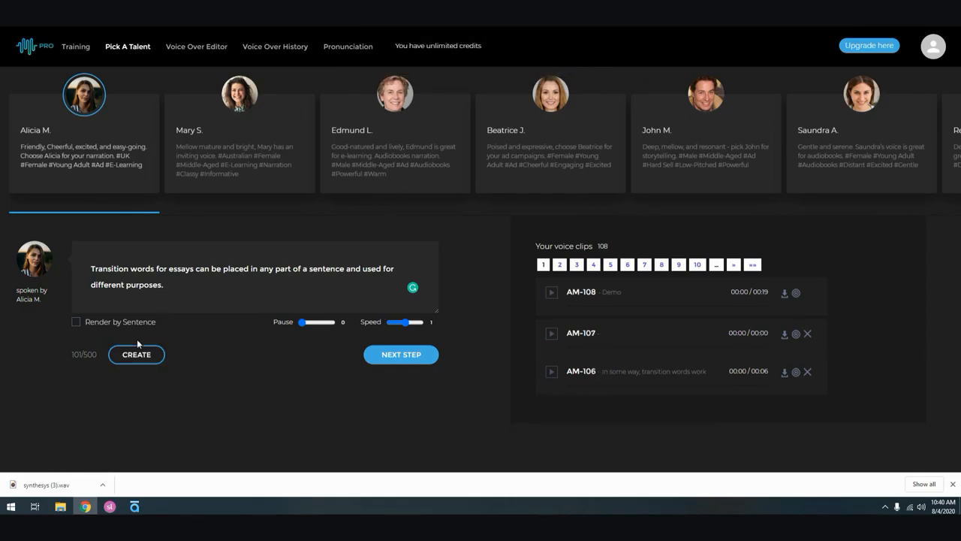
pyautogui.click(135, 355)
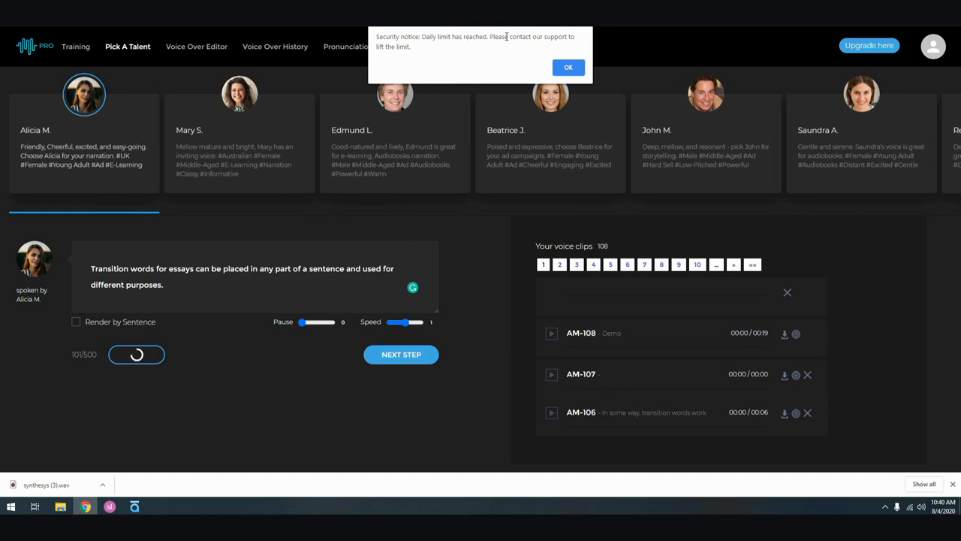
pyautogui.moveTo(552, 73)
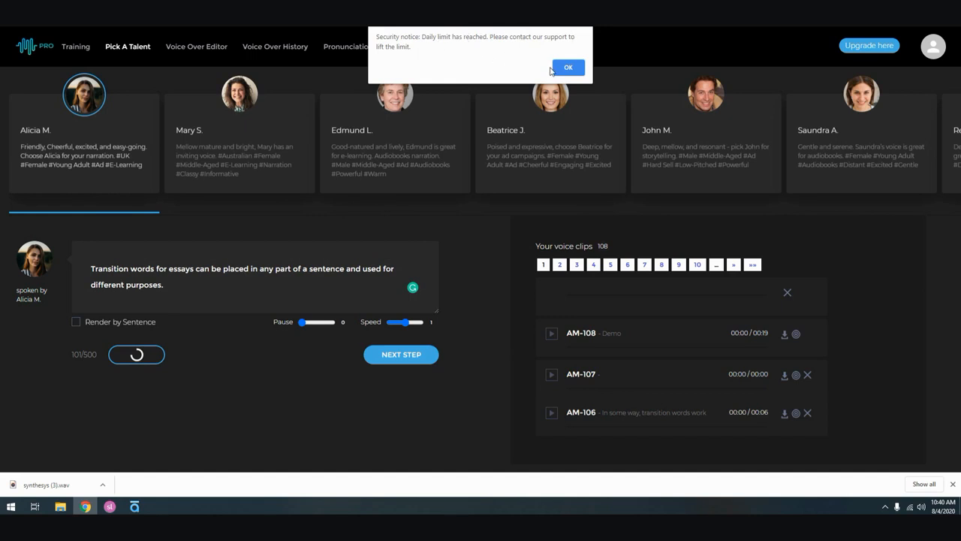
pyautogui.moveTo(568, 66)
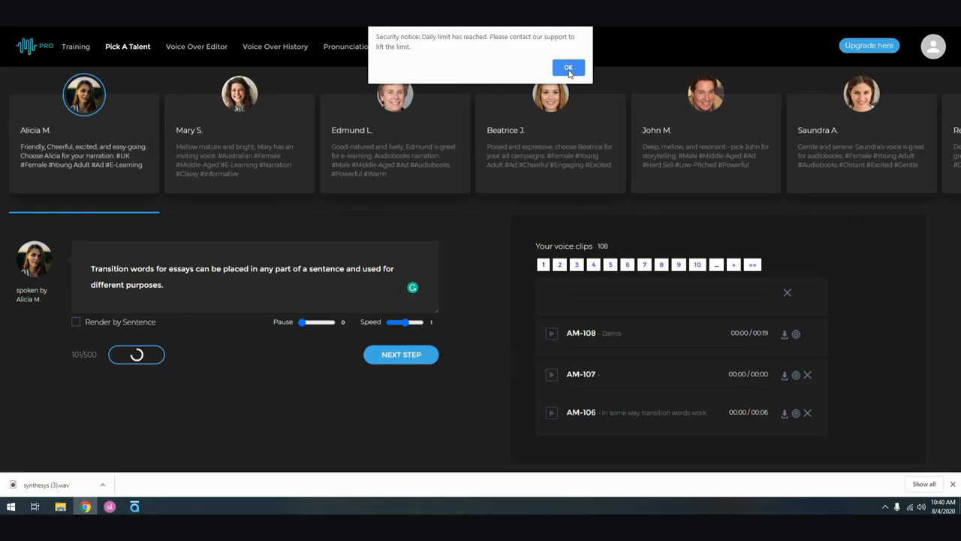
pyautogui.moveTo(454, 45)
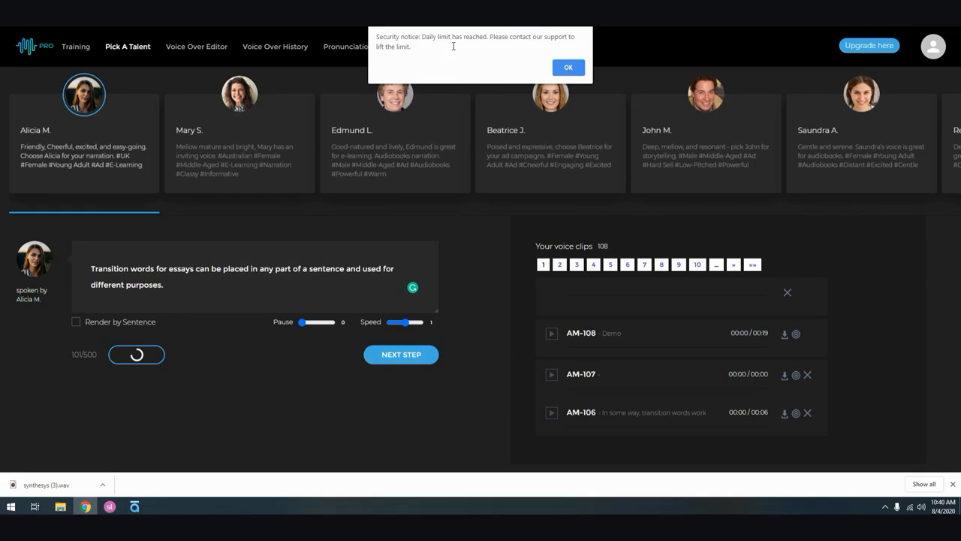
pyautogui.moveTo(542, 66)
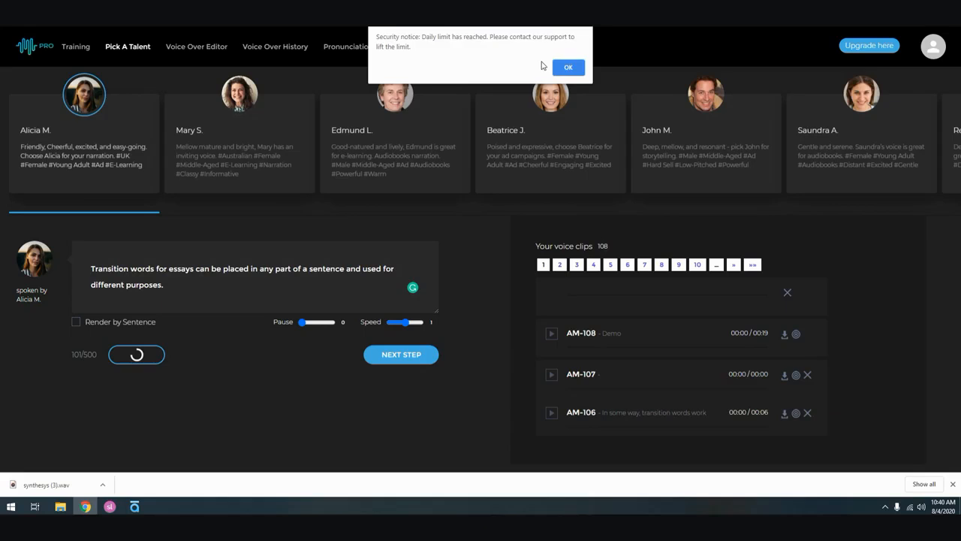
pyautogui.click(568, 66)
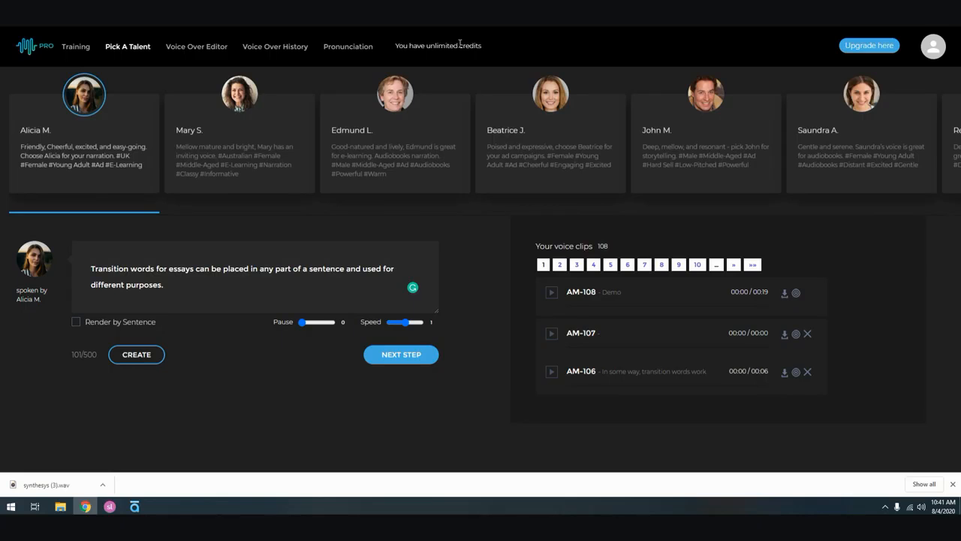
pyautogui.moveTo(280, 140)
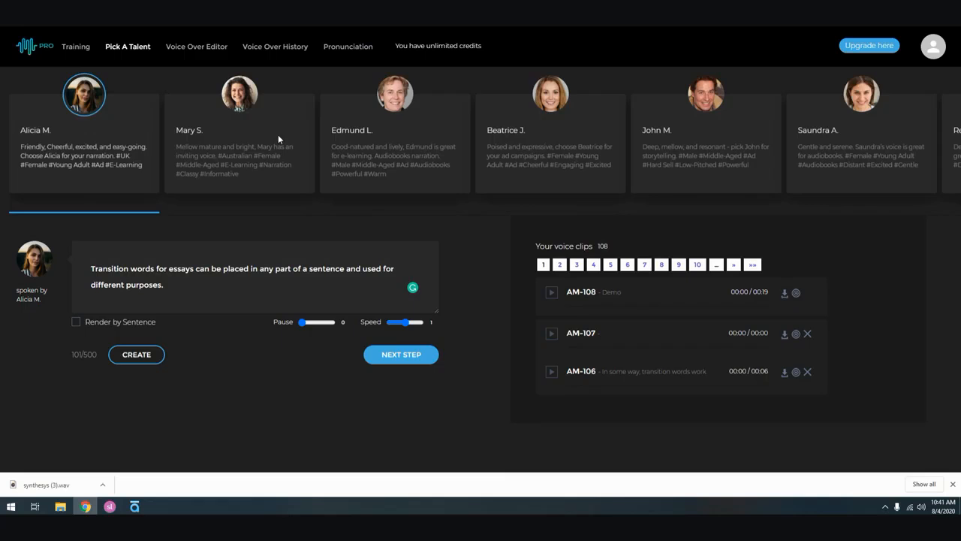
pyautogui.hscroll(3)
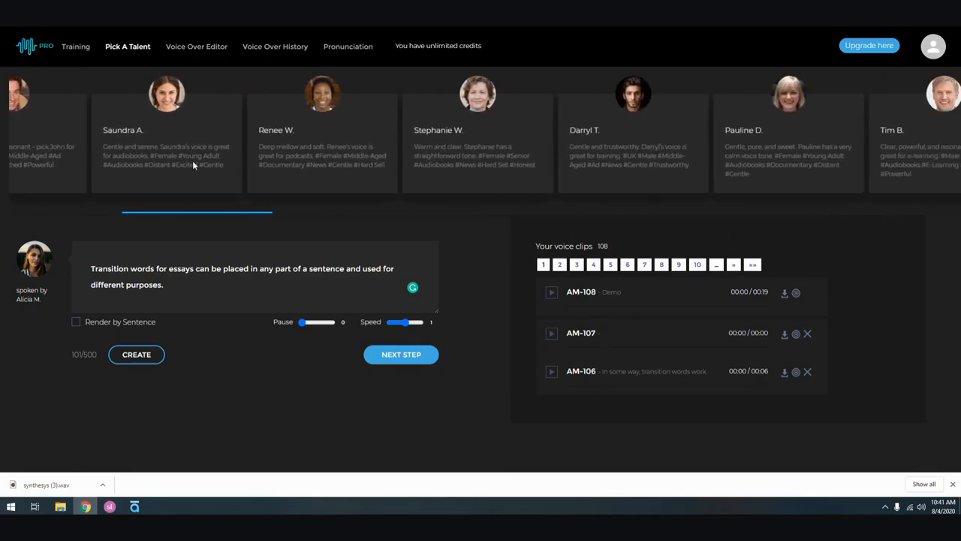